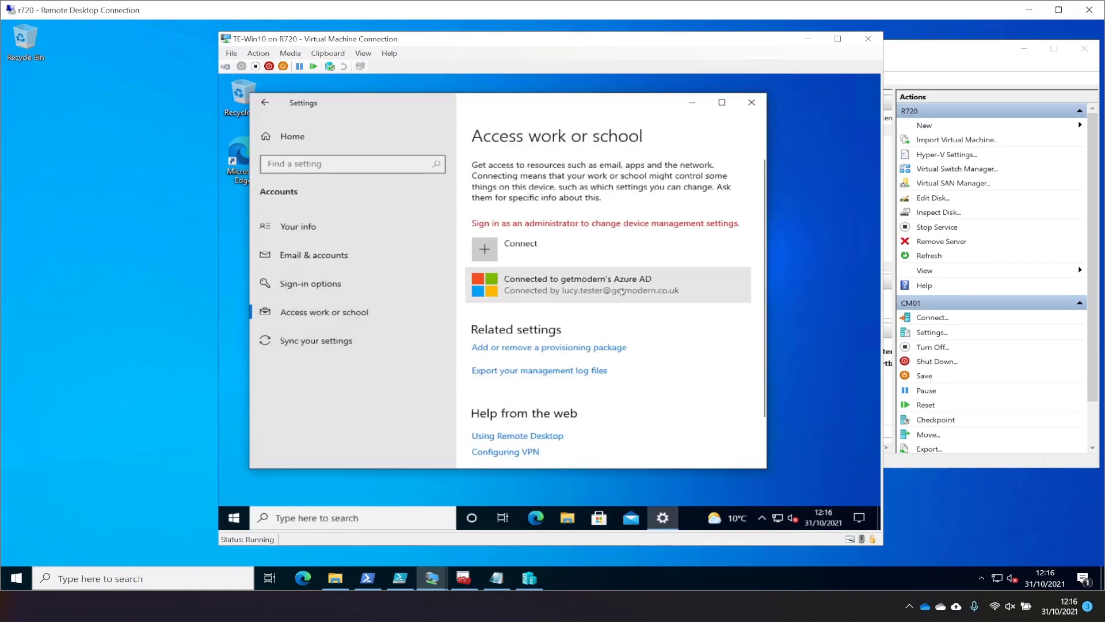
- Show the getmodern work connection's management details and scroll through its policies and applications
left_click(606, 284)
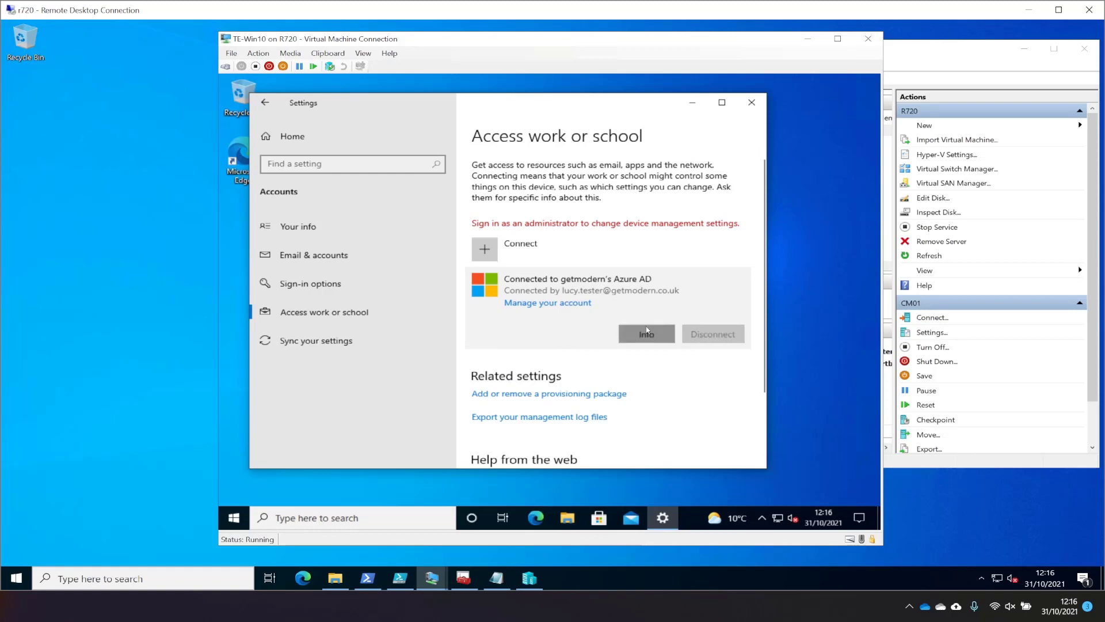
left_click(645, 333)
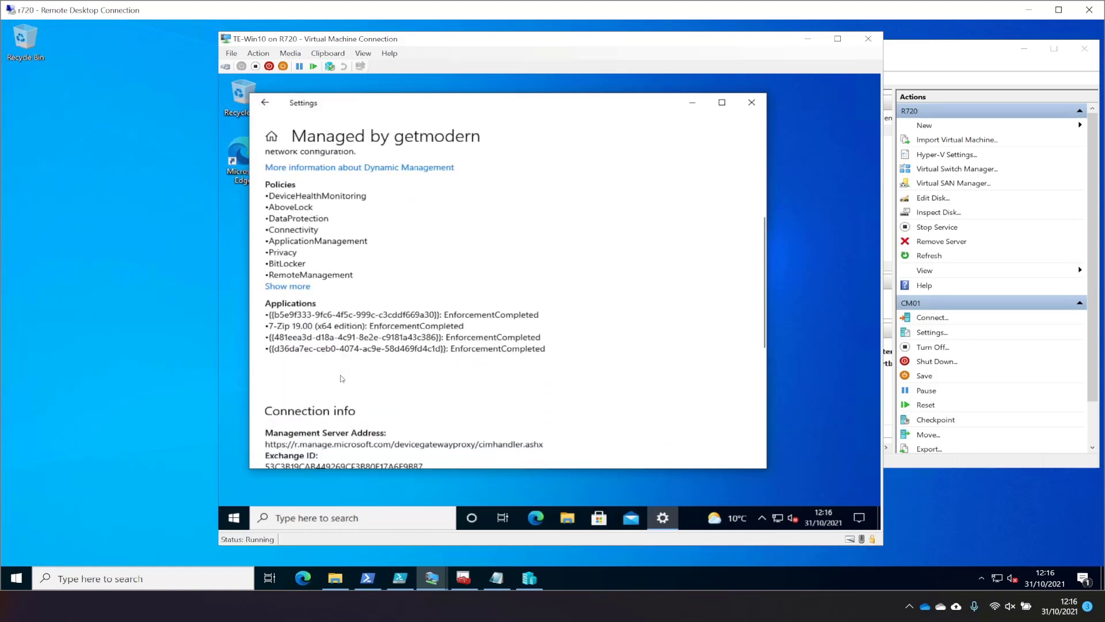
scroll("down", 3)
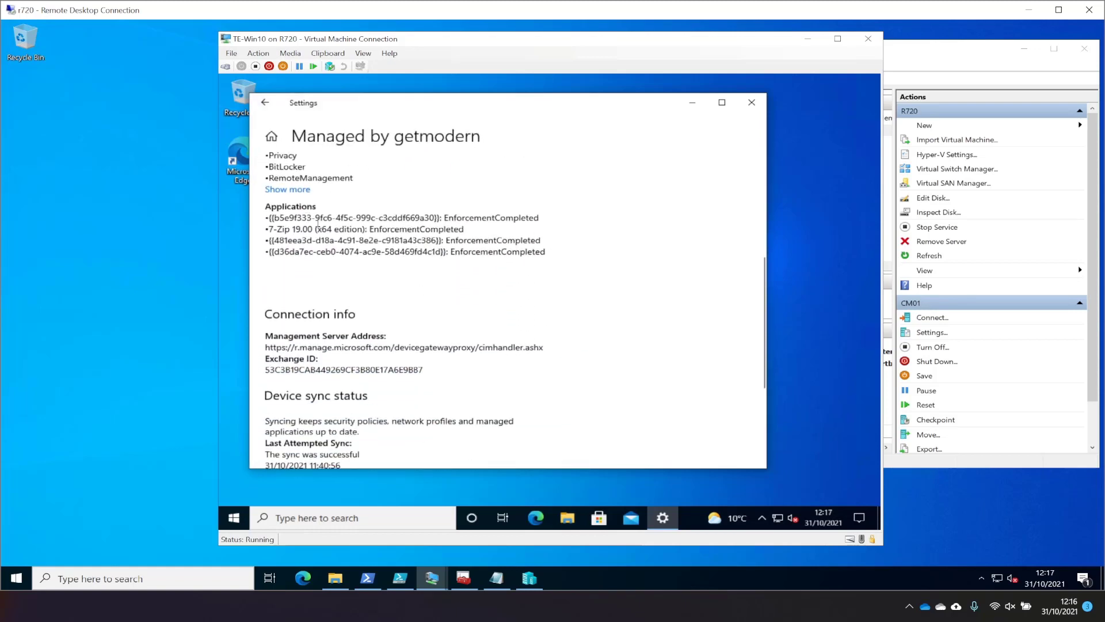
scroll("down", 3)
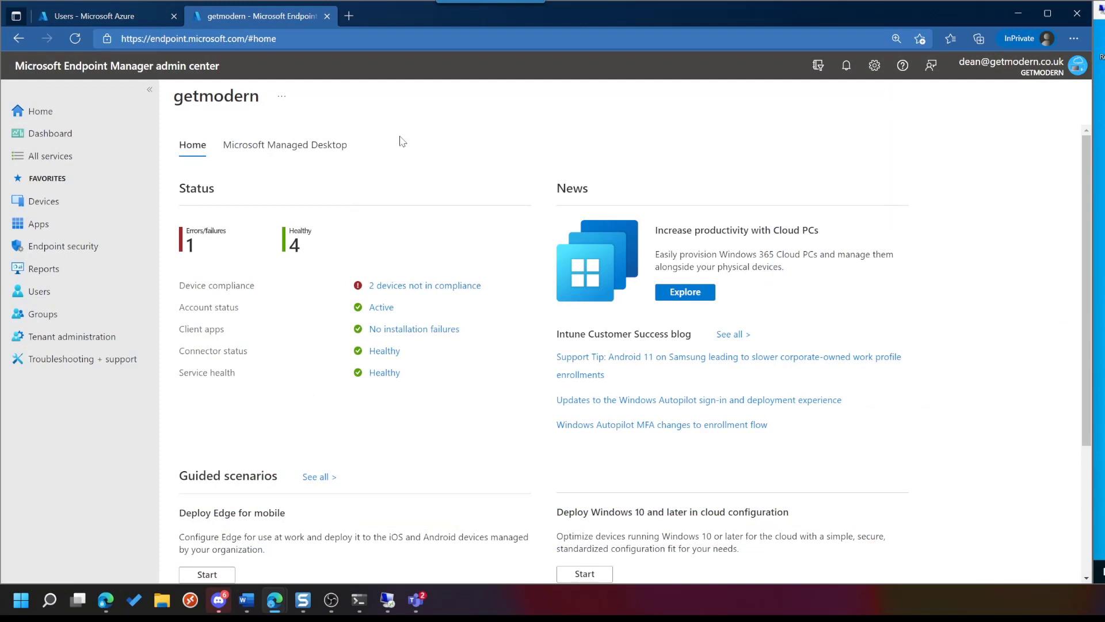
mouse_move(249, 262)
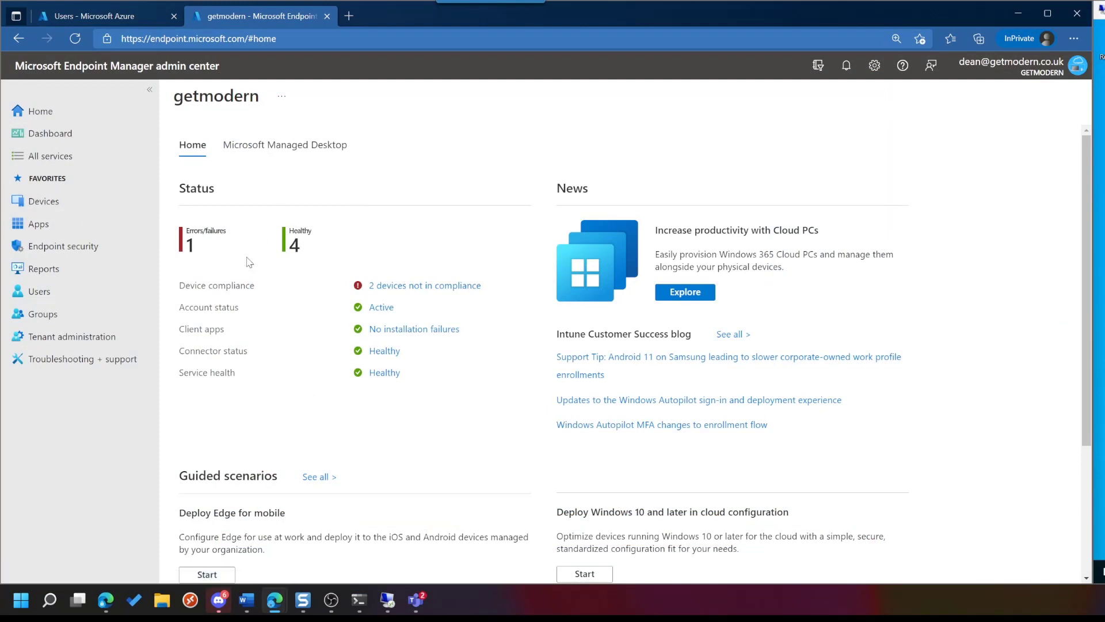
mouse_move(63, 245)
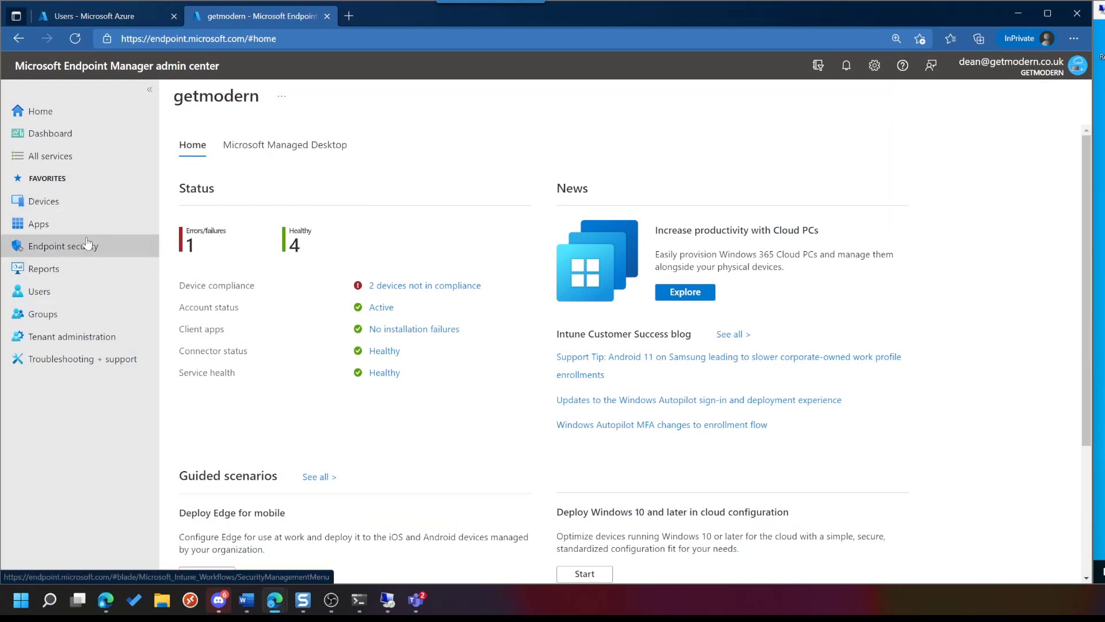
- Start a new Attack surface reduction policy under Endpoint security
left_click(63, 245)
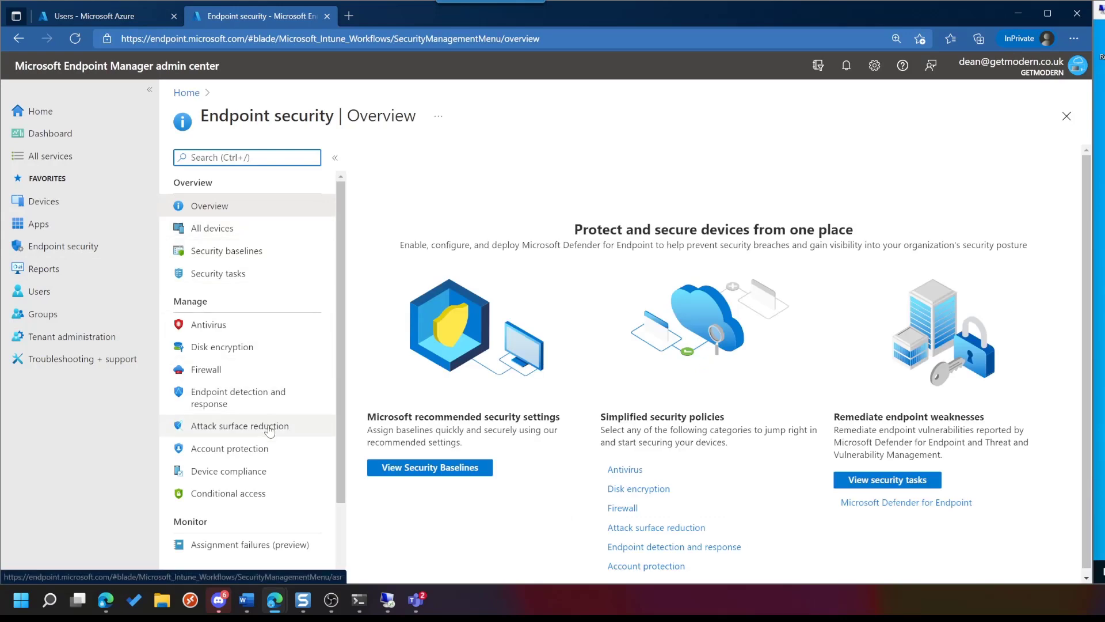
left_click(239, 426)
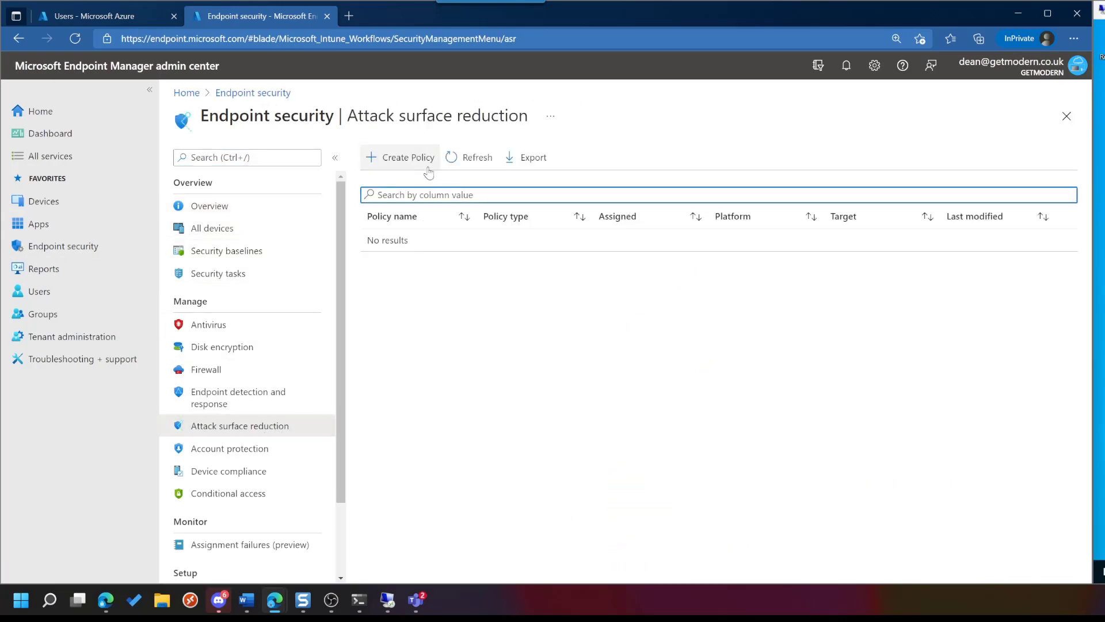
left_click(407, 156)
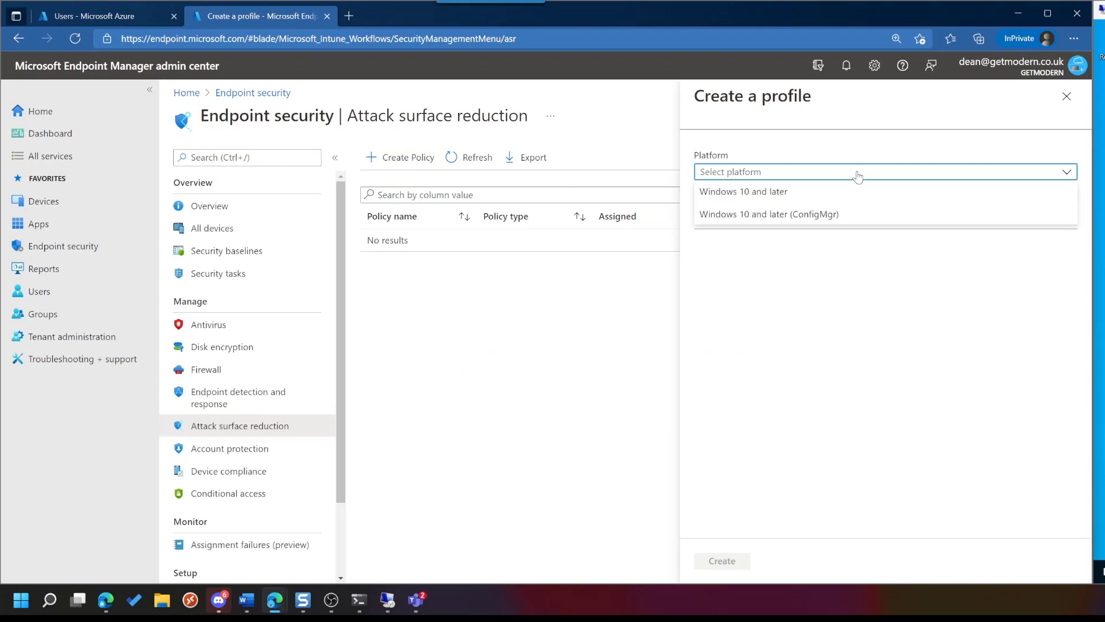
- Create a Windows 10 and later Application control profile named 'Windows 10 - MDAC Profile' and continue
left_click(742, 191)
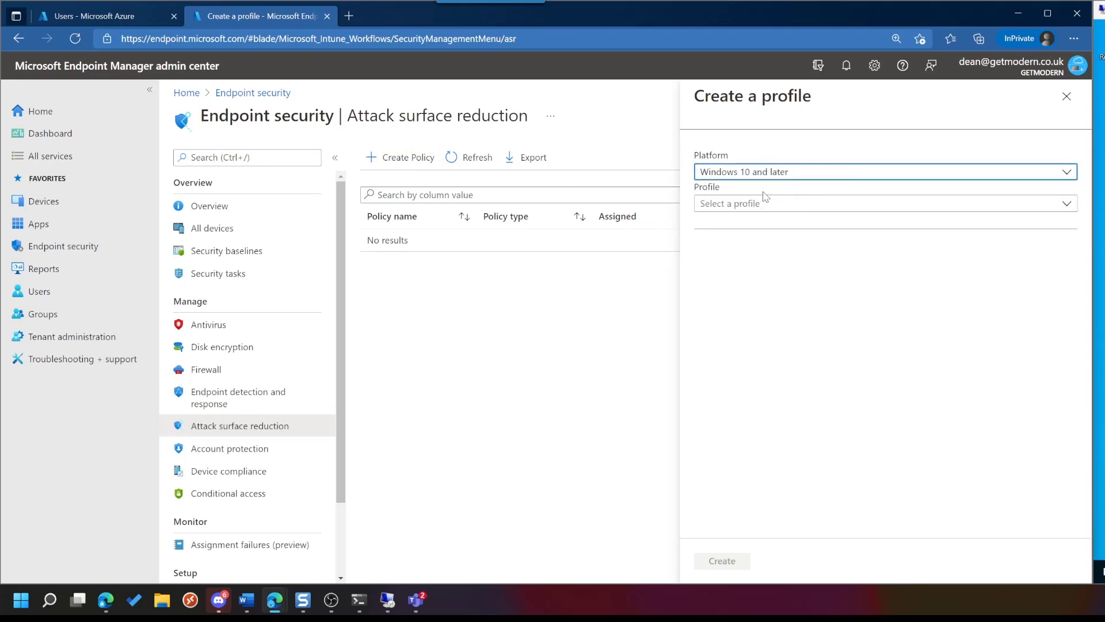
left_click(884, 204)
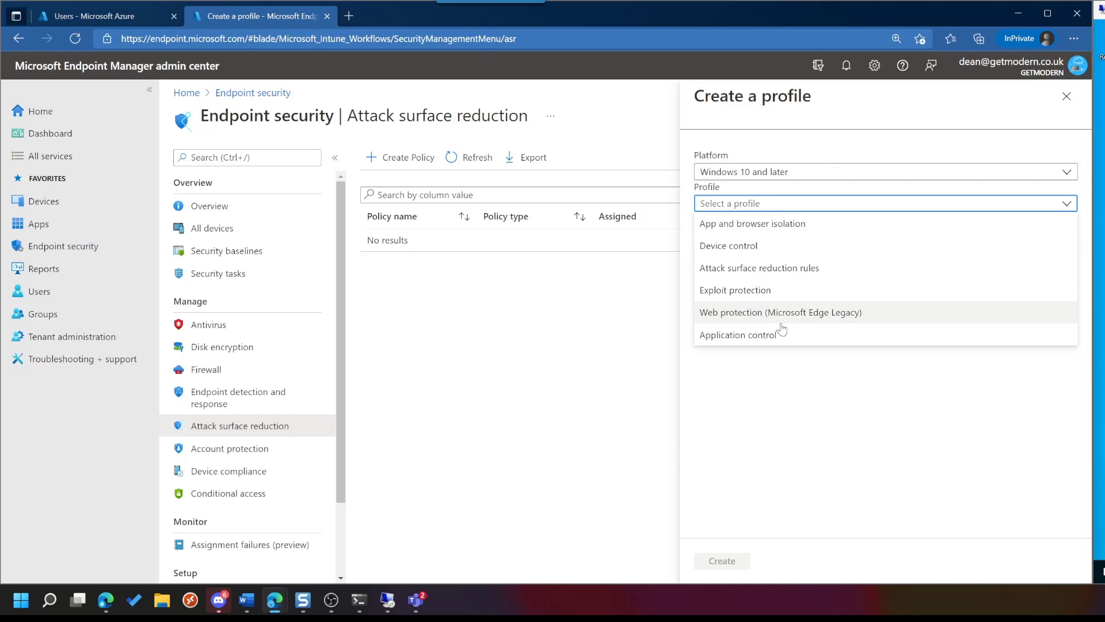
mouse_move(922, 345)
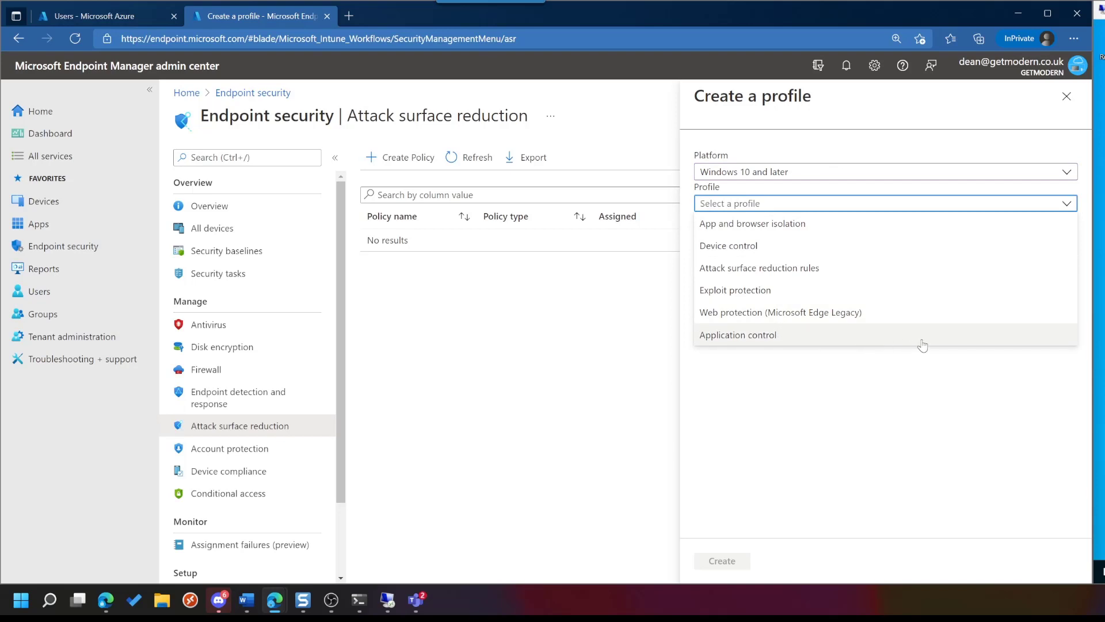
left_click(737, 333)
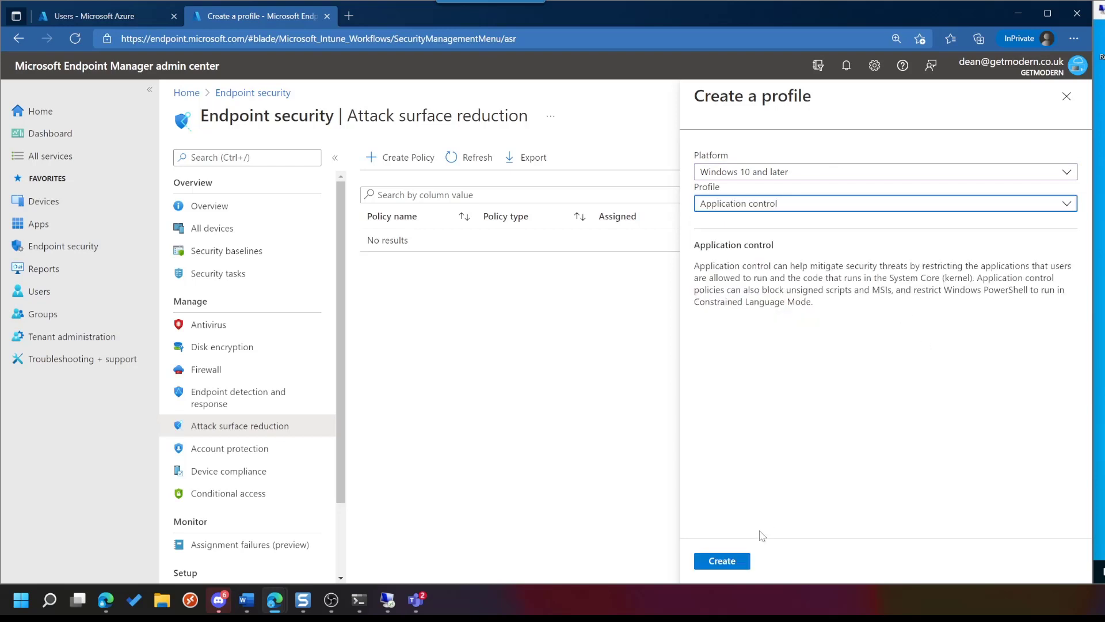
left_click(721, 560)
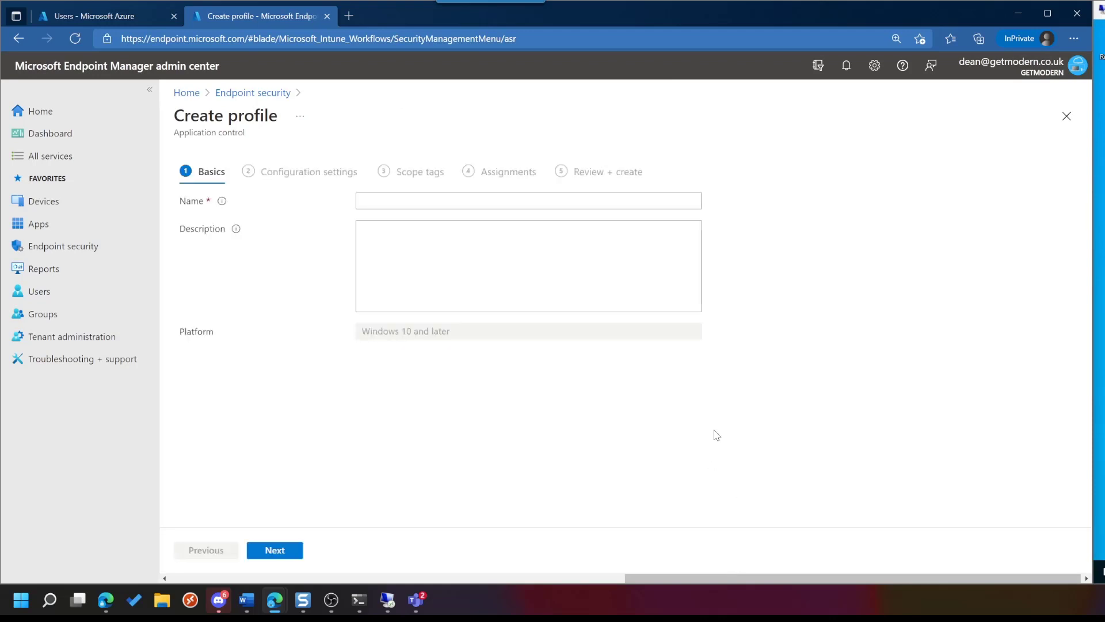
type("Windows 10 - MDAC Profile")
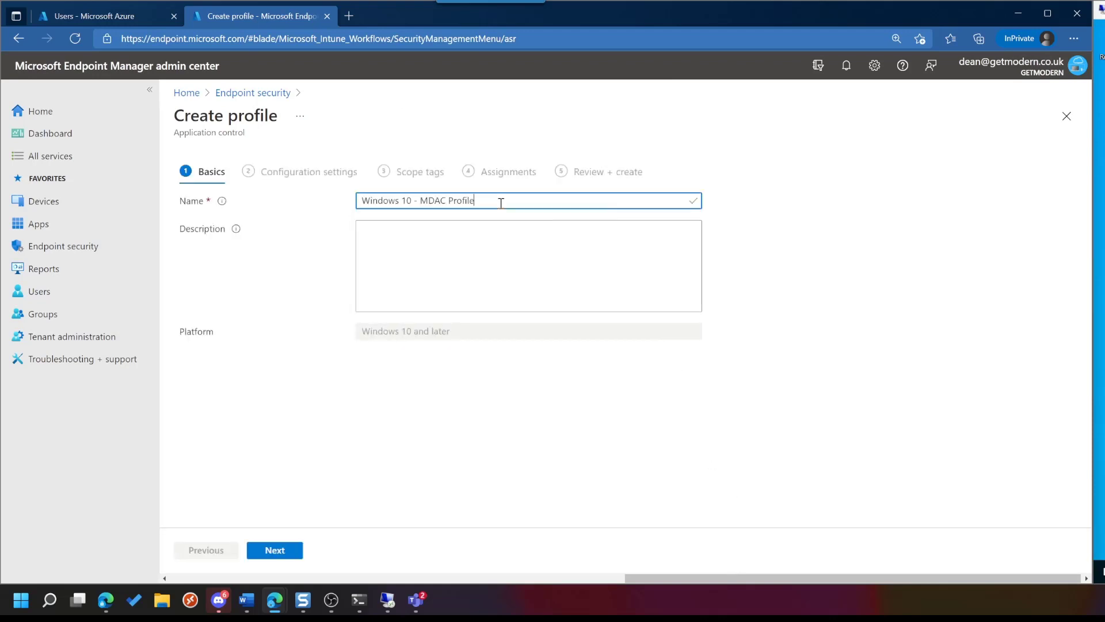
left_click(274, 550)
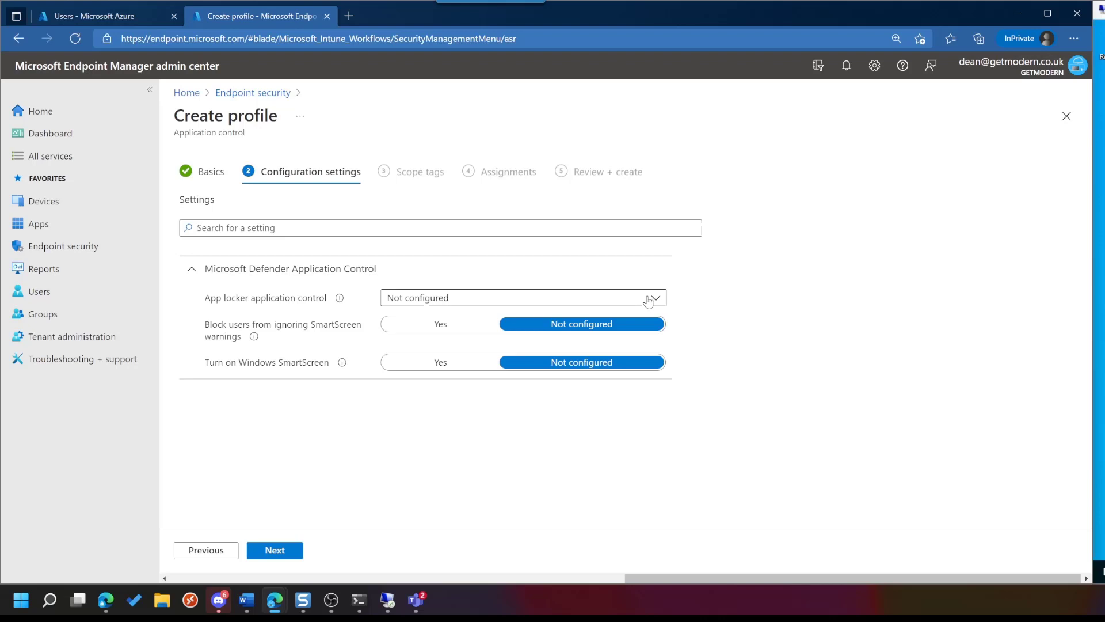
- Review the App locker application control modes and choose Enforce Components and Store Apps
left_click(522, 298)
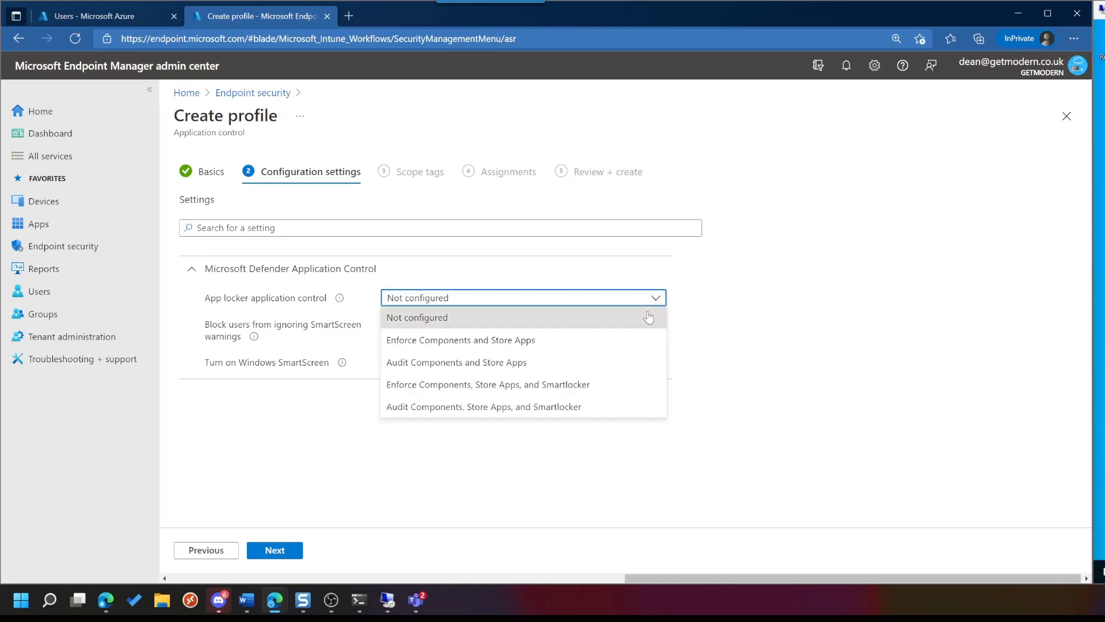
left_click(416, 317)
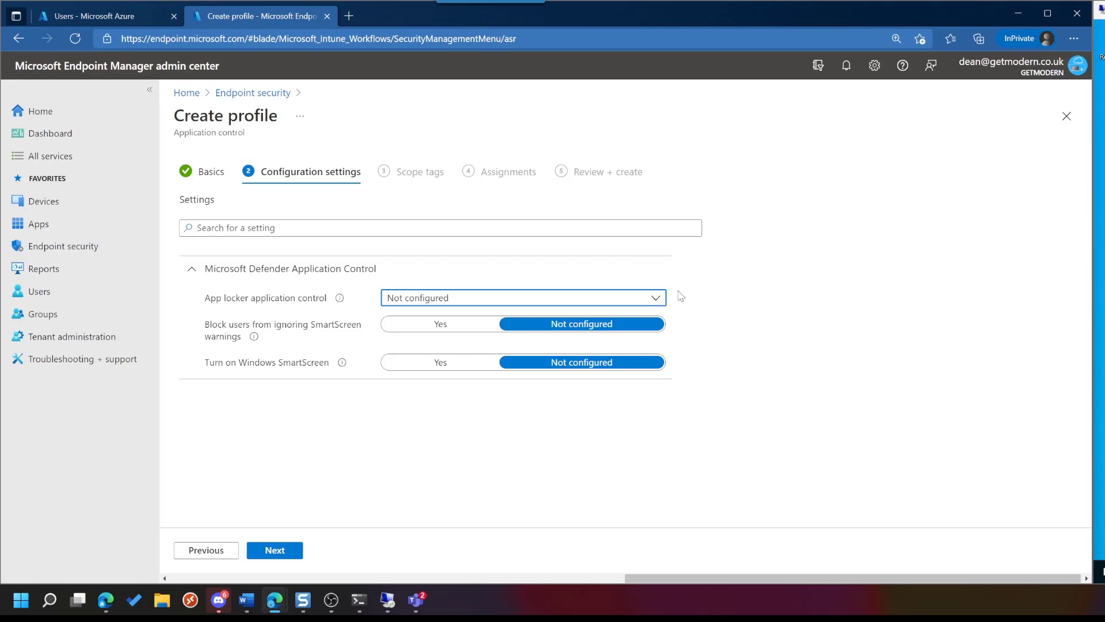
mouse_move(322, 291)
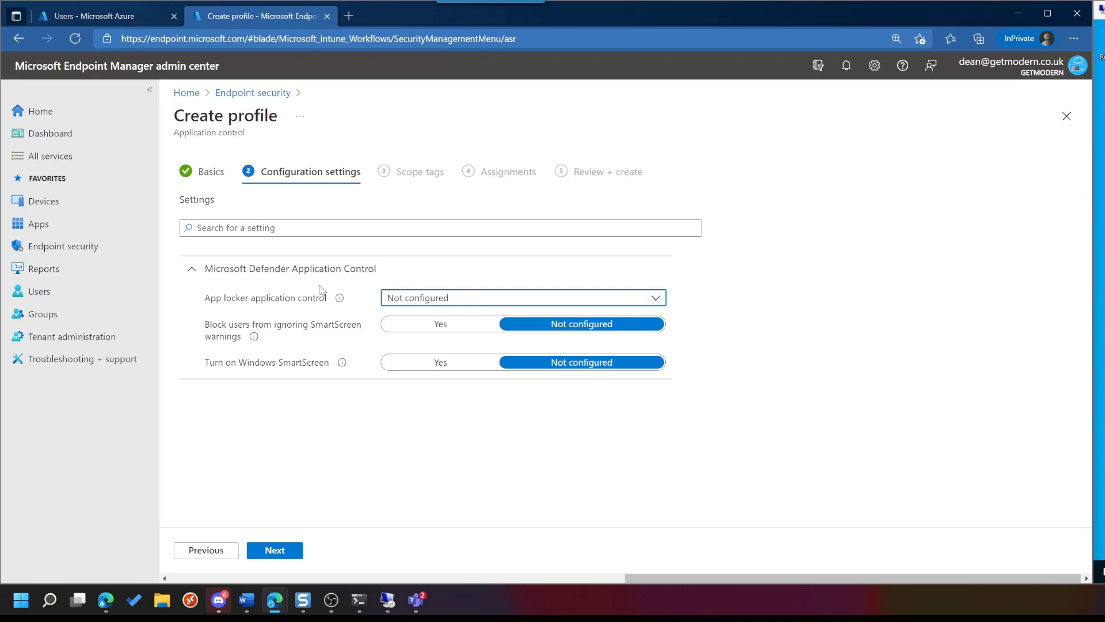
mouse_move(315, 304)
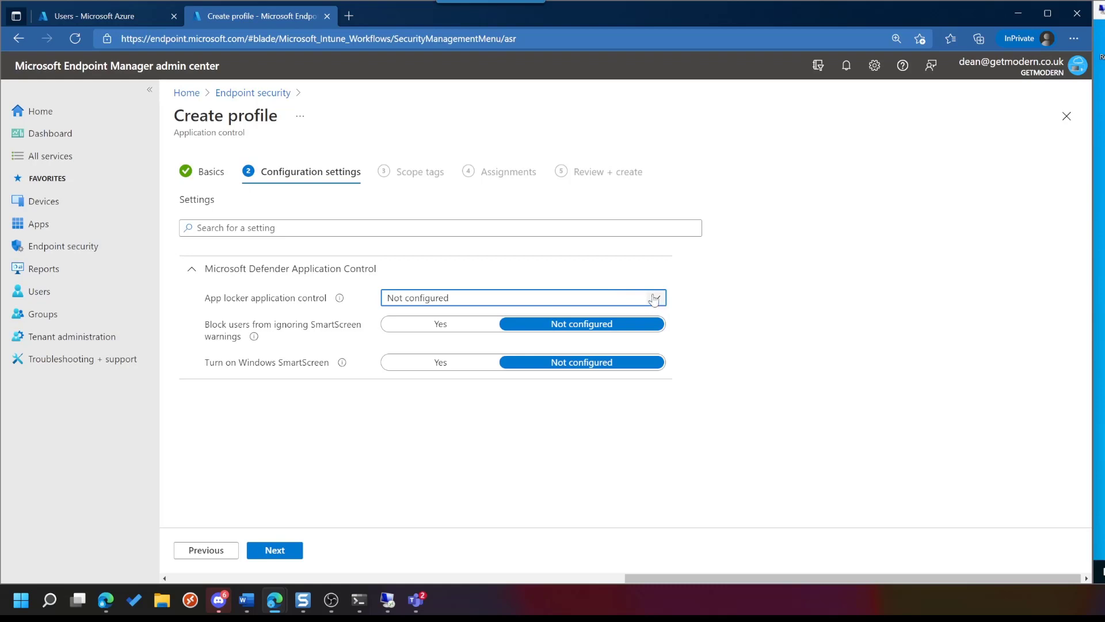
left_click(521, 298)
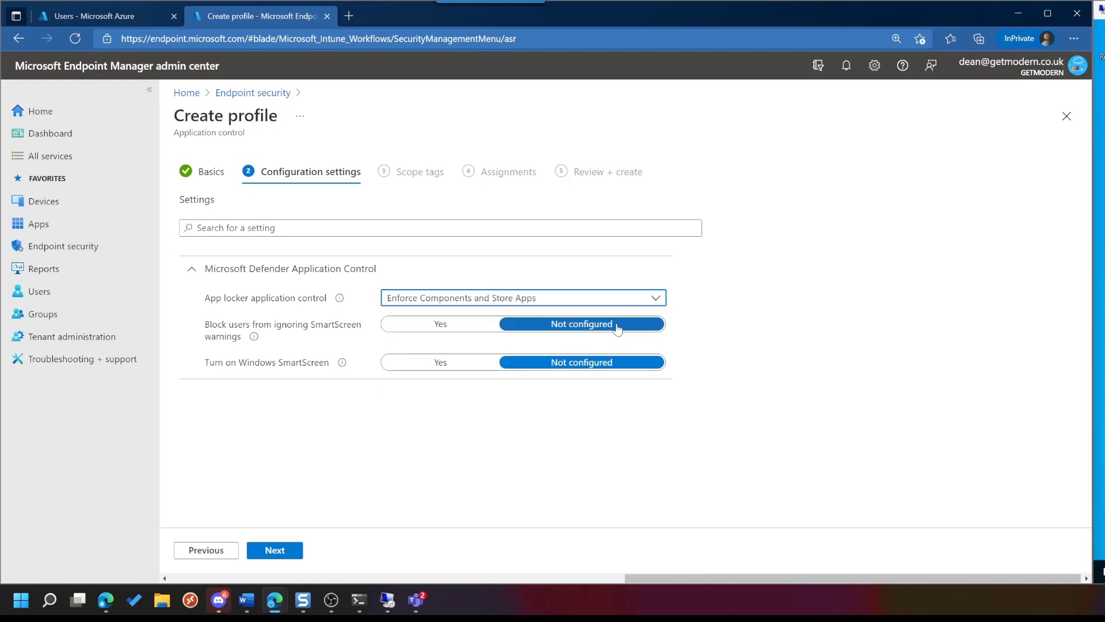
mouse_move(731, 329)
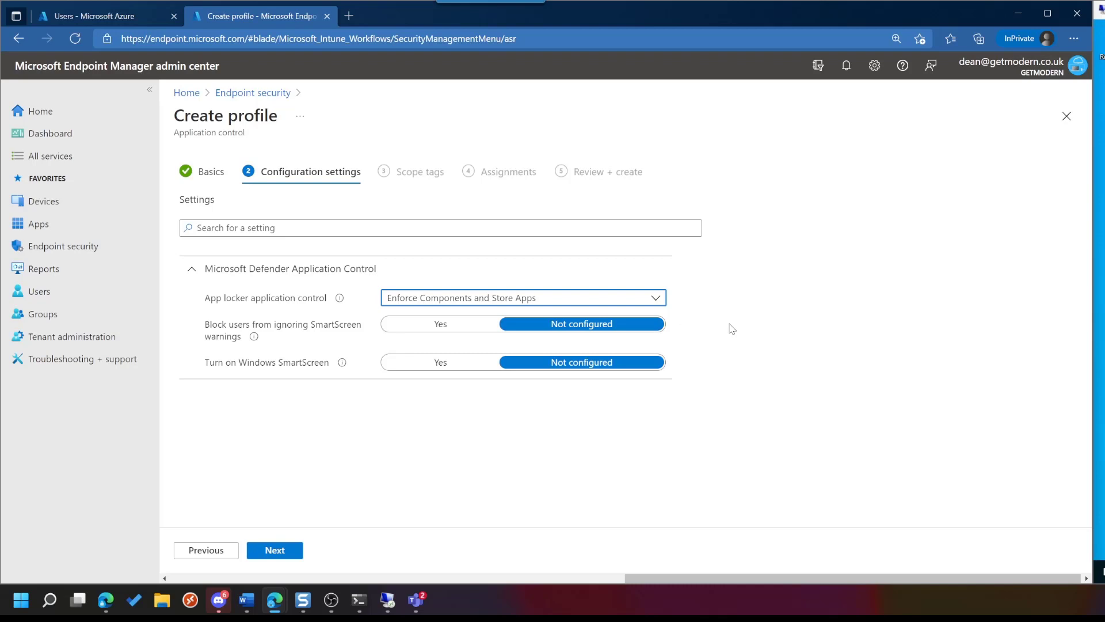
mouse_move(740, 289)
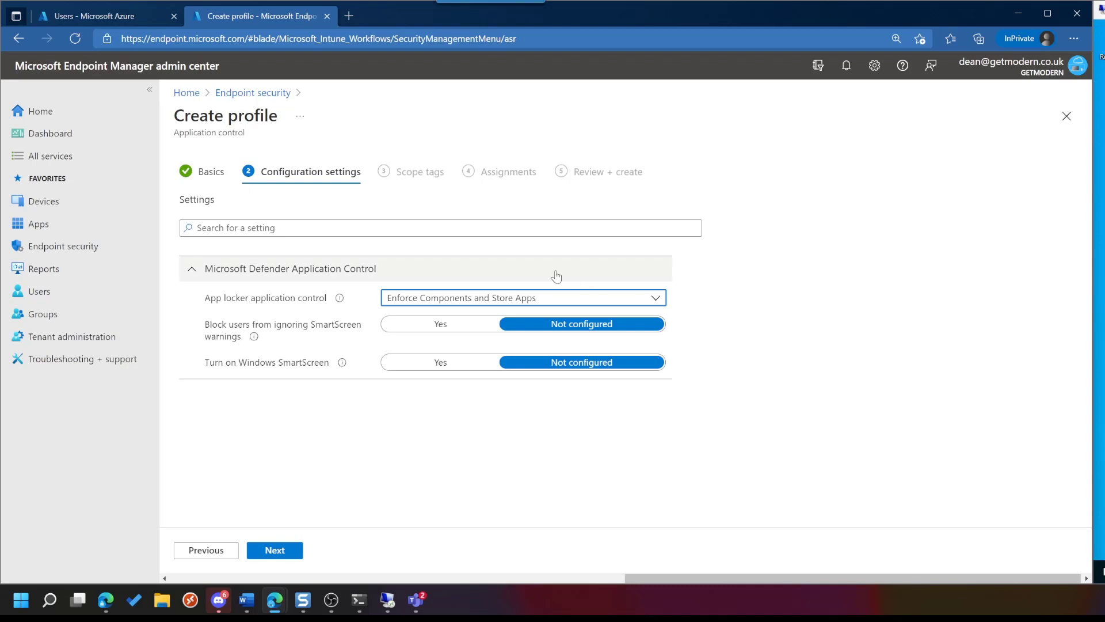
mouse_move(702, 295)
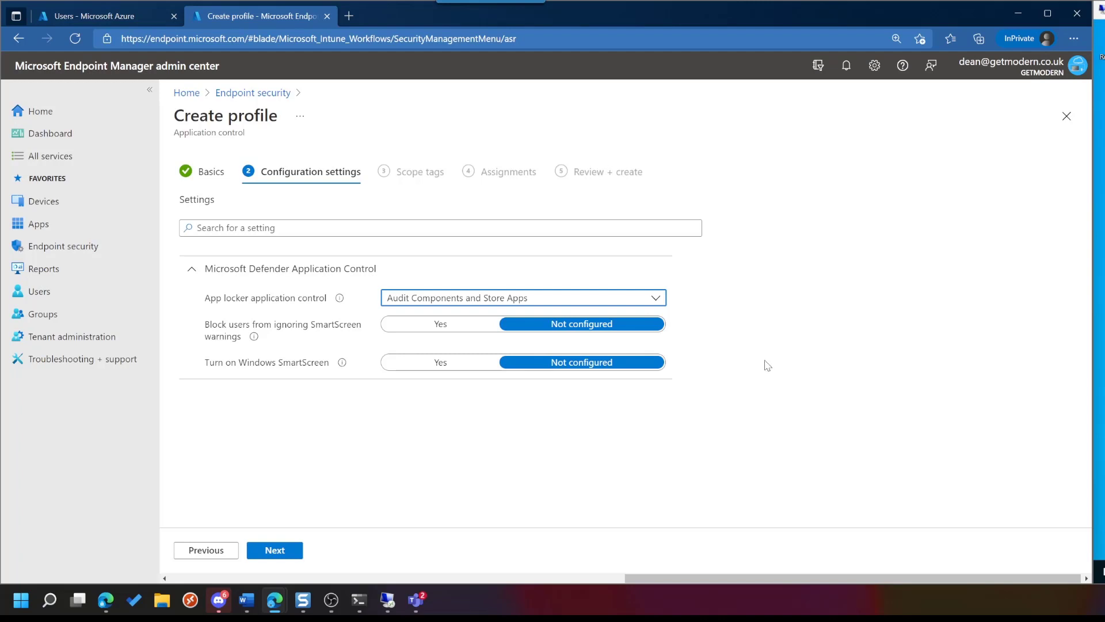
mouse_move(732, 357)
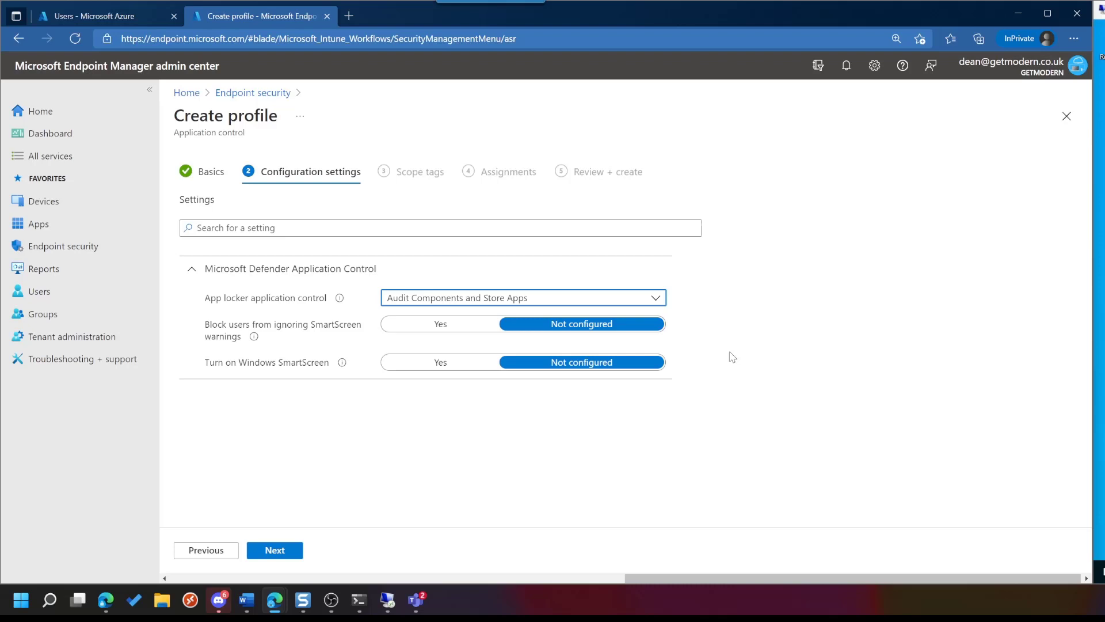
- Set App locker to Audit Components, Store Apps, and Smartlocker after trying Enforce, then continue to scope tags
left_click(522, 298)
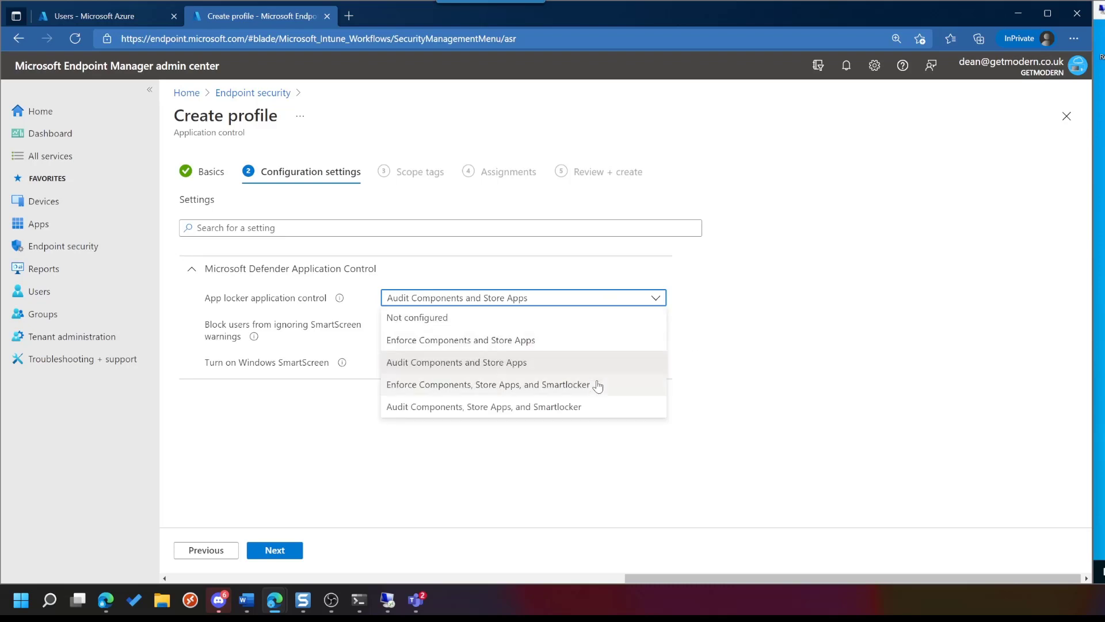
mouse_move(628, 392)
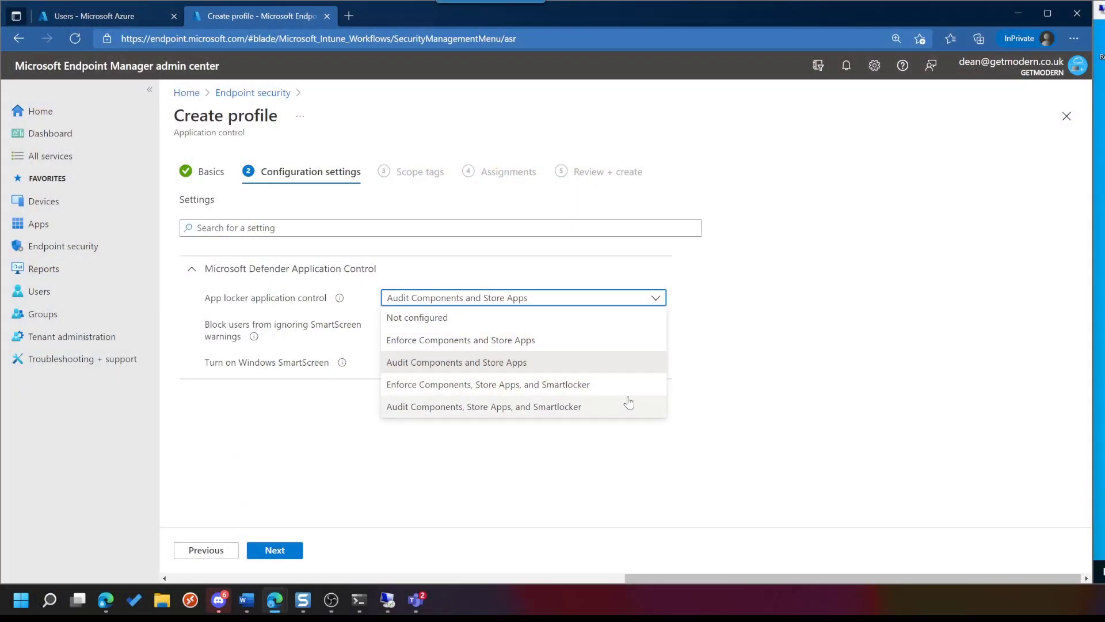
left_click(488, 384)
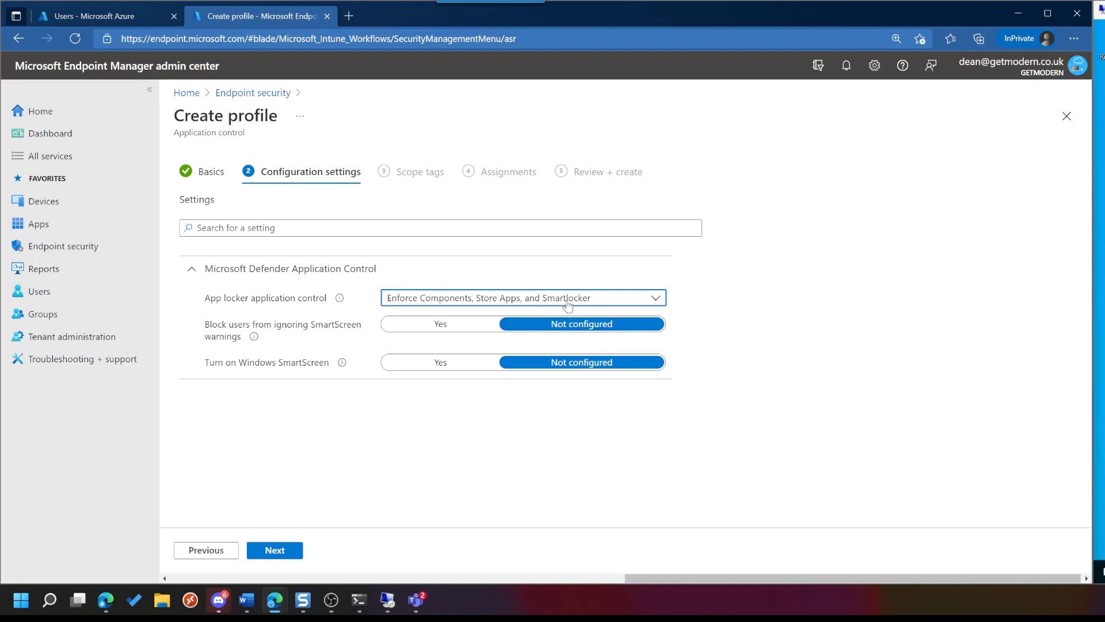
mouse_move(615, 300)
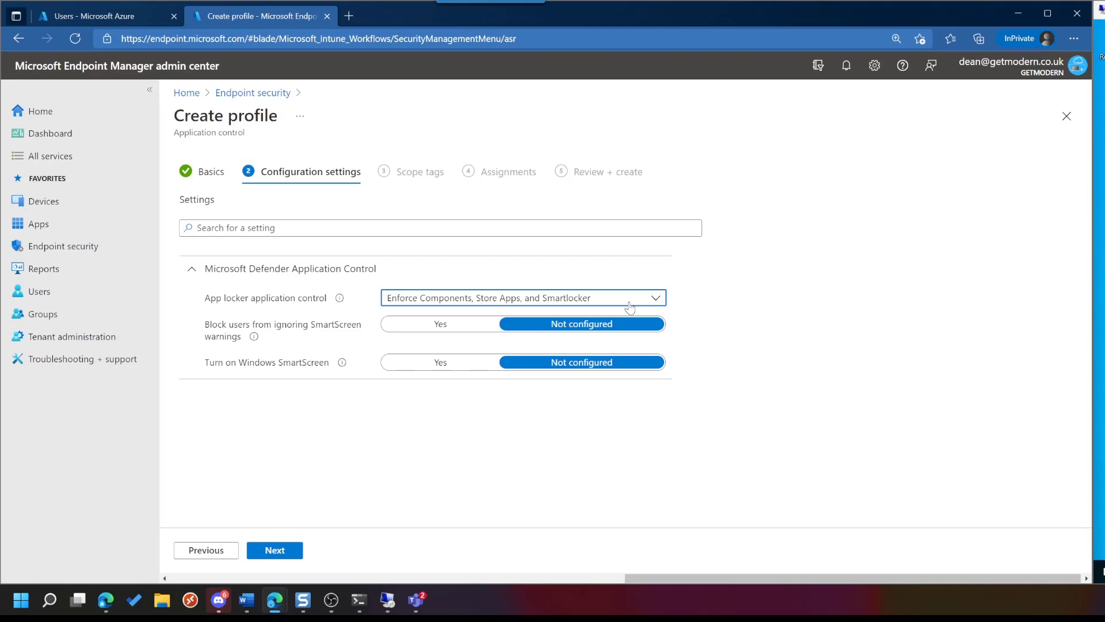
left_click(521, 297)
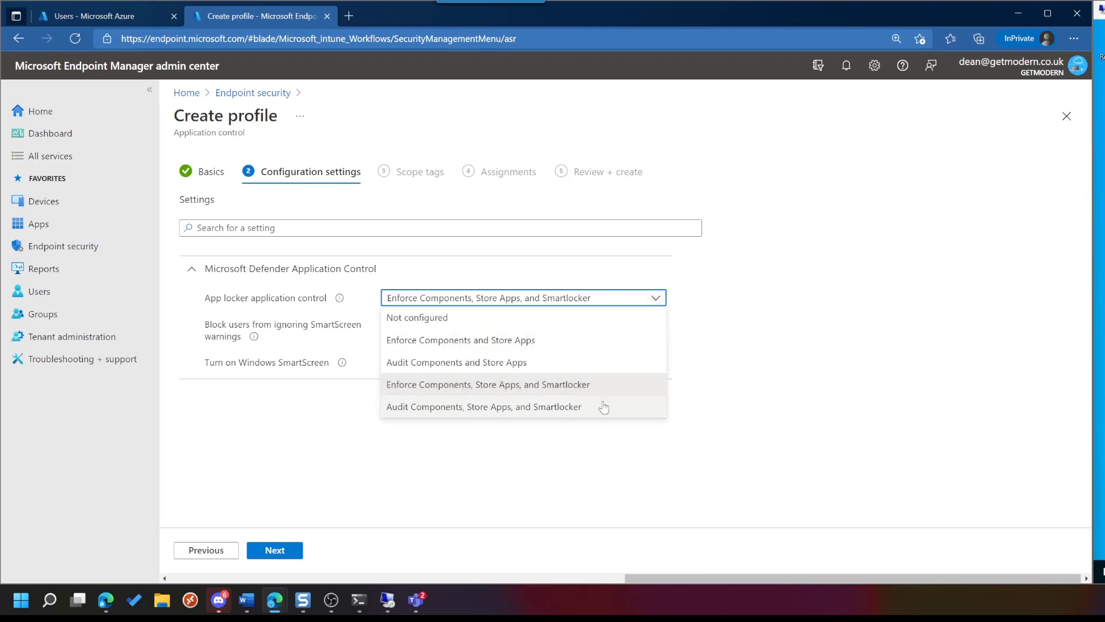
left_click(484, 406)
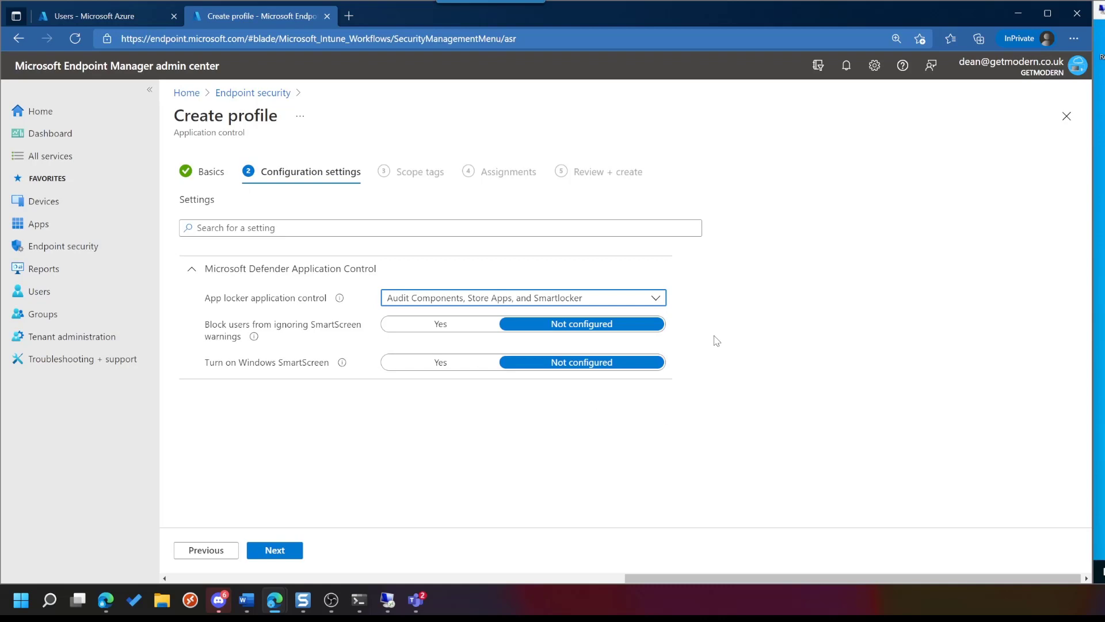
mouse_move(738, 302)
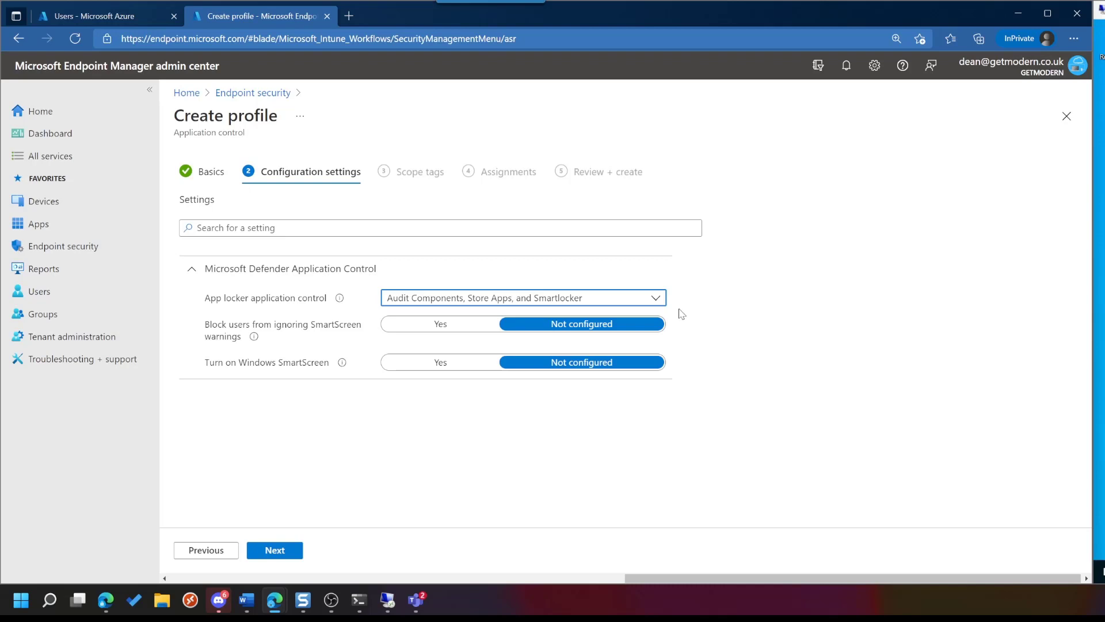
mouse_move(694, 304)
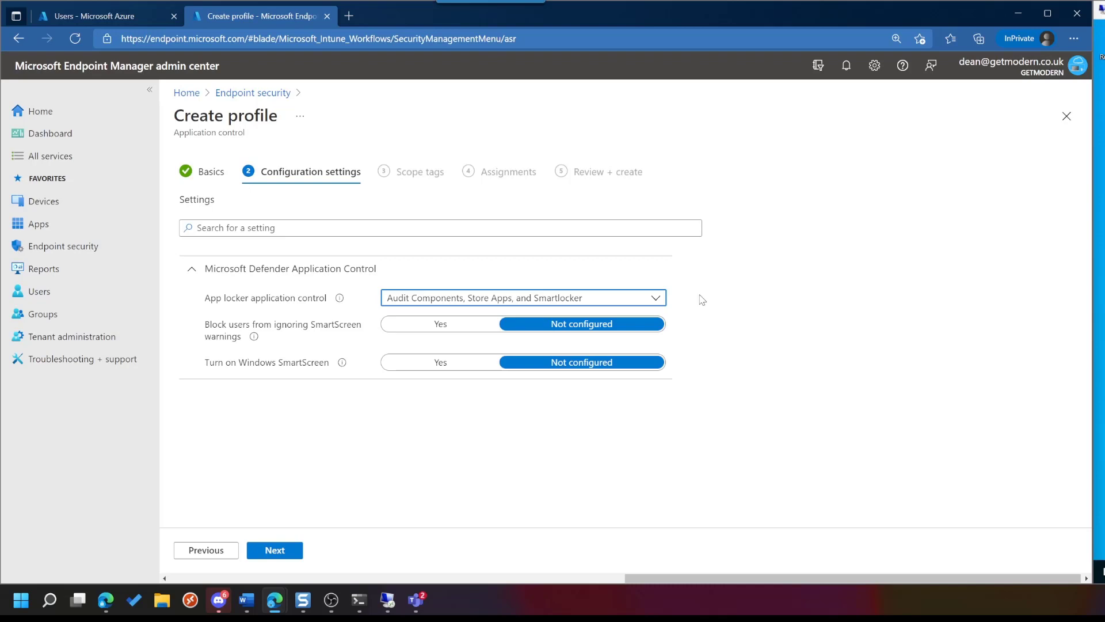
mouse_move(640, 307)
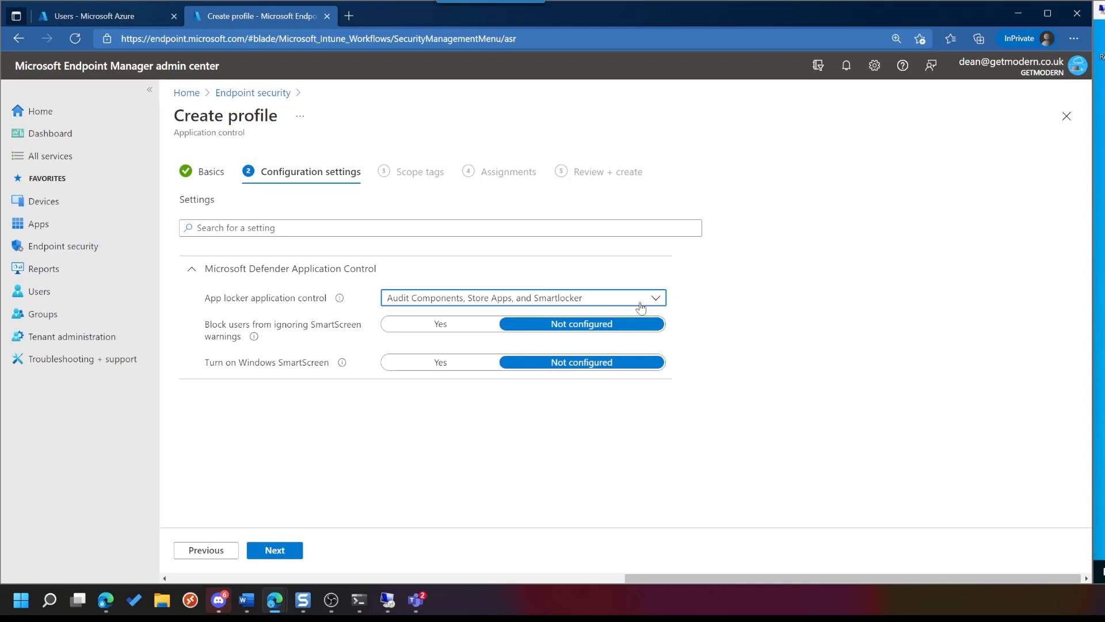
mouse_move(527, 289)
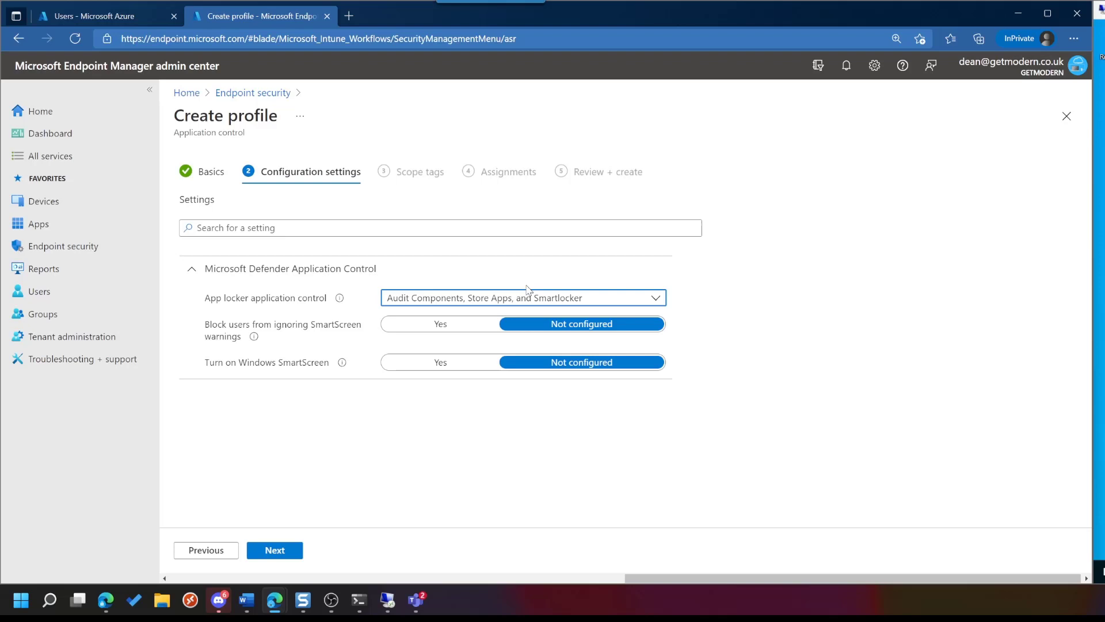
left_click(274, 550)
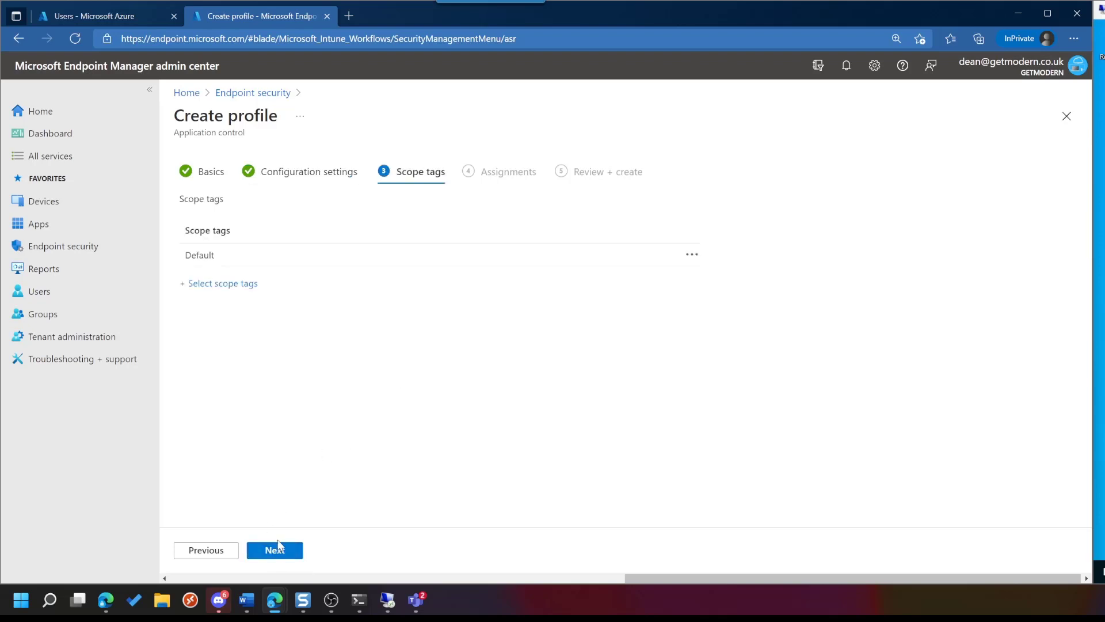
- Assign the profile to all devices, review it and create it
left_click(274, 550)
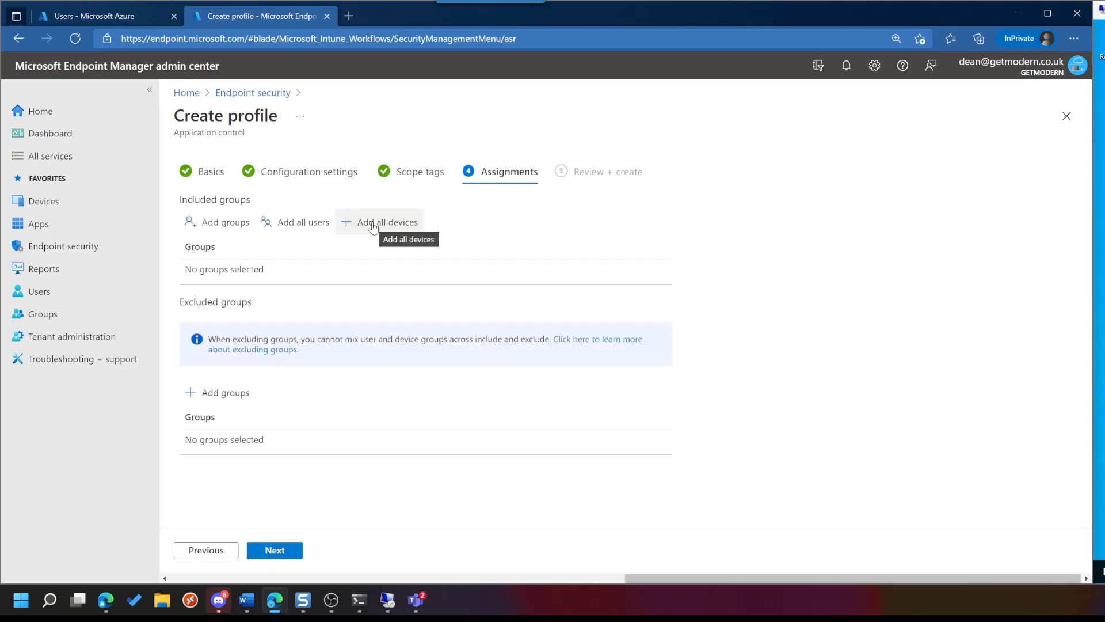
left_click(386, 222)
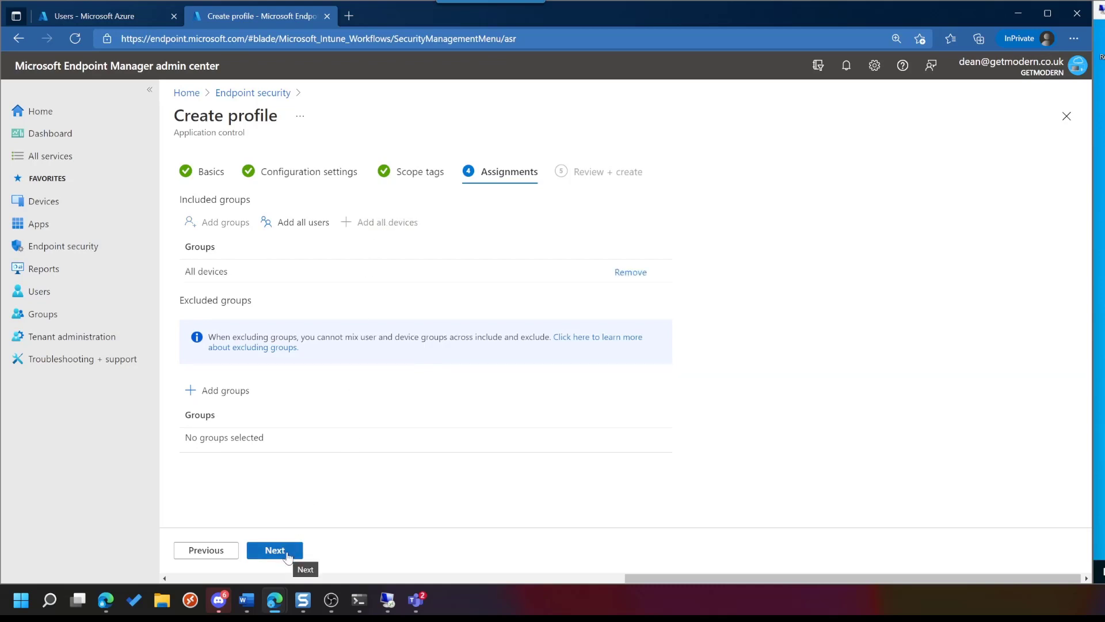
left_click(274, 550)
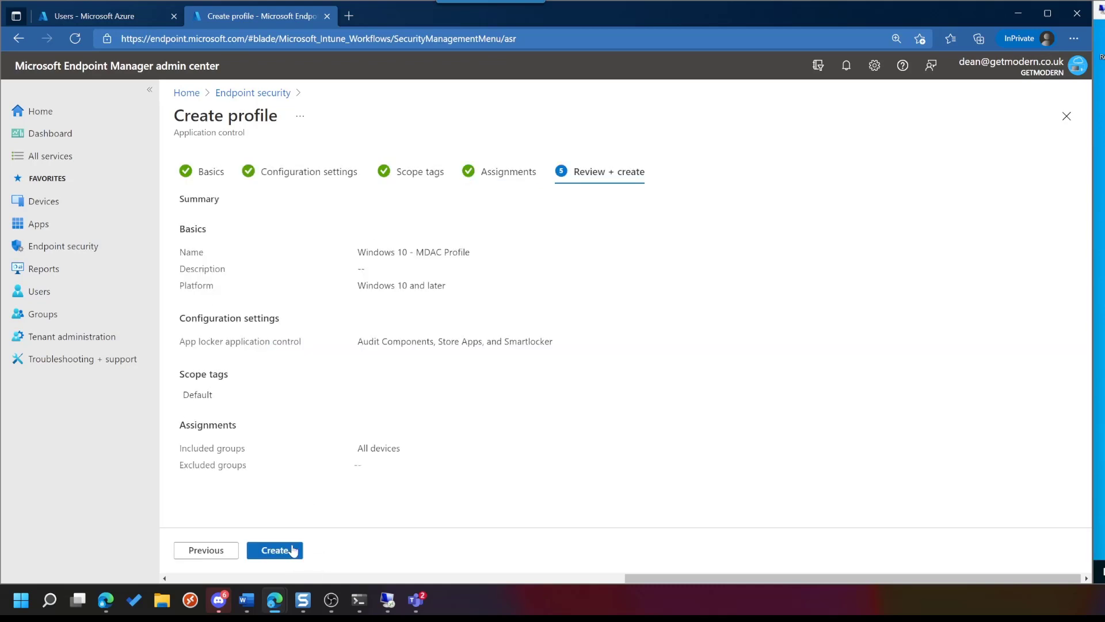
left_click(274, 550)
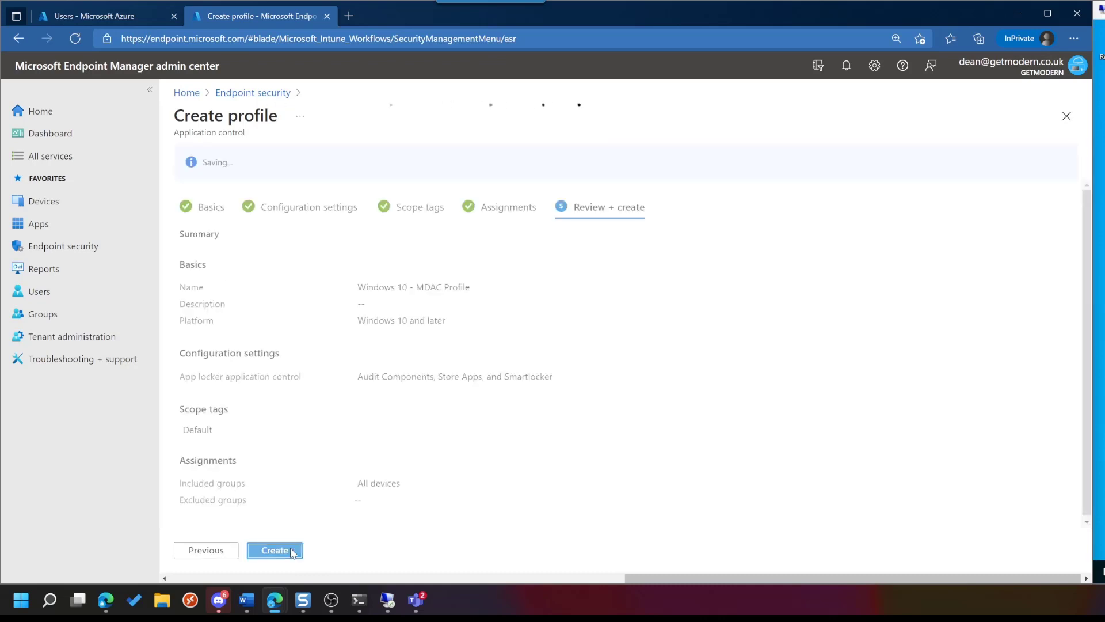
left_click(275, 550)
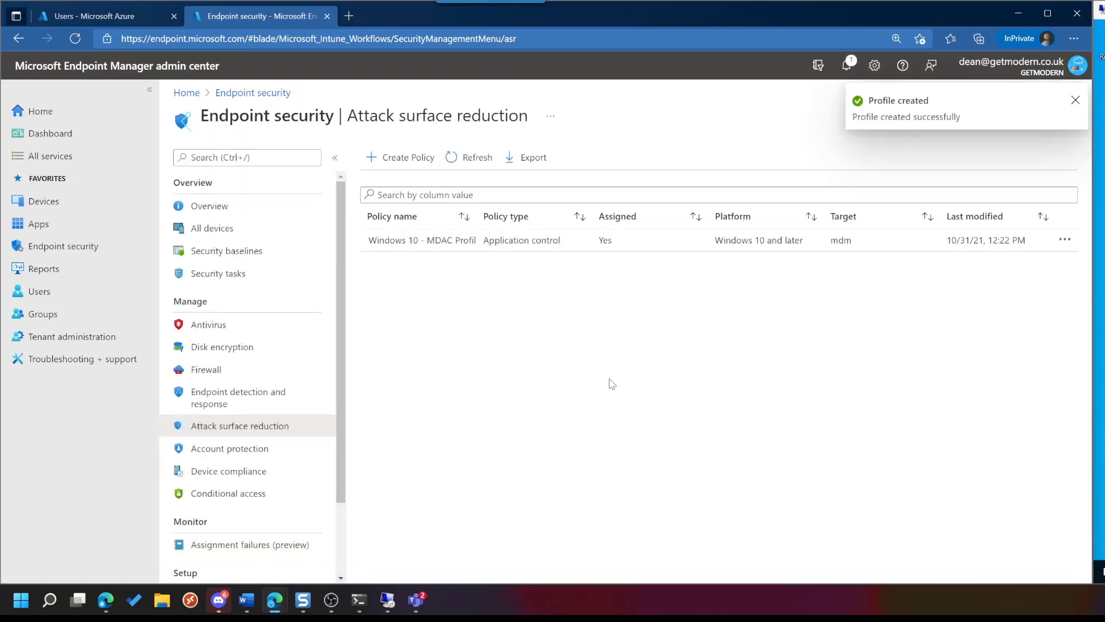
mouse_move(608, 374)
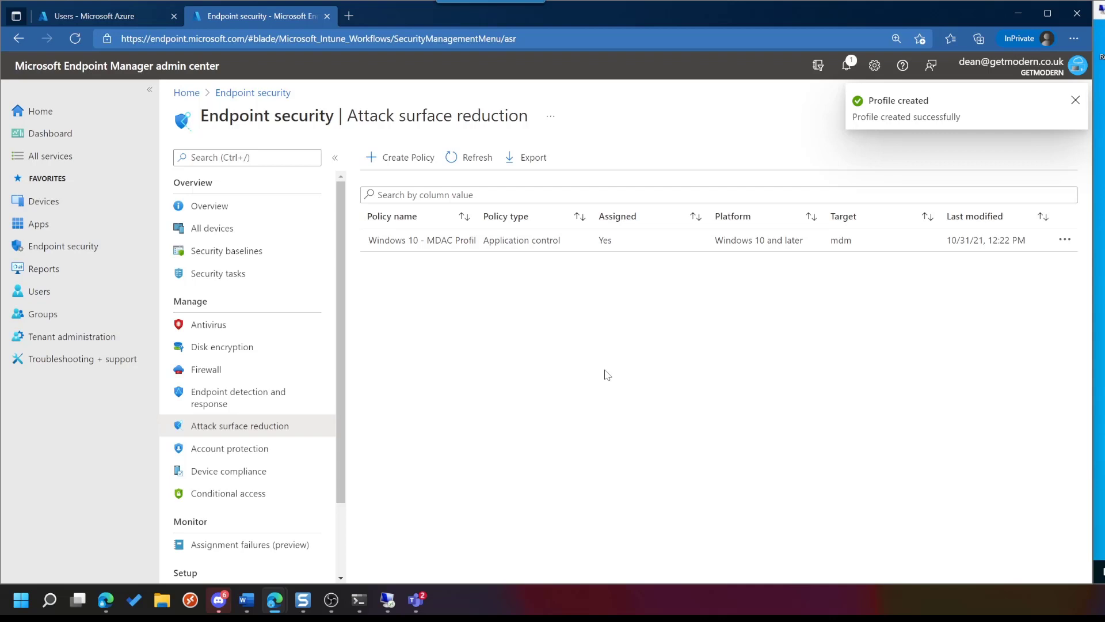
- Dismiss the Profile created toast and open the Windows 10 - MDAC Profile policy
left_click(1075, 101)
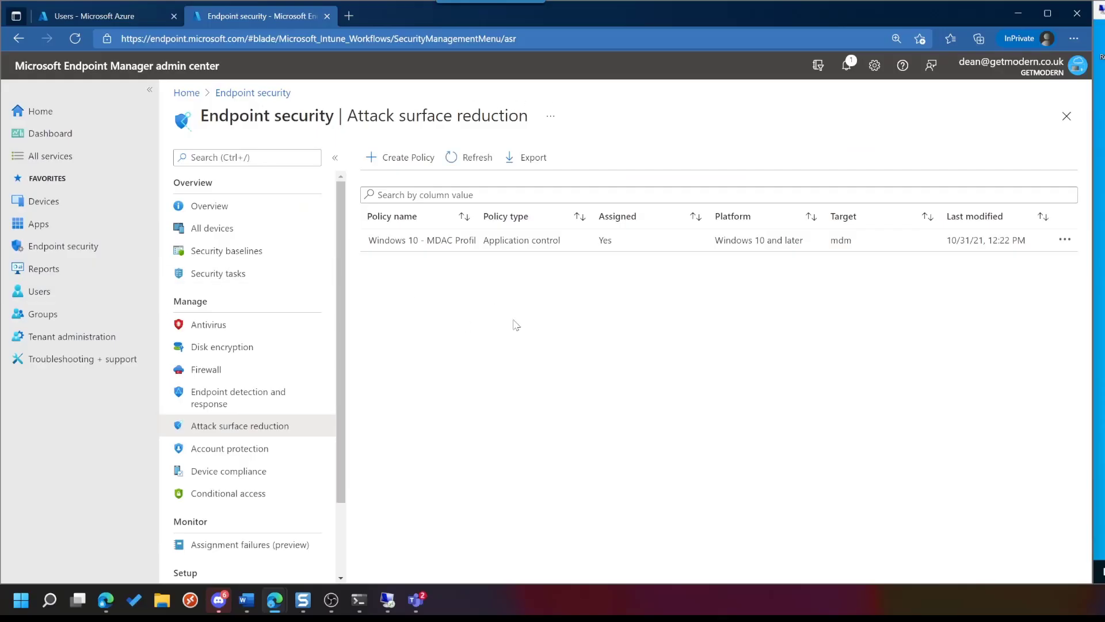
left_click(422, 240)
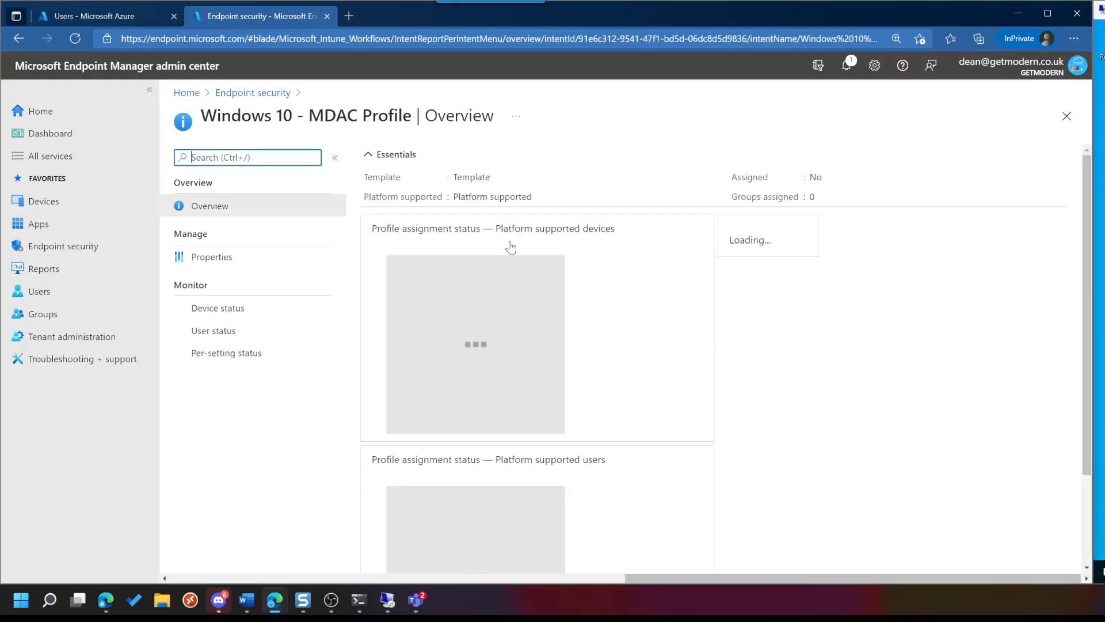
- Go to the profile's Properties and edit its Configuration settings
left_click(211, 257)
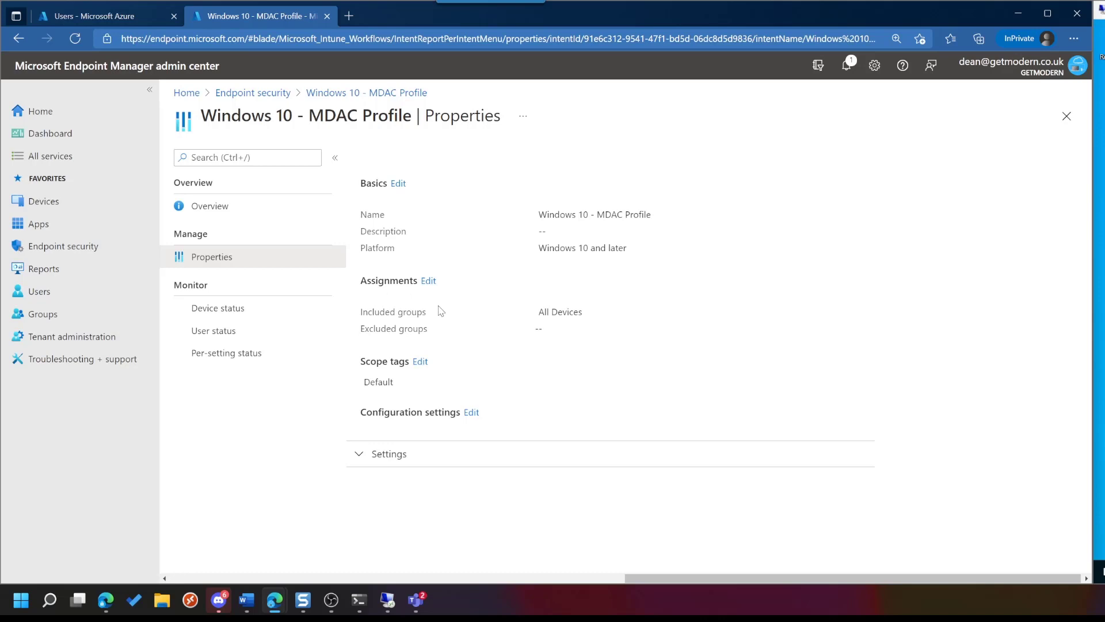
mouse_move(450, 305)
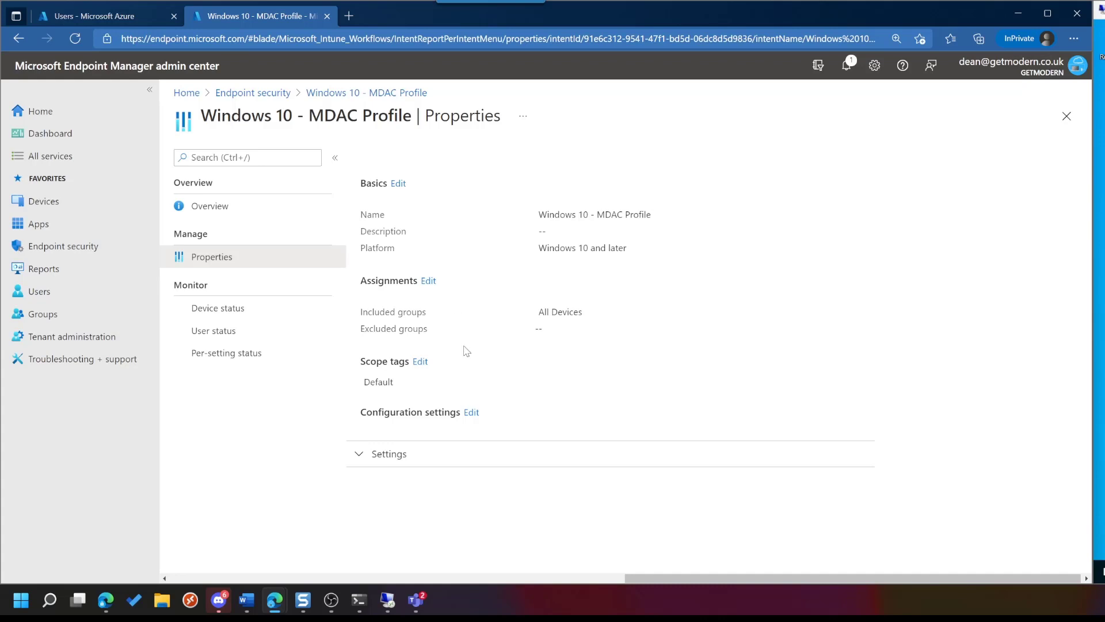
mouse_move(478, 411)
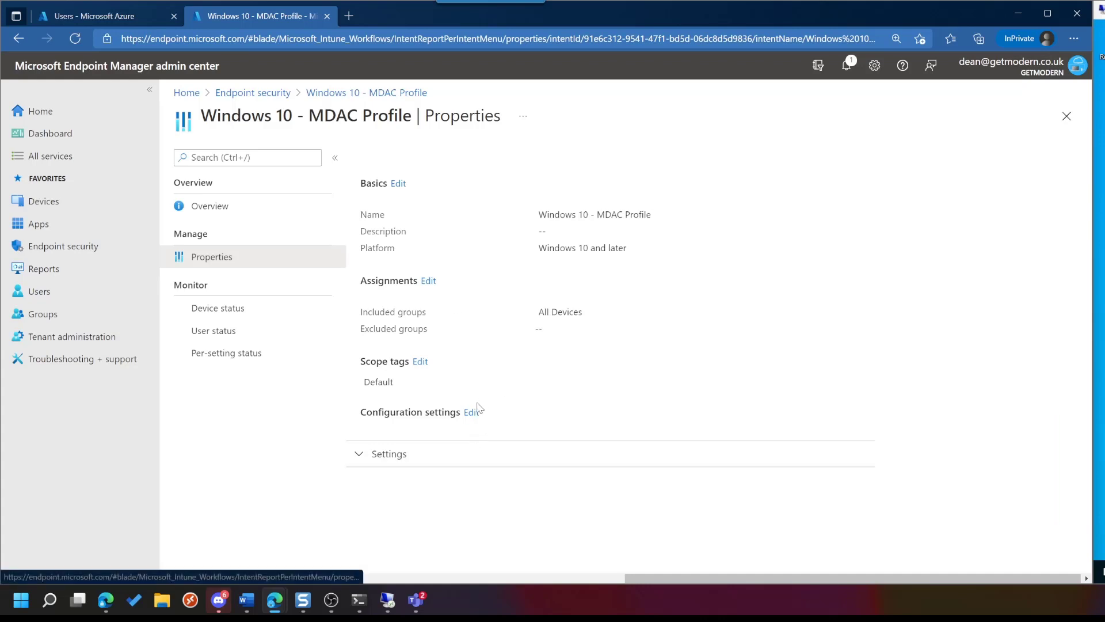
left_click(472, 411)
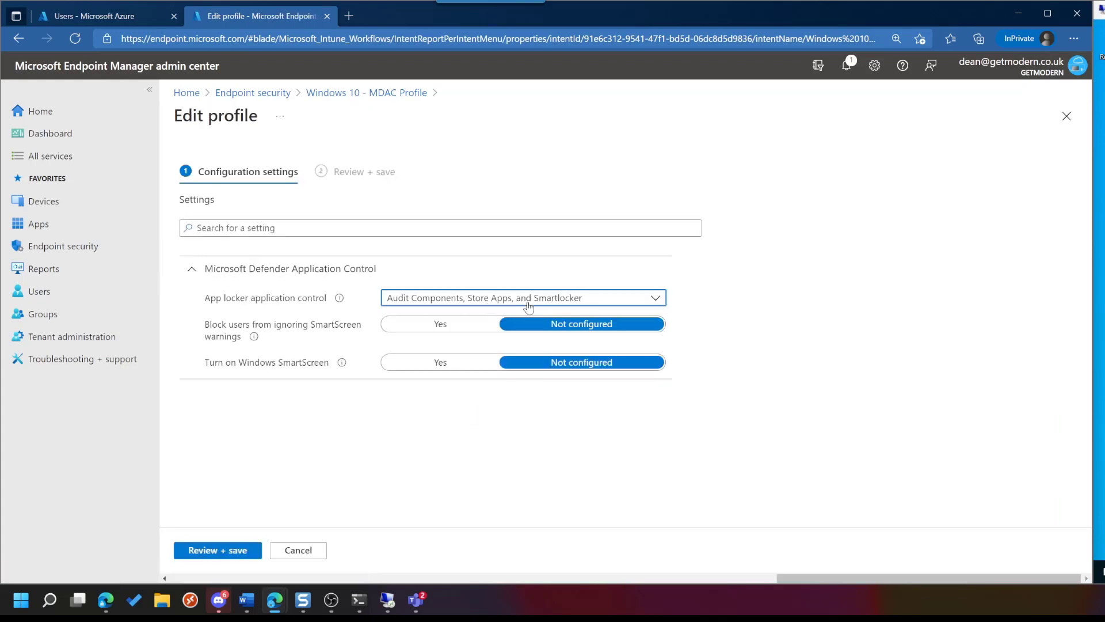
- Change App locker application control to Audit Components and Store Apps and review + save
left_click(522, 297)
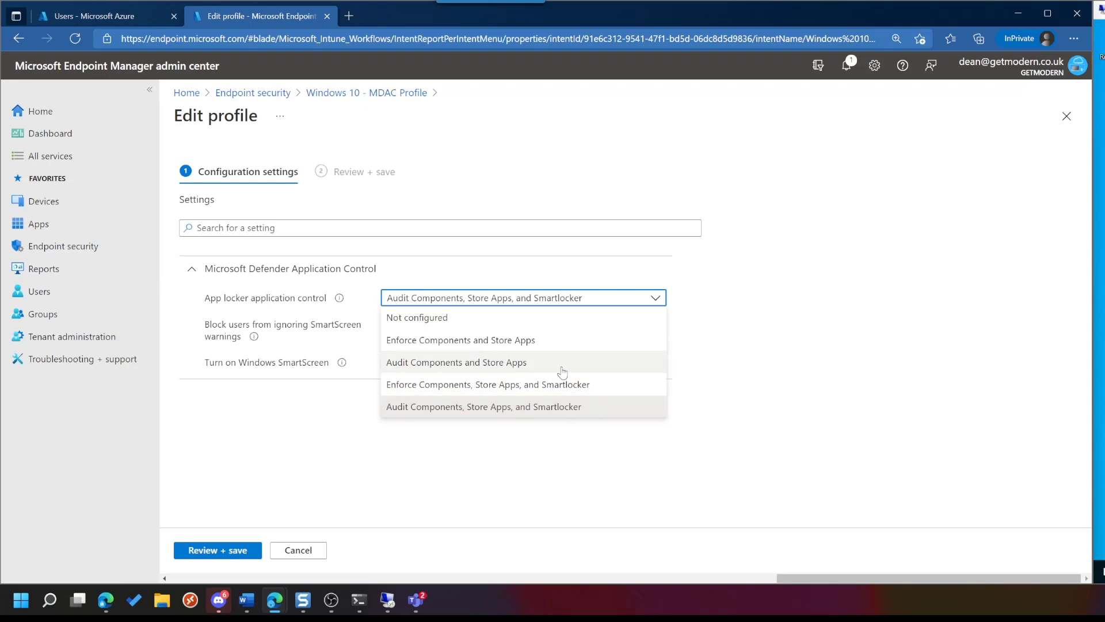
left_click(456, 361)
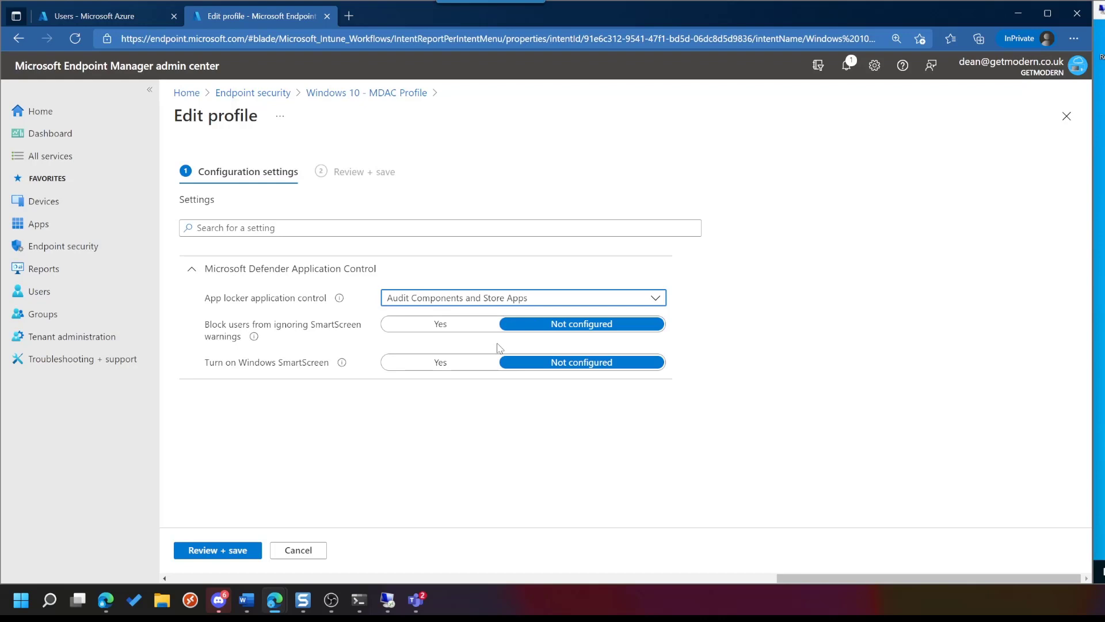
mouse_move(433, 376)
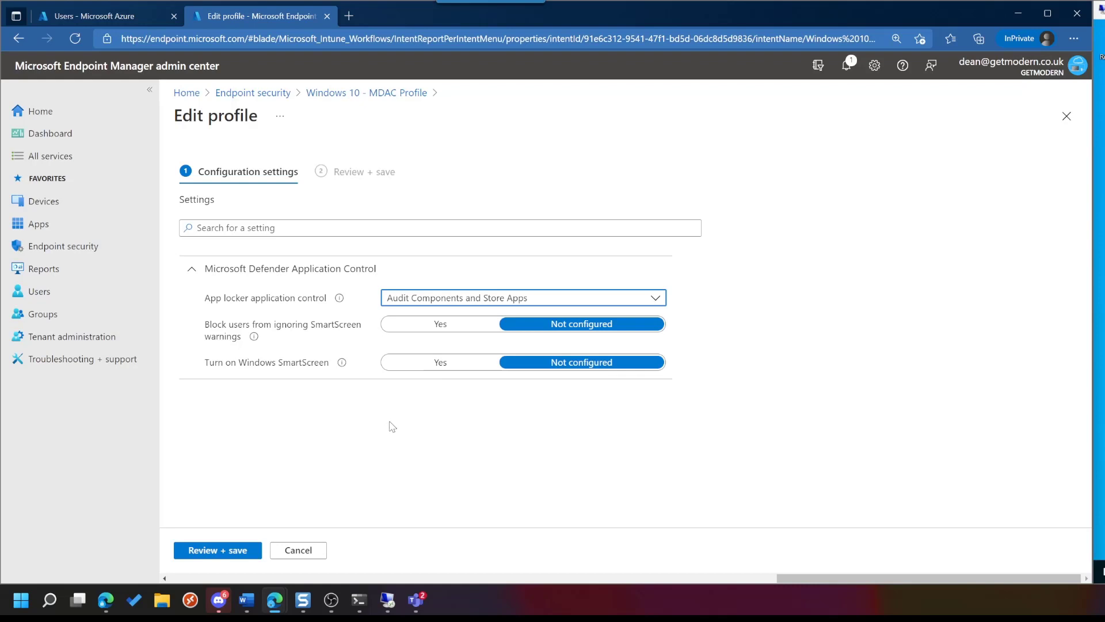
mouse_move(296, 505)
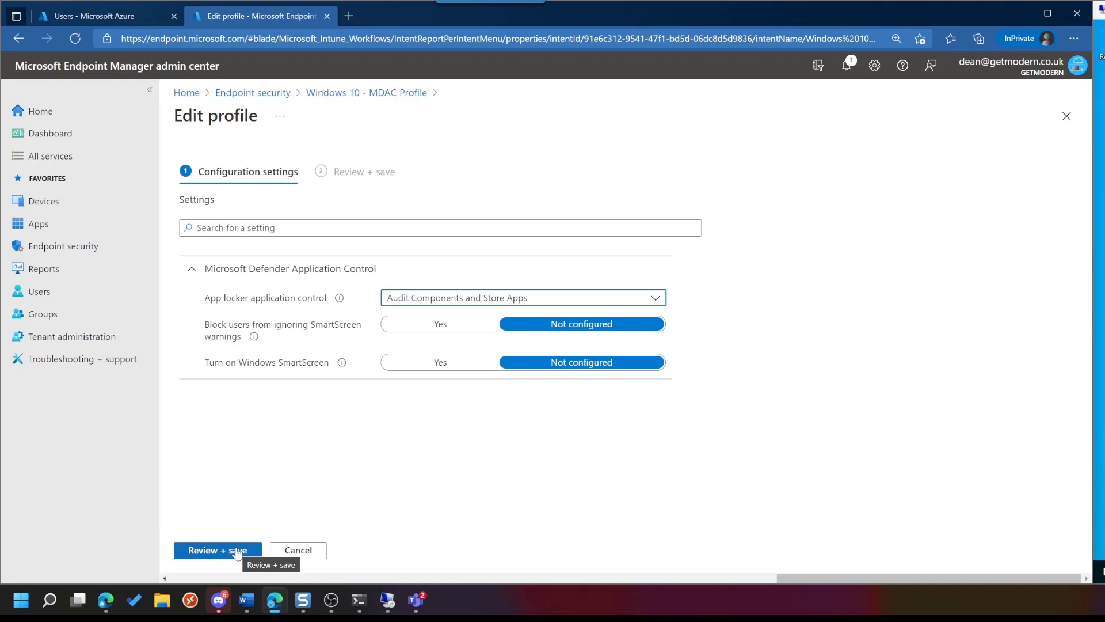
left_click(217, 550)
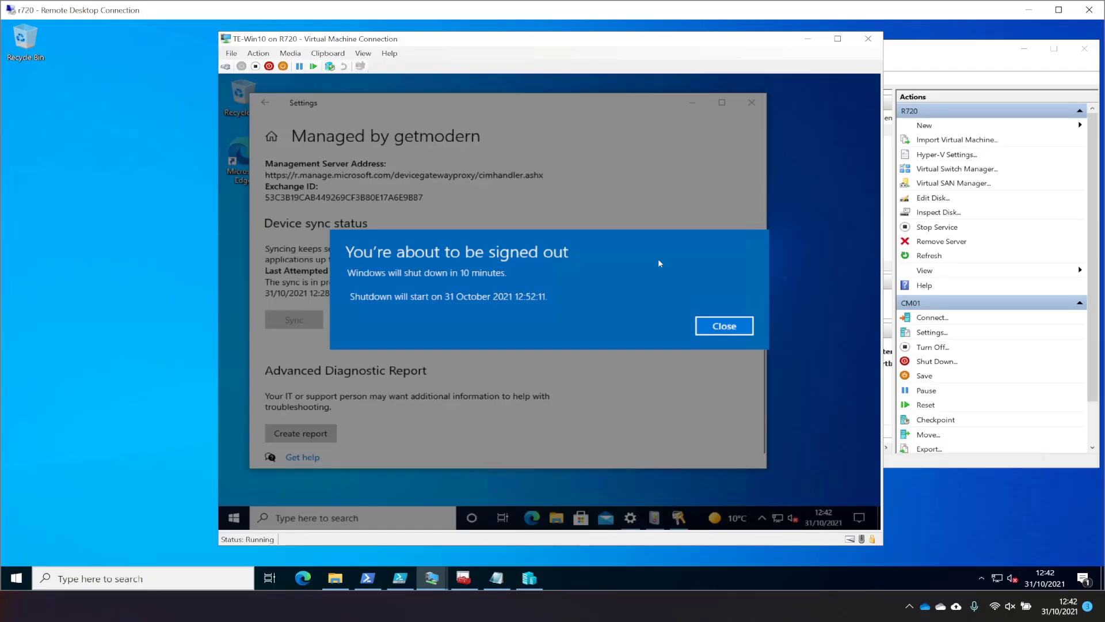
mouse_move(737, 302)
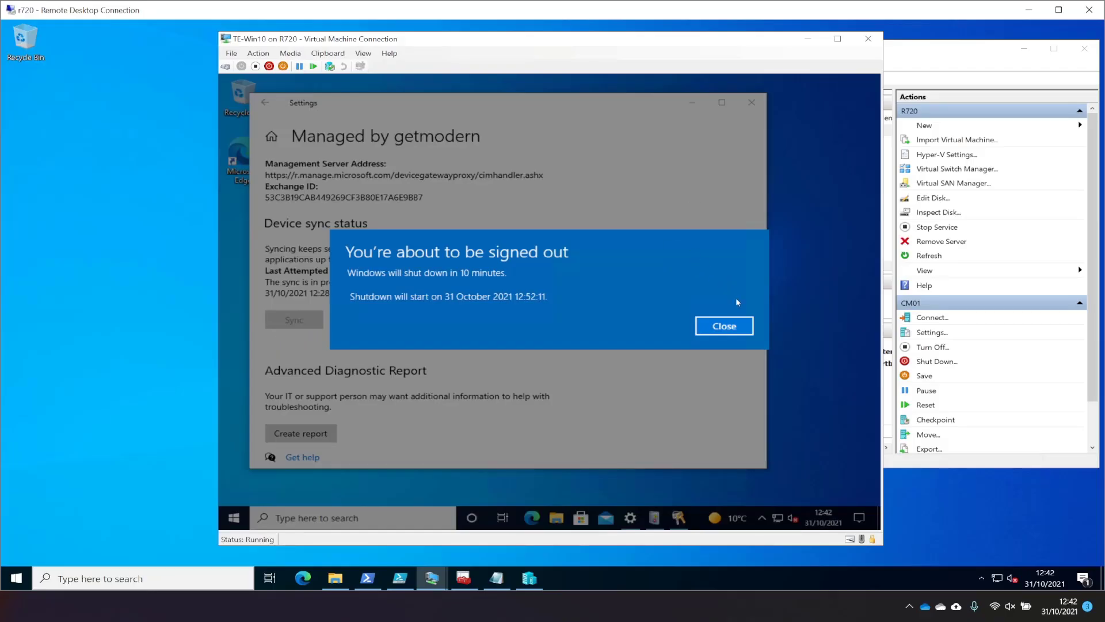
- Dismiss the sign-out warning on the VM and launch Event Viewer from the Start menu
left_click(723, 326)
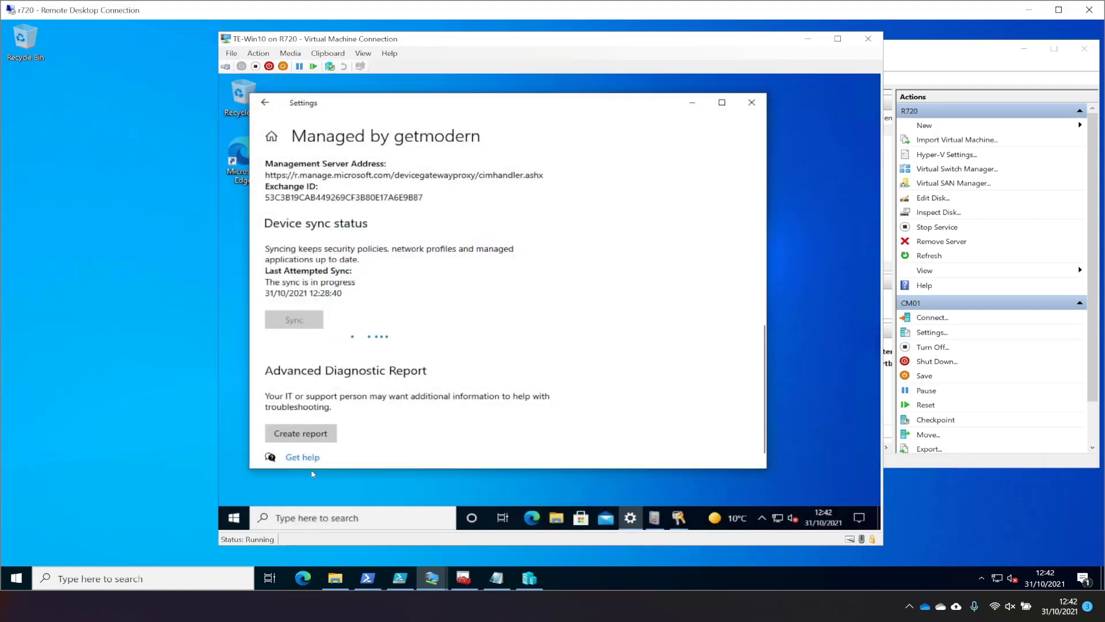
right_click(233, 517)
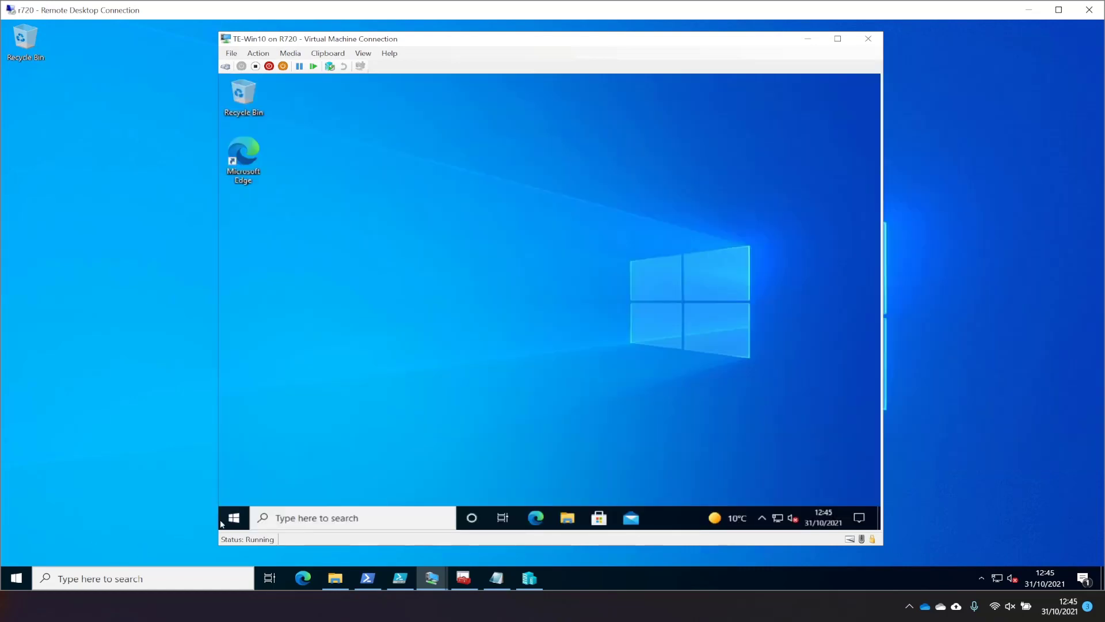
left_click(233, 517)
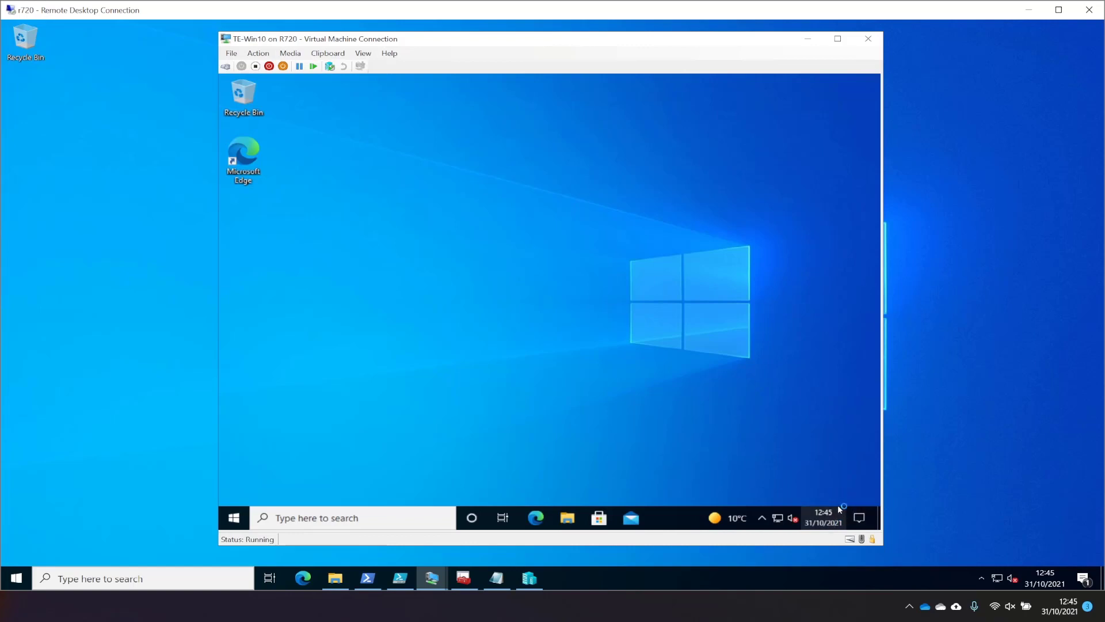
mouse_move(670, 483)
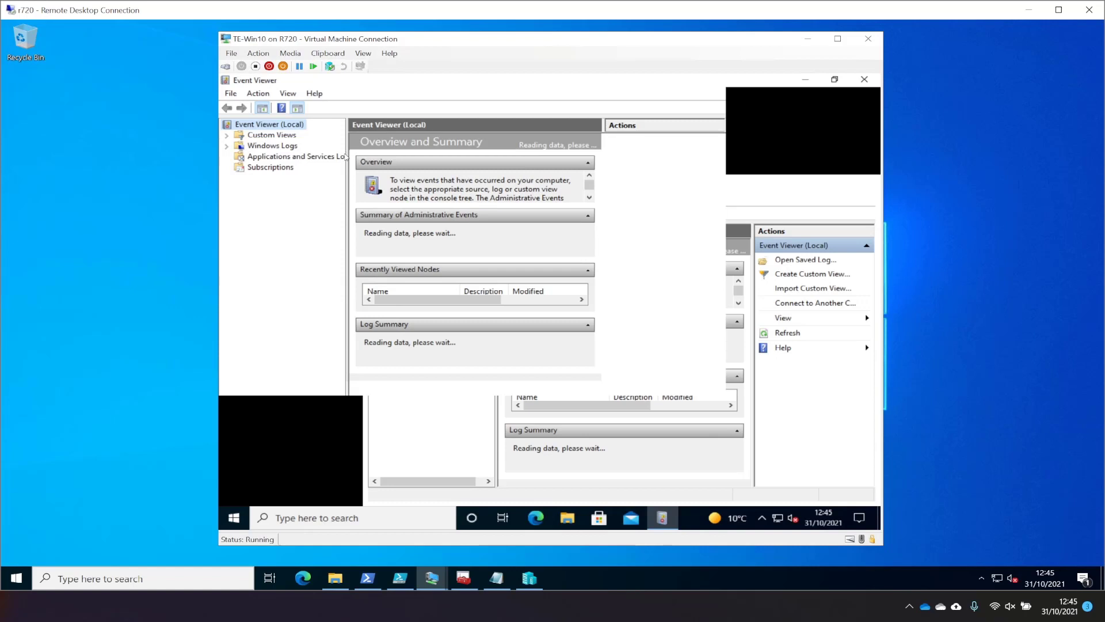
mouse_move(342, 178)
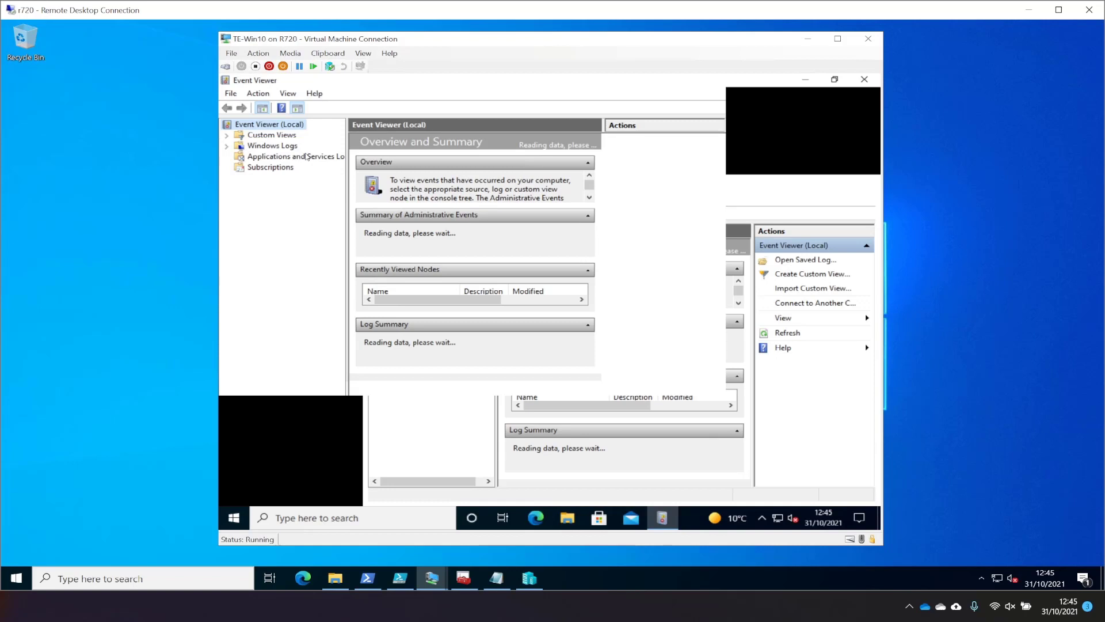
mouse_move(326, 158)
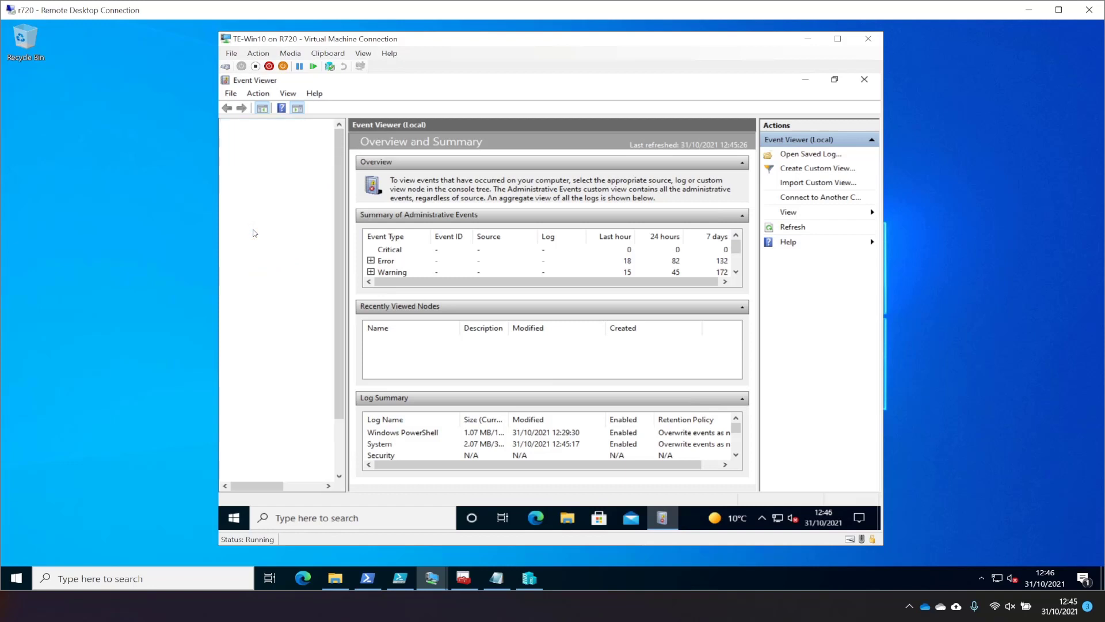
mouse_move(312, 330)
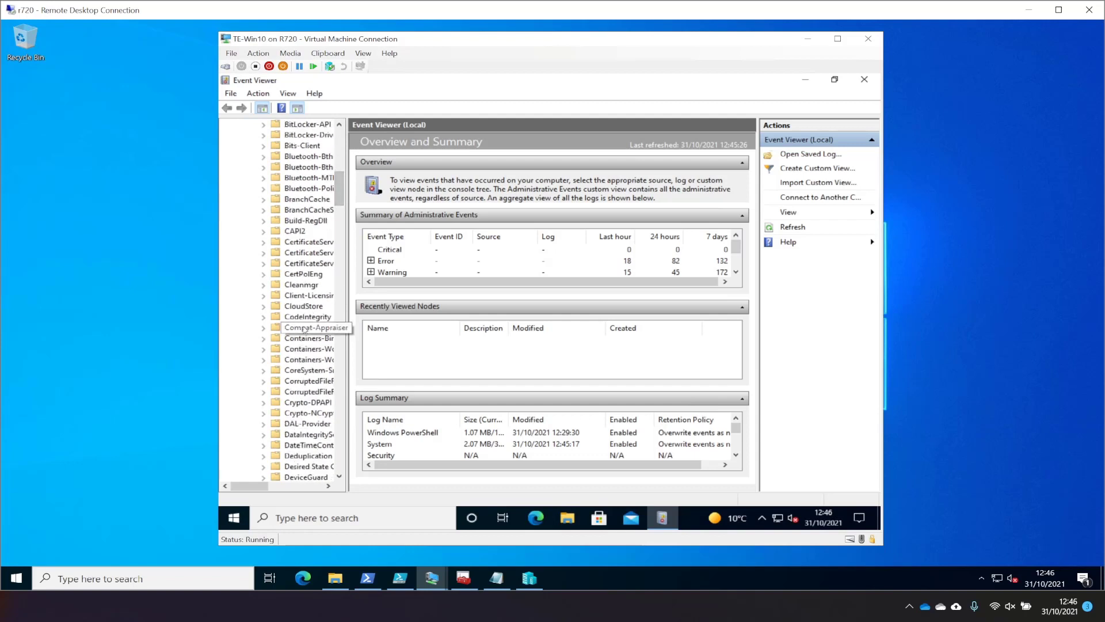
- Browse the CodeIntegrity Operational log and select an event in it
left_click(264, 317)
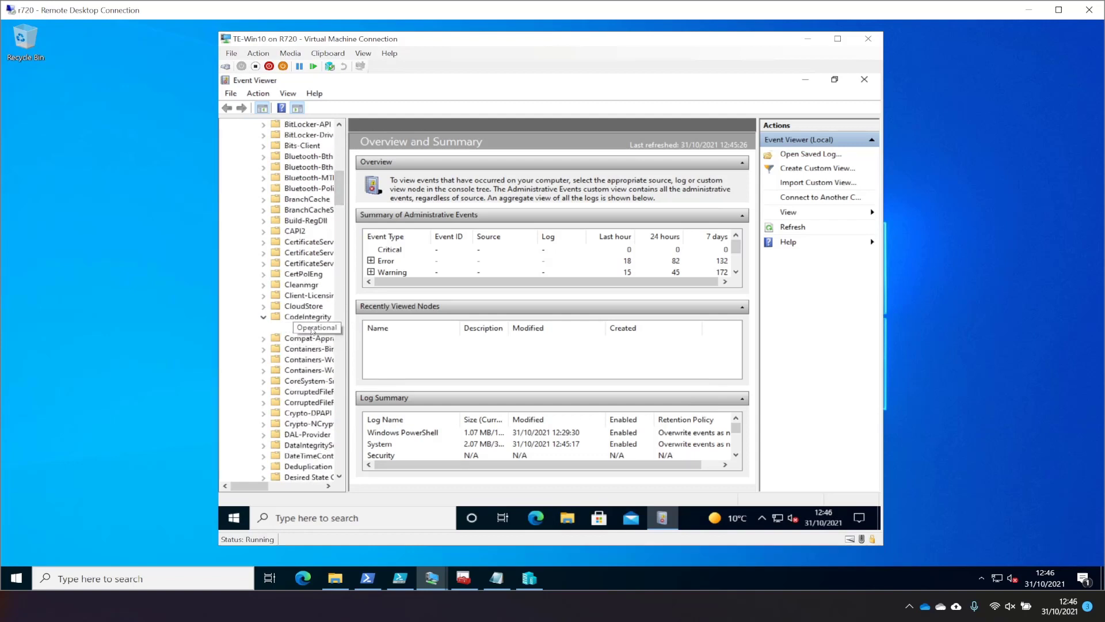
left_click(316, 327)
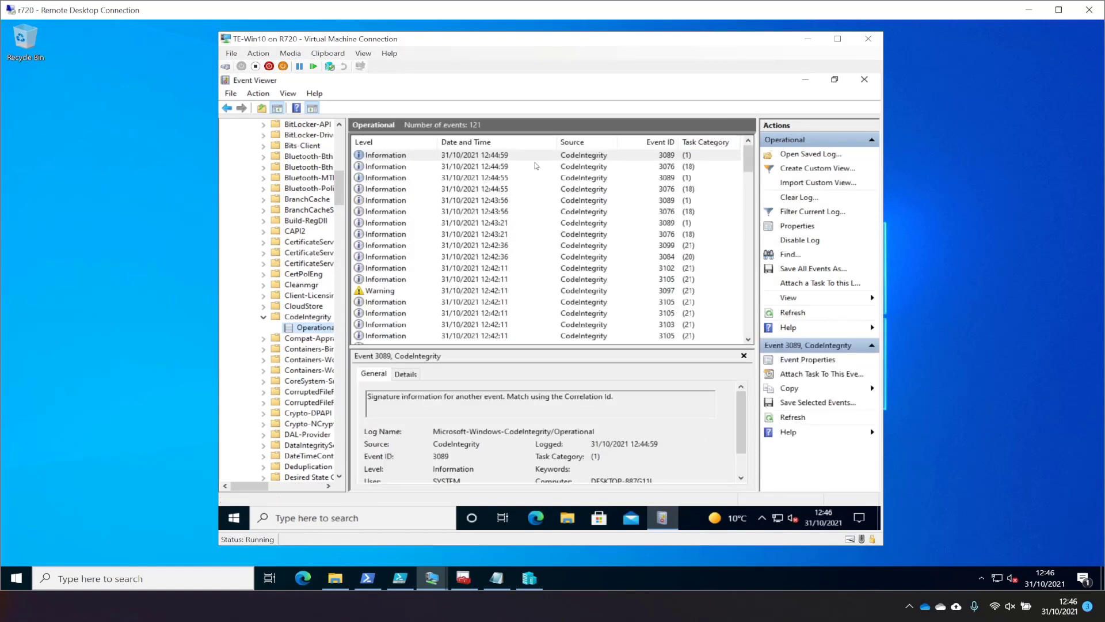
left_click(465, 155)
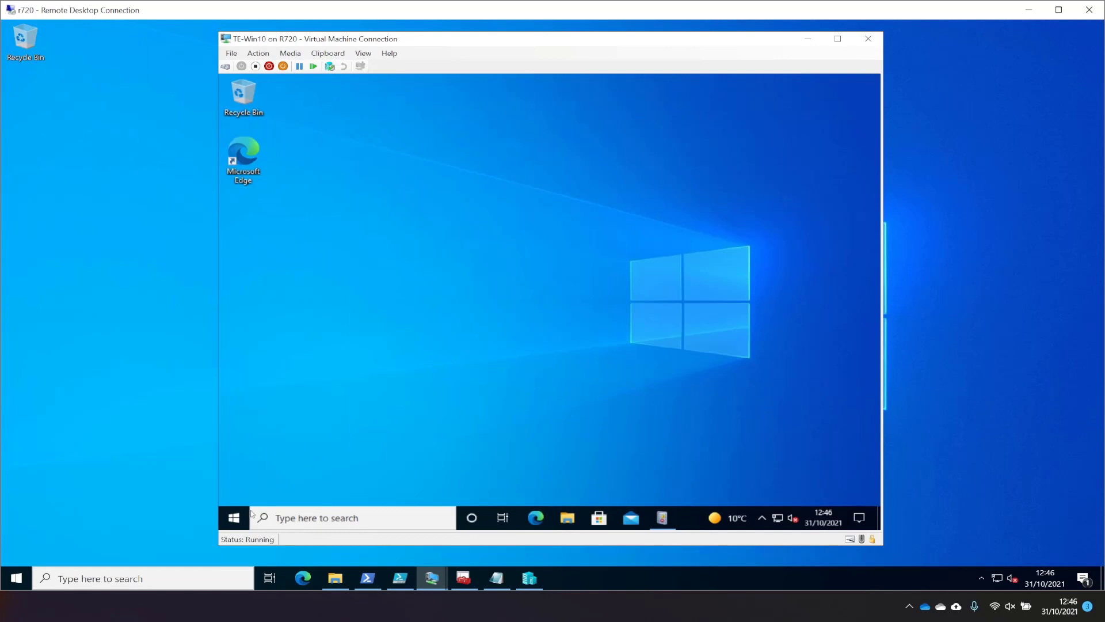
- Launch 7-Zip File Manager from the 7-Zip group in the VM's Start menu
left_click(233, 518)
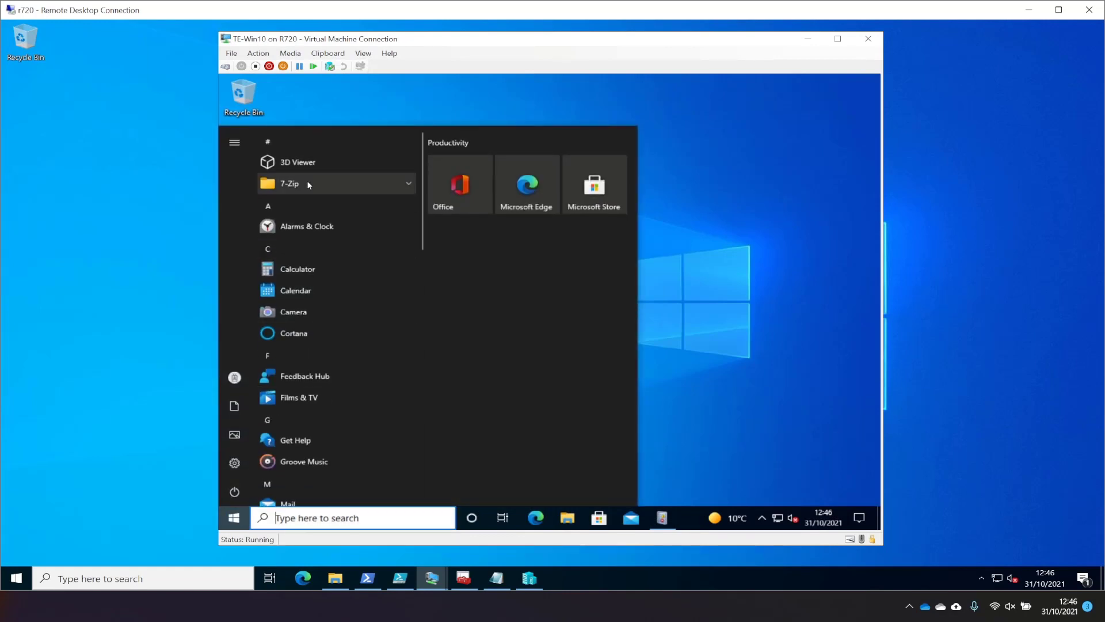
left_click(289, 183)
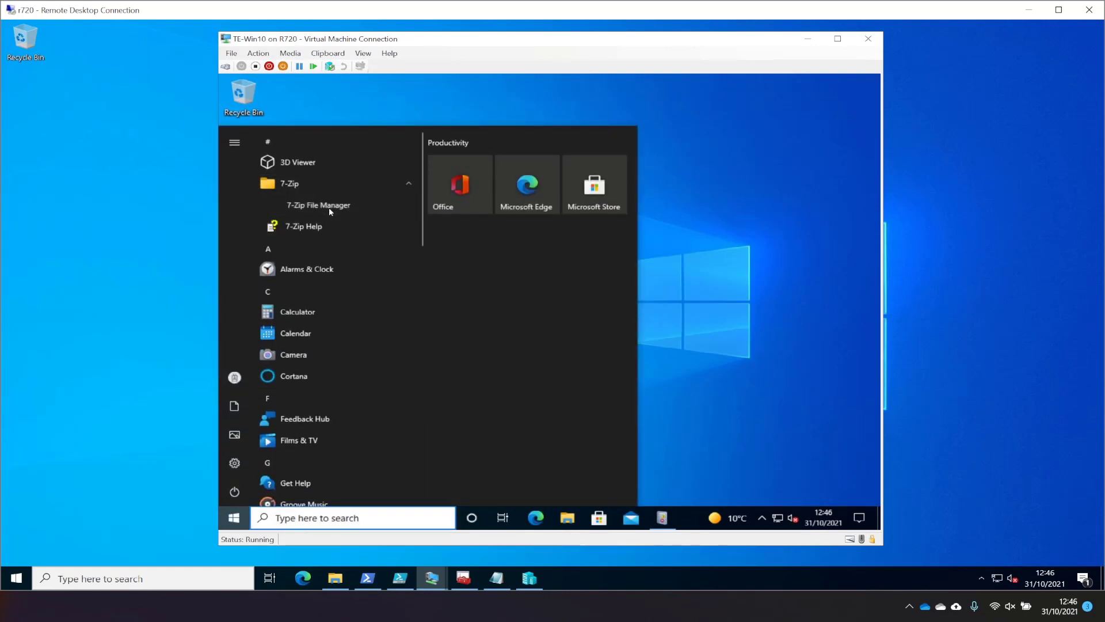
left_click(318, 205)
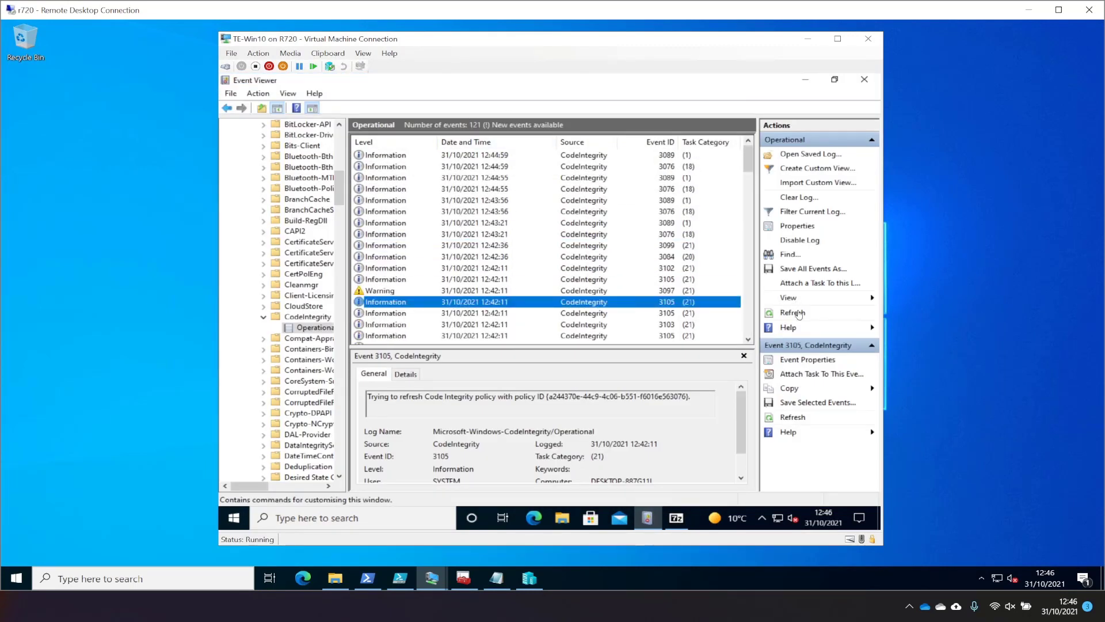
- Refresh the log and read event 3076 showing 7-Zip's executable allowed only under auditing
left_click(792, 312)
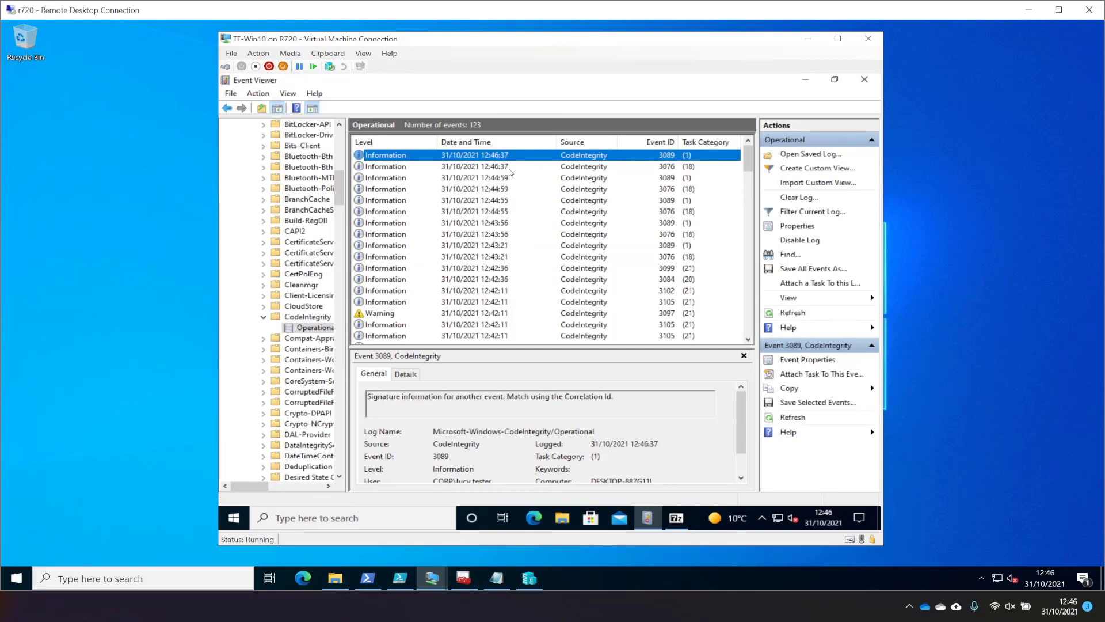
left_click(493, 166)
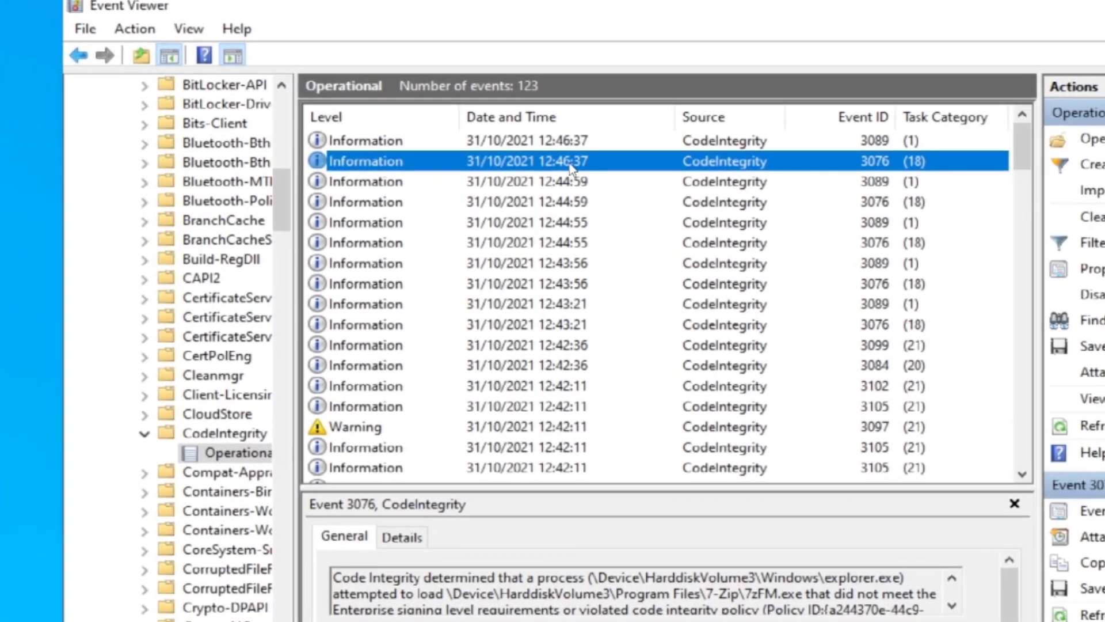
double_click(571, 161)
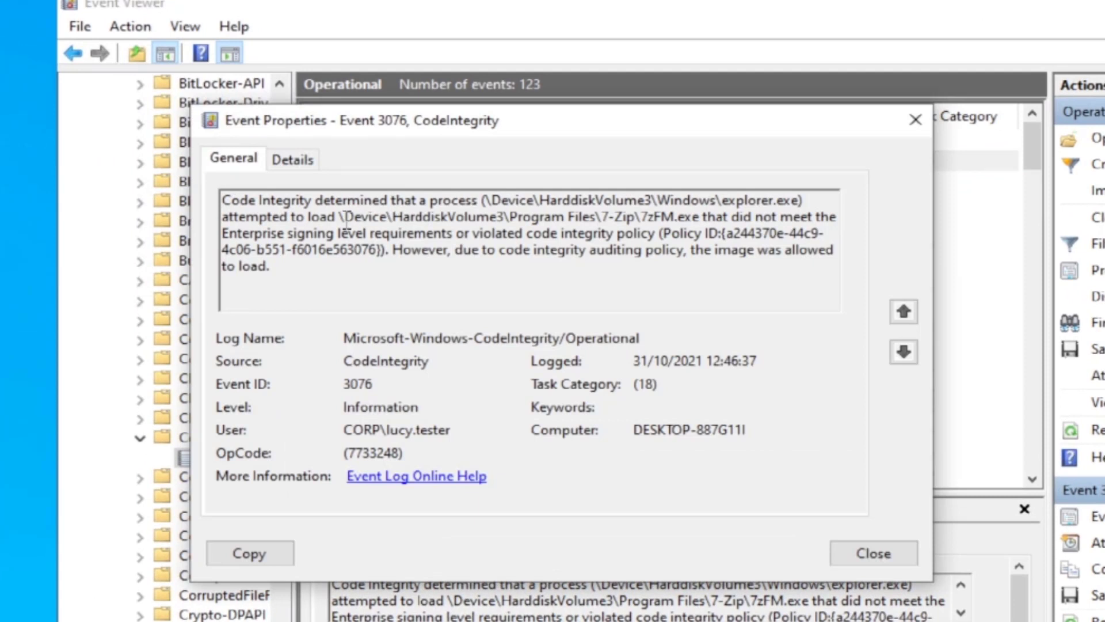
left_click_drag(348, 216, 631, 216)
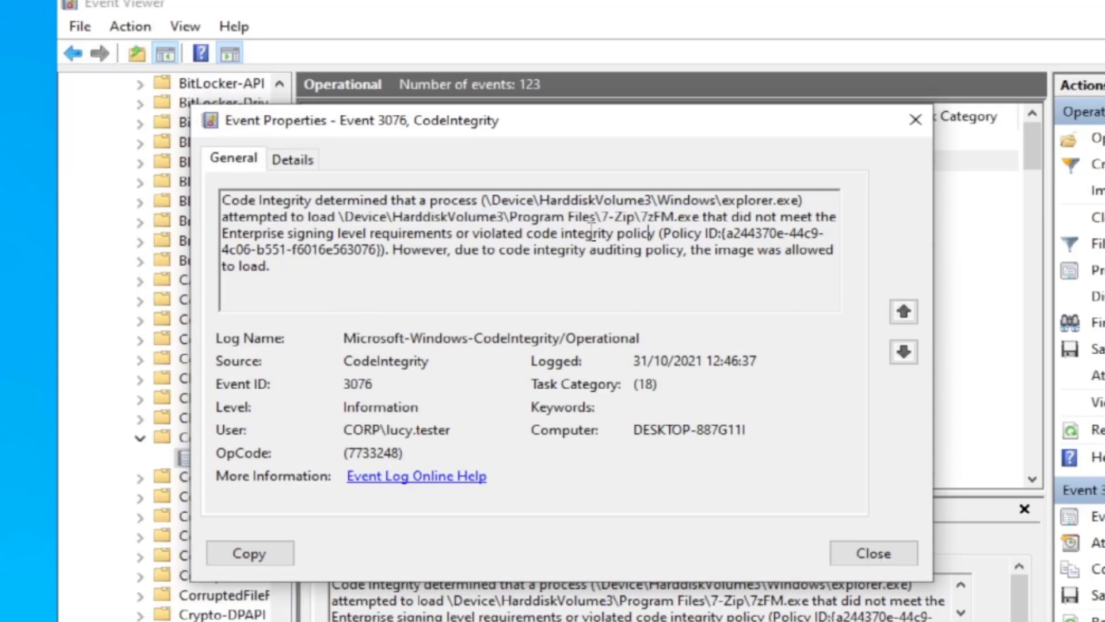
left_click_drag(472, 233, 655, 233)
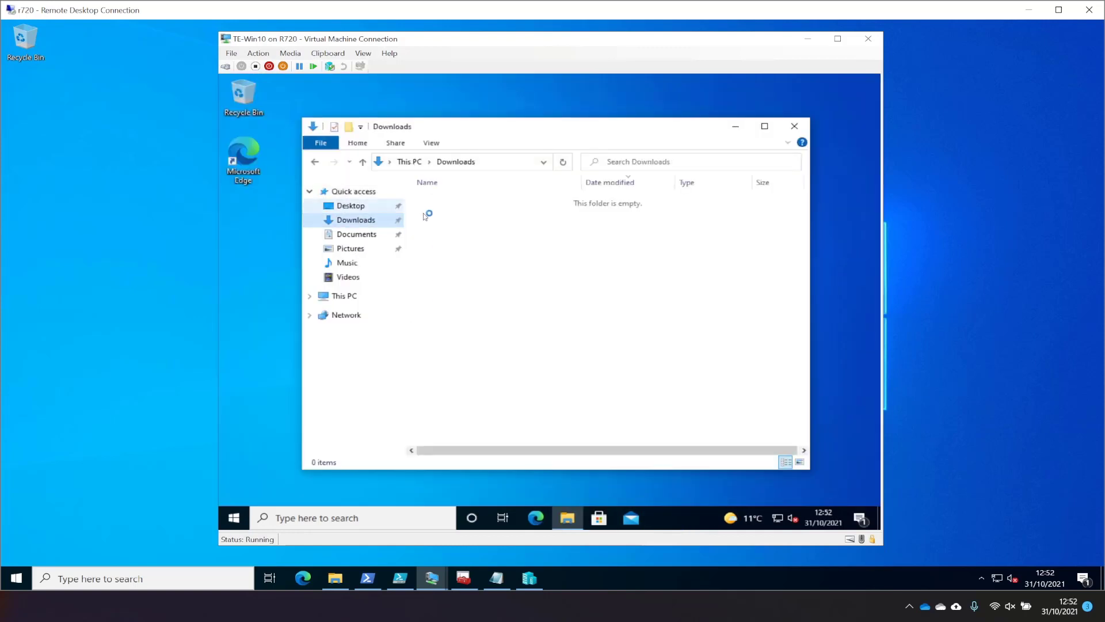
- Browse C:\Users into lucy.tester's profile folder, granting permanent access through UAC
left_click(344, 296)
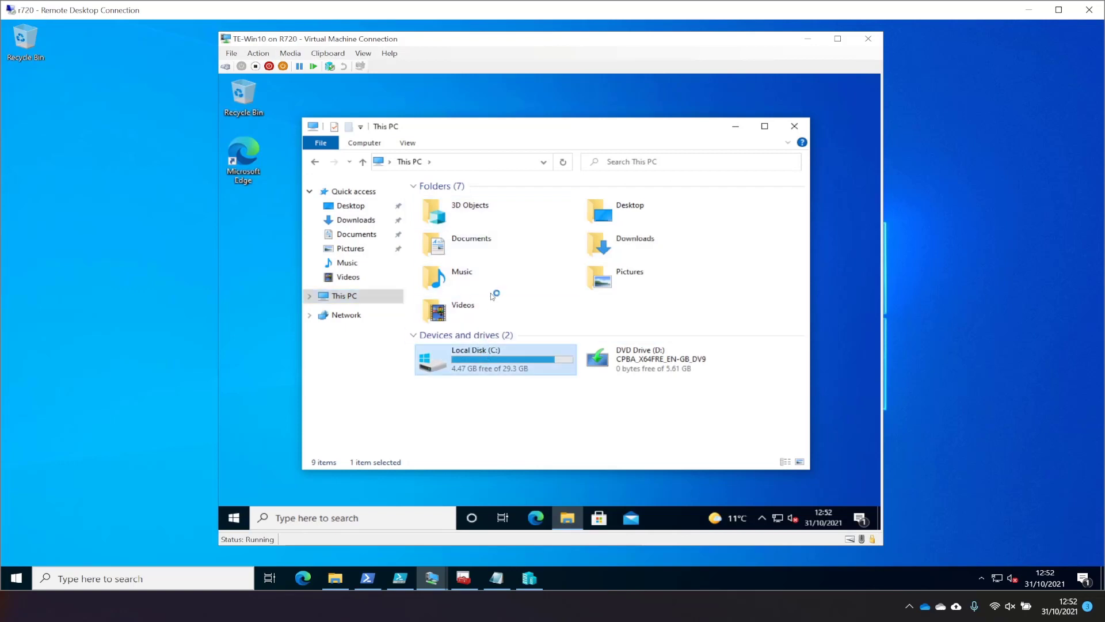
double_click(477, 358)
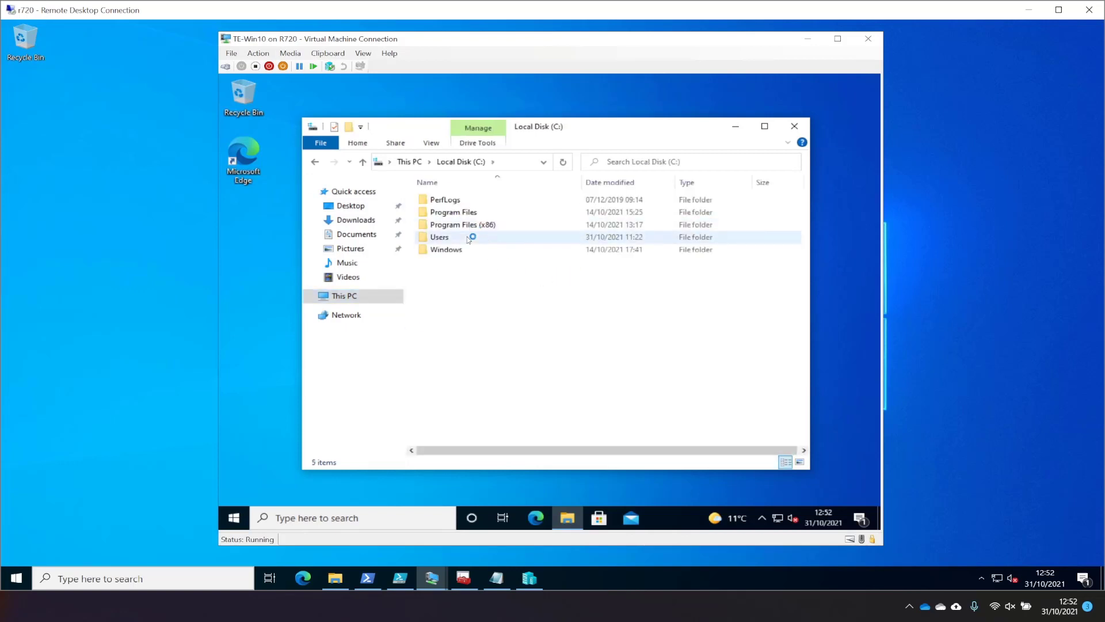
double_click(439, 236)
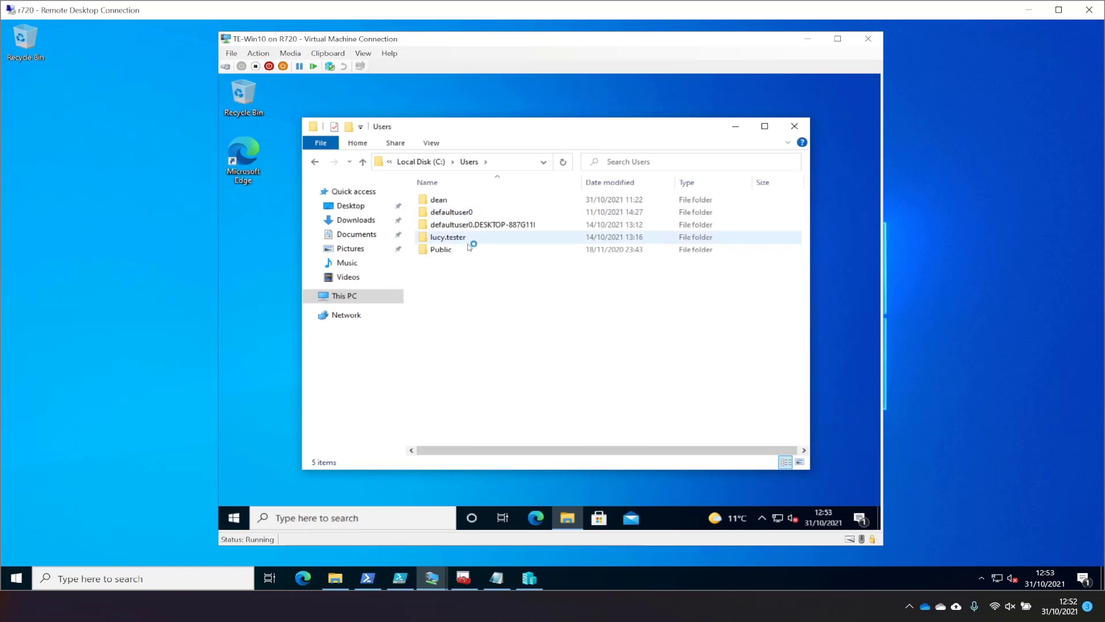
double_click(448, 236)
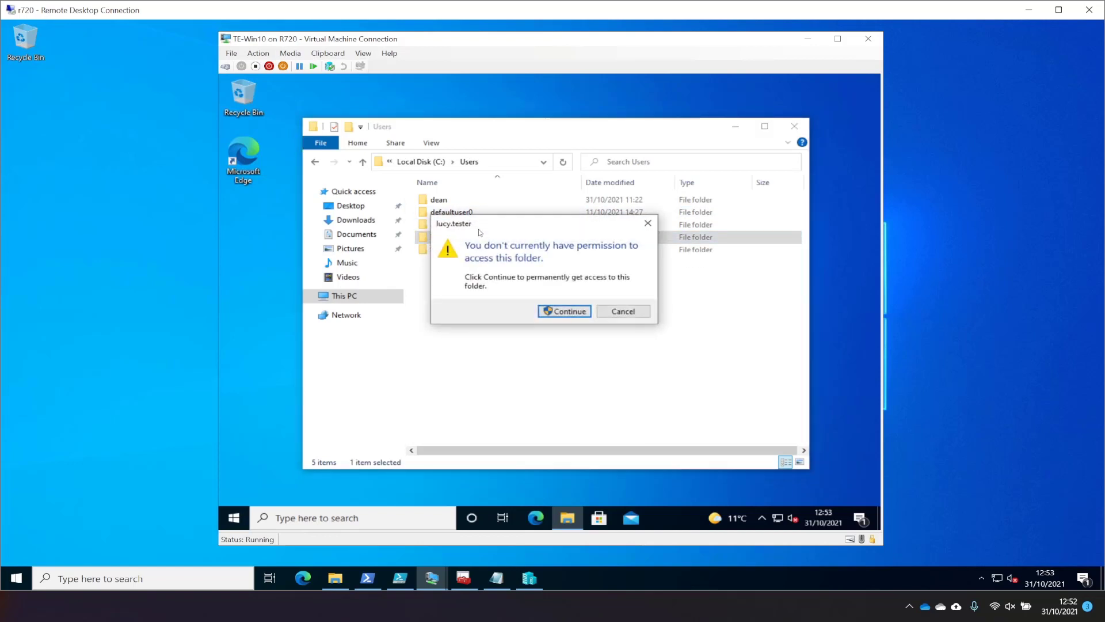
left_click(564, 311)
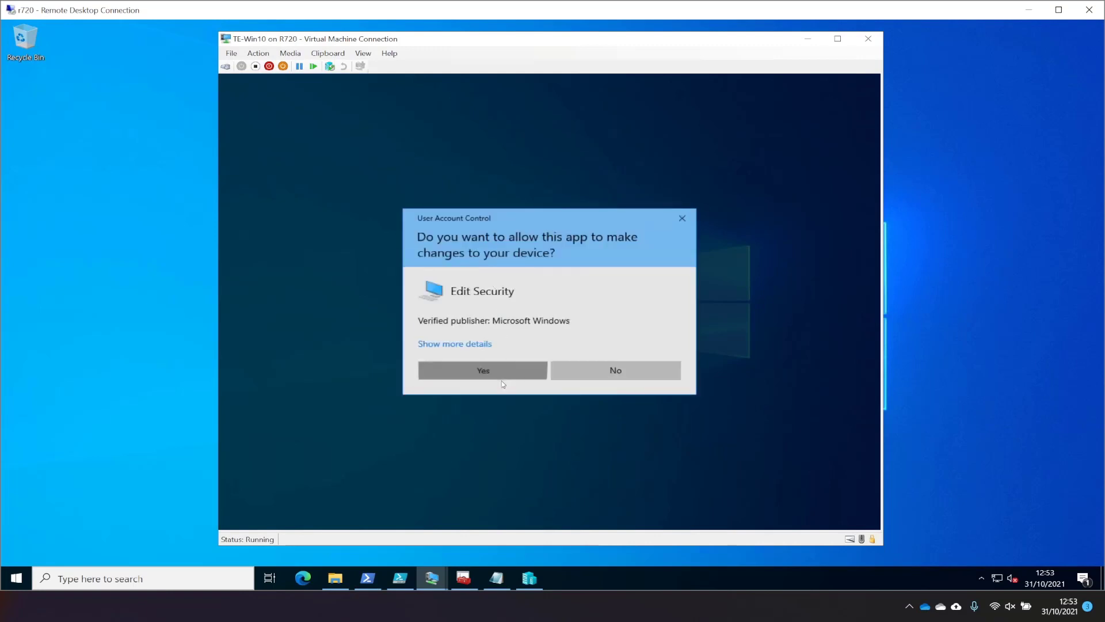
left_click(482, 370)
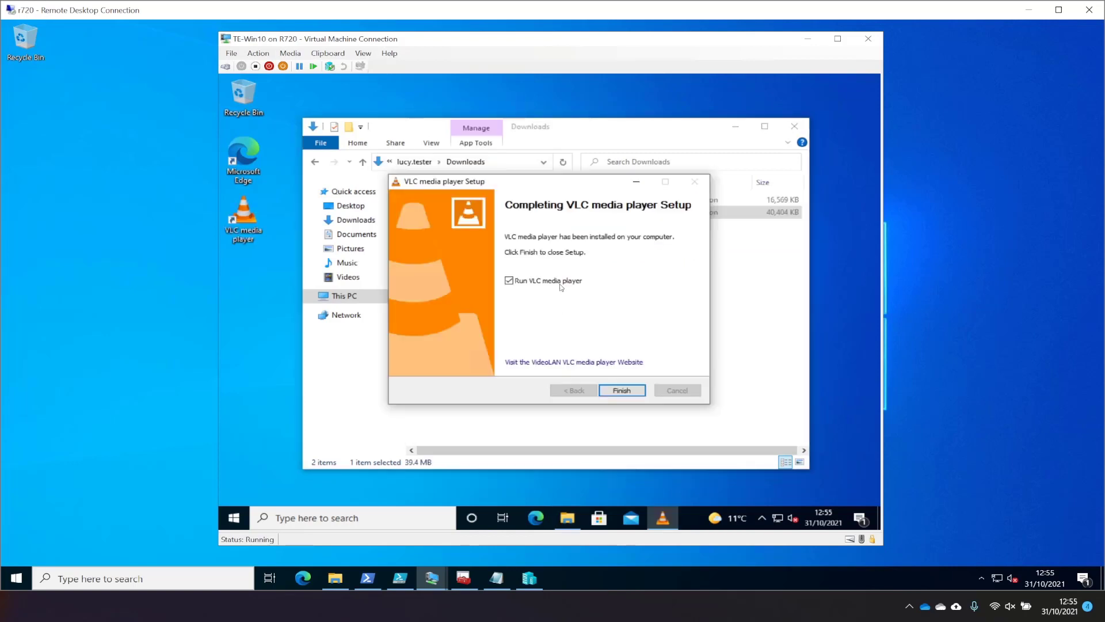
- Finish the VLC media player installation from the Downloads folder
left_click(621, 389)
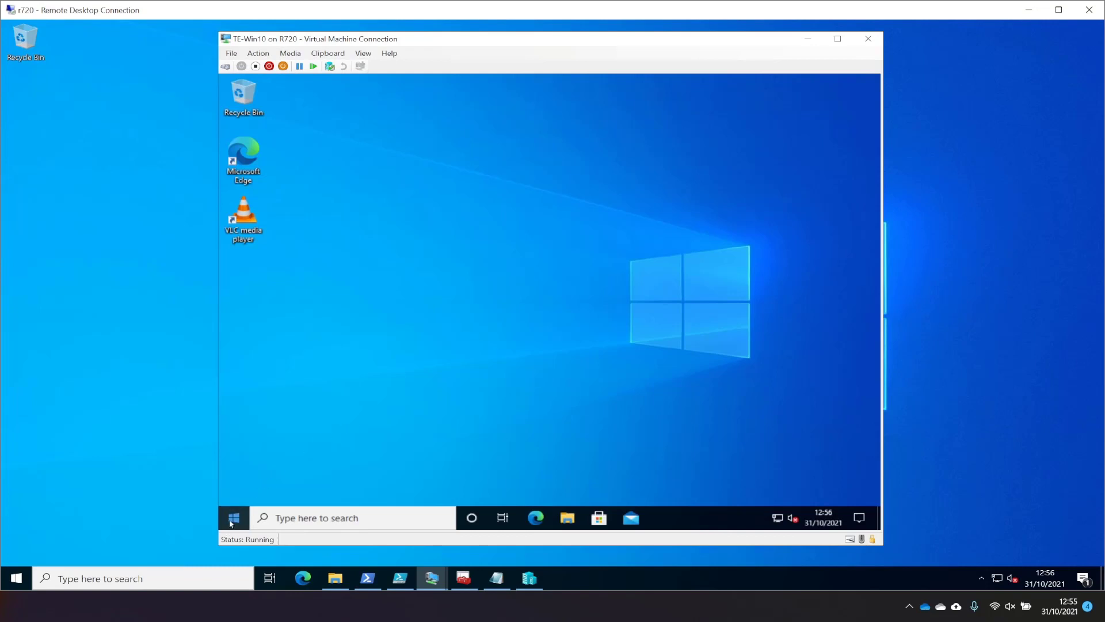
- Refresh the log and read event 3076 showing vlc.exe allowed only under auditing
type("e")
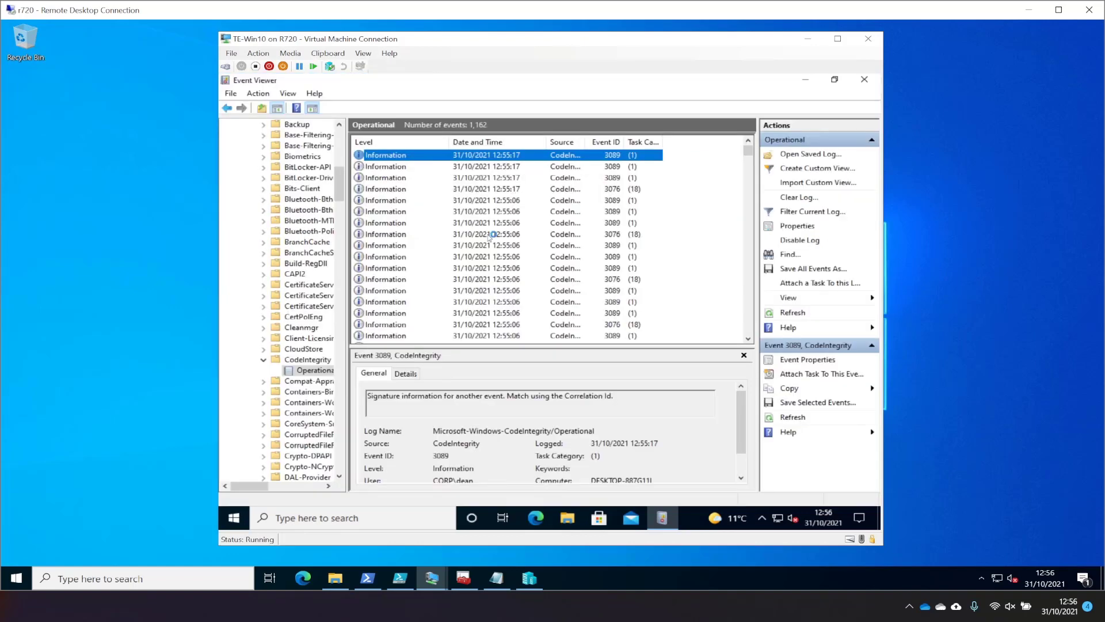
mouse_move(449, 480)
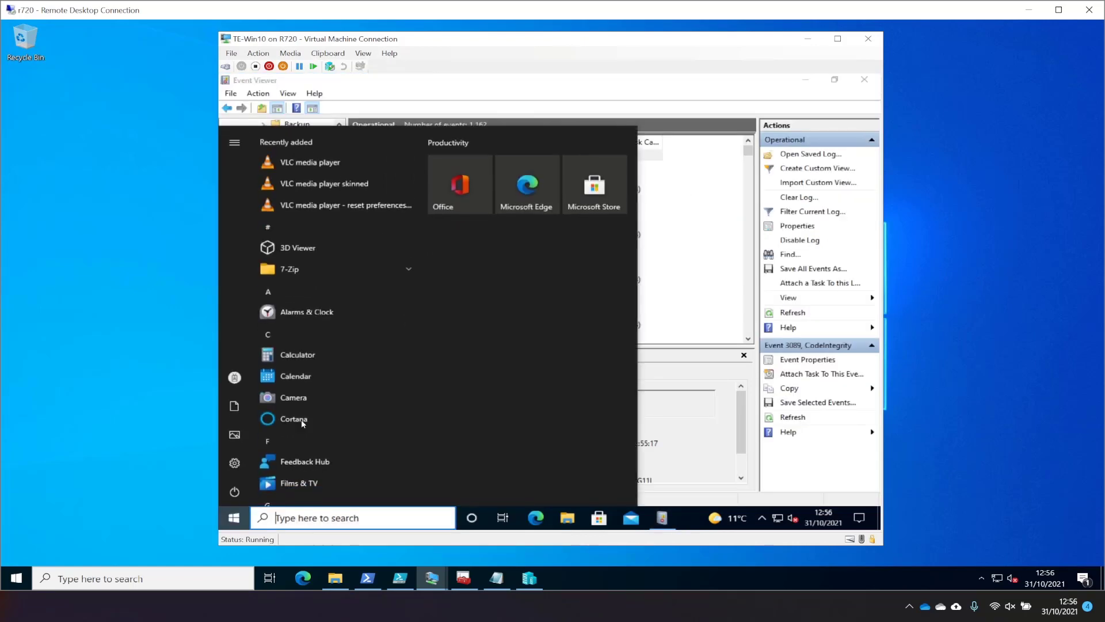
mouse_move(317, 169)
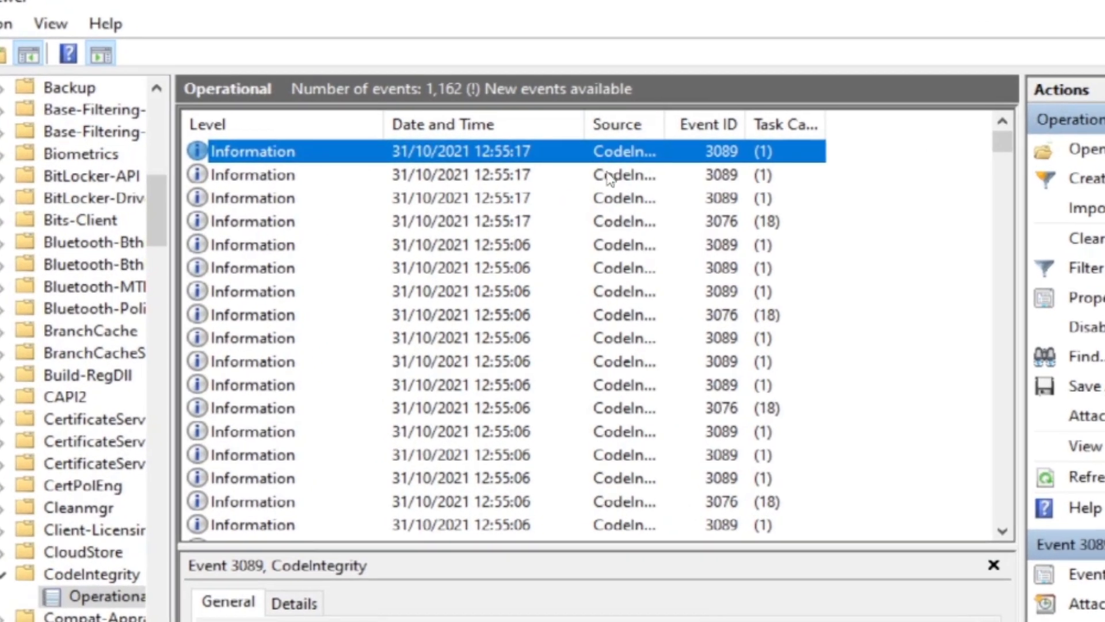
mouse_move(1092, 491)
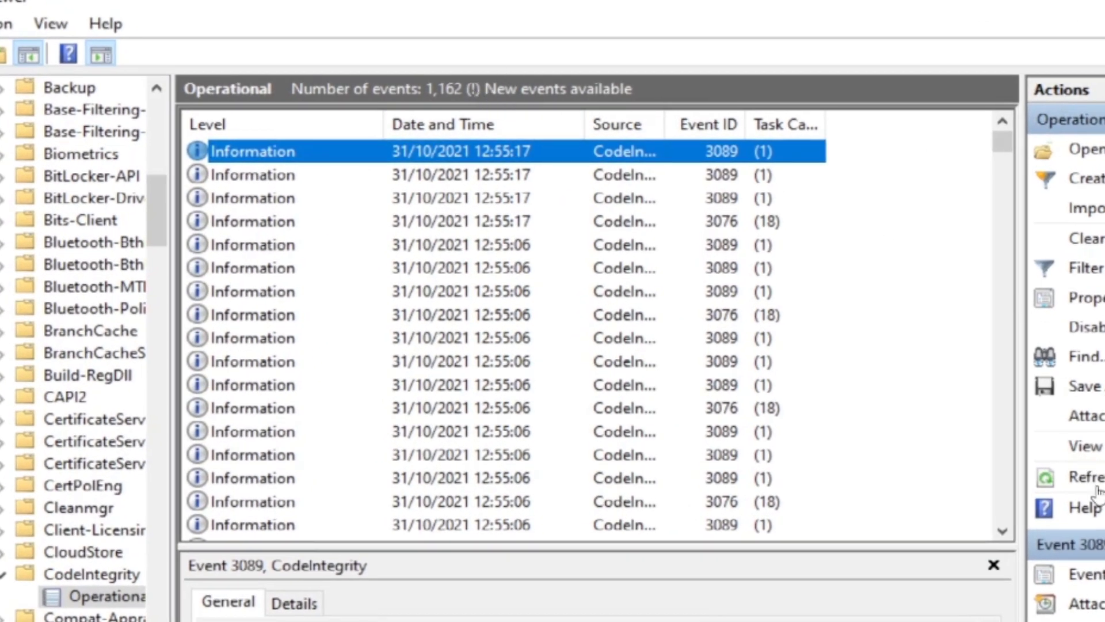
left_click(1085, 476)
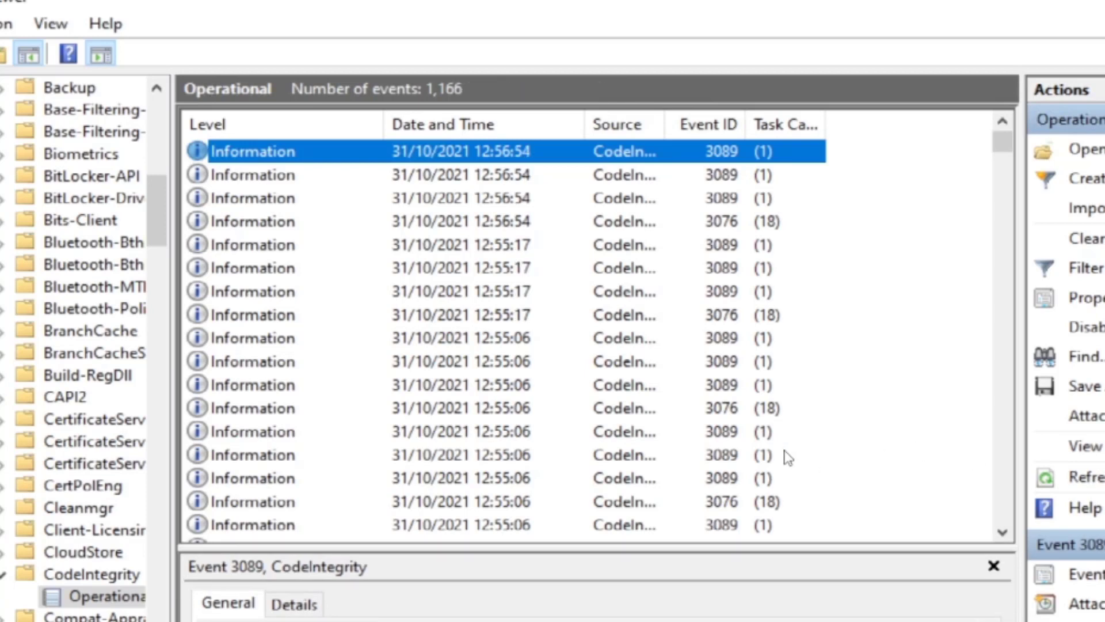
mouse_move(535, 228)
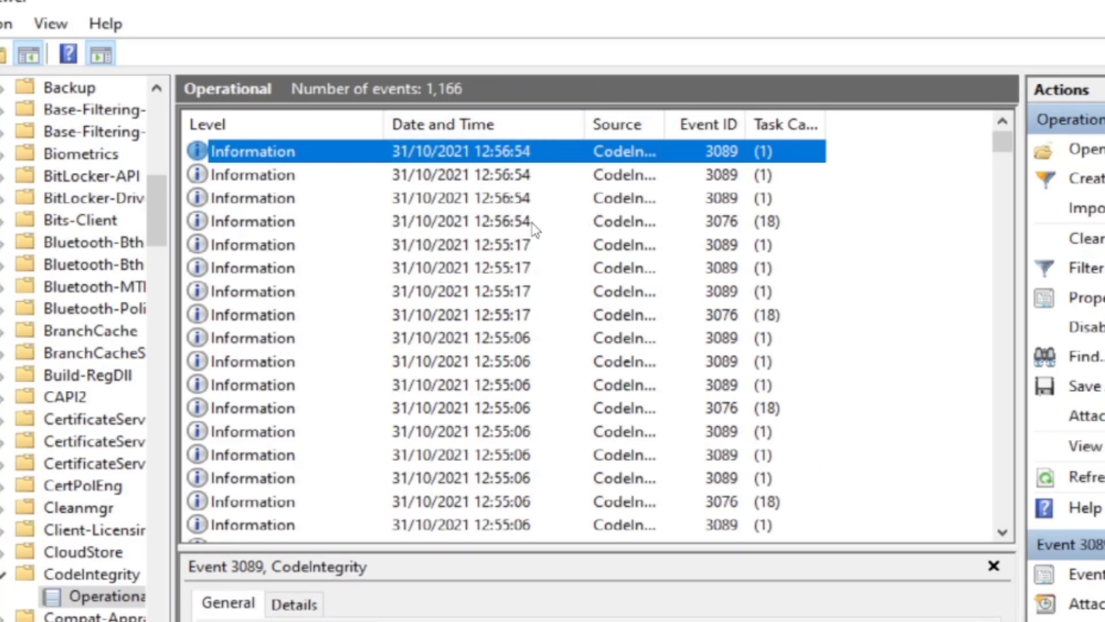
left_click(458, 221)
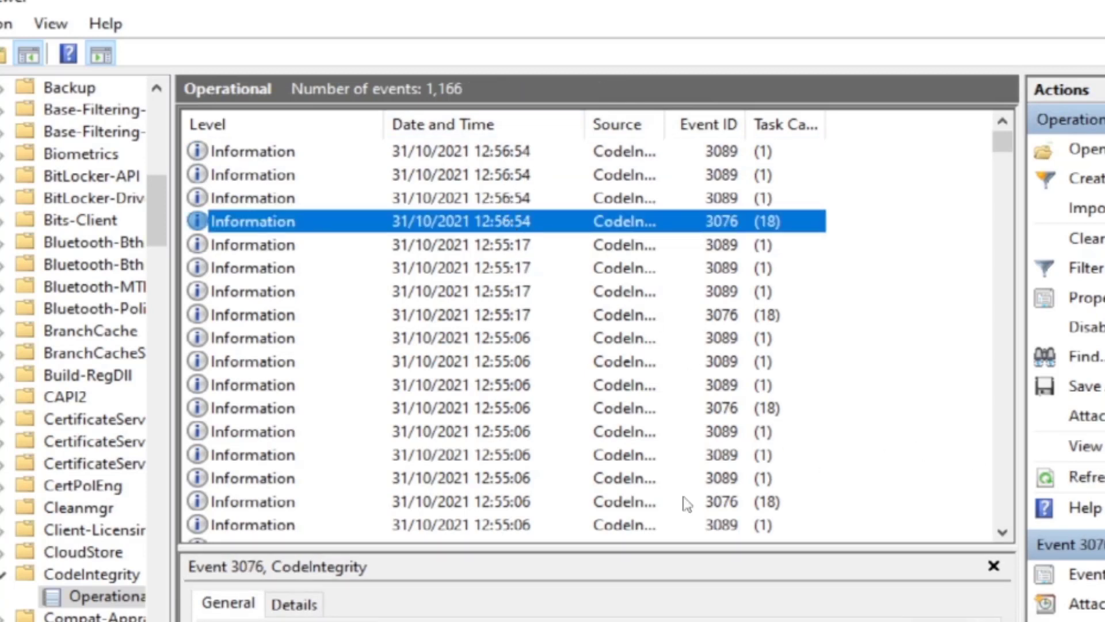
mouse_move(503, 221)
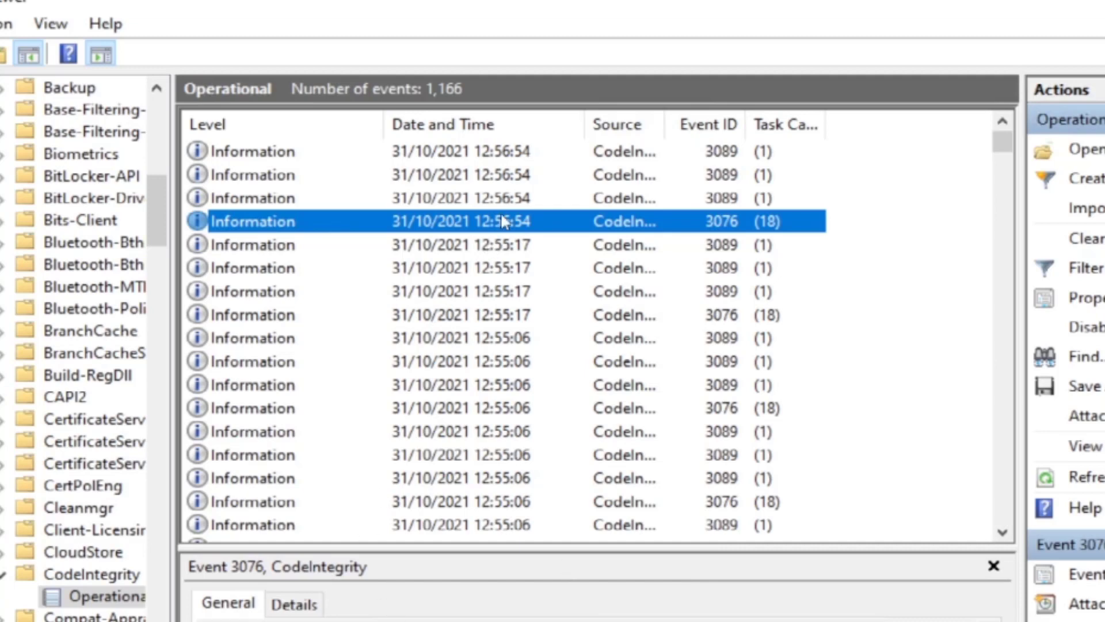
double_click(494, 221)
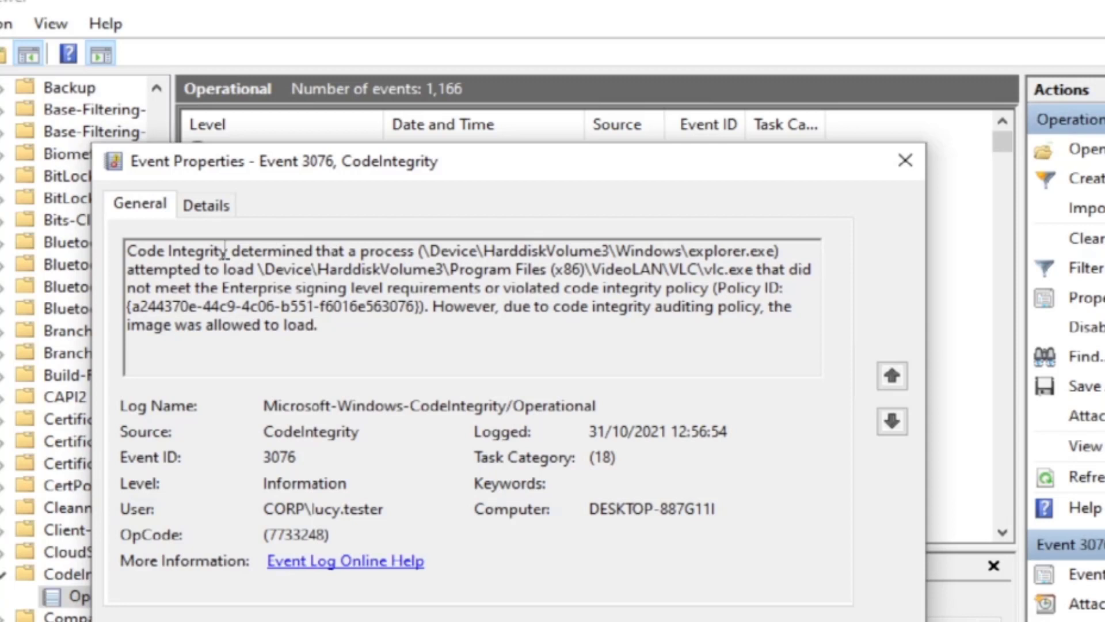
left_click_drag(557, 269, 719, 269)
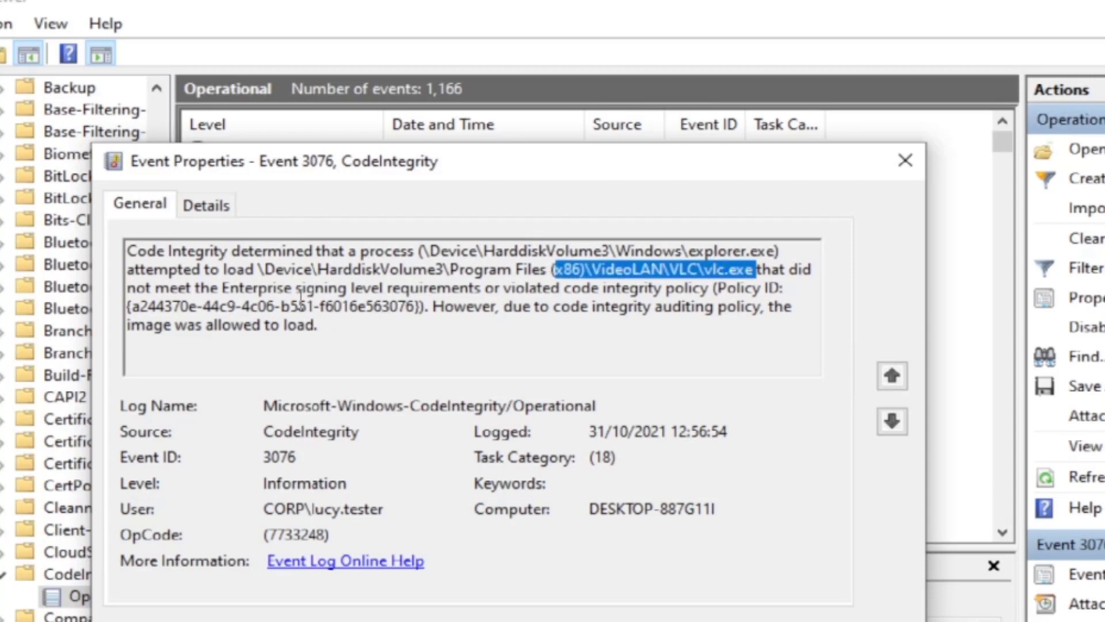
left_click_drag(387, 288, 659, 288)
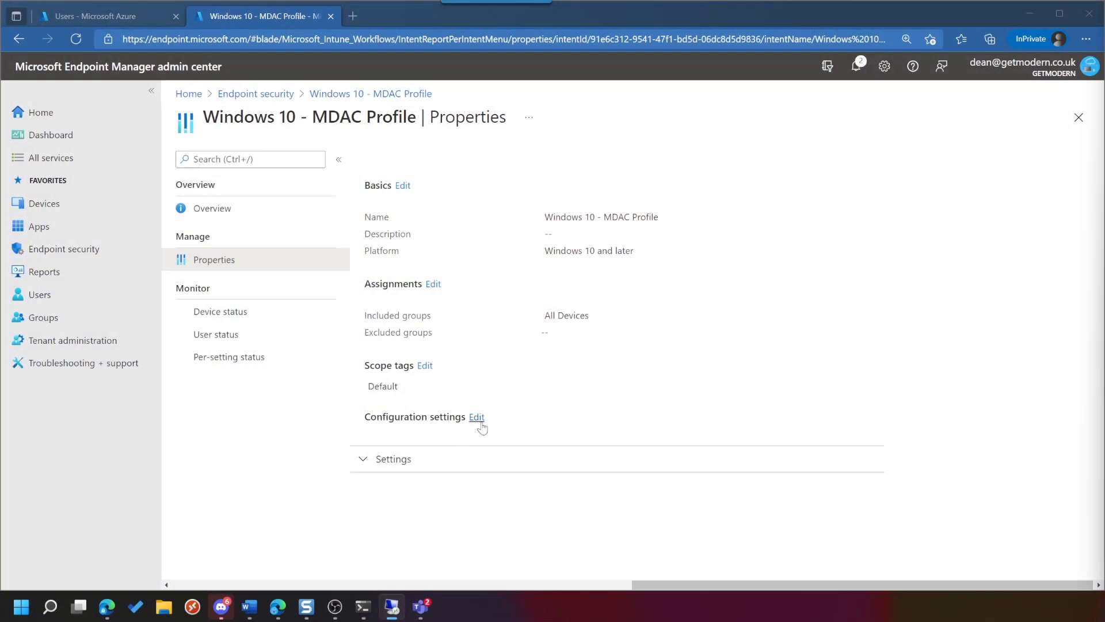
- Edit the MDAC profile to Enforce Components, Store Apps, and Smartlocker, then review and save it
left_click(476, 417)
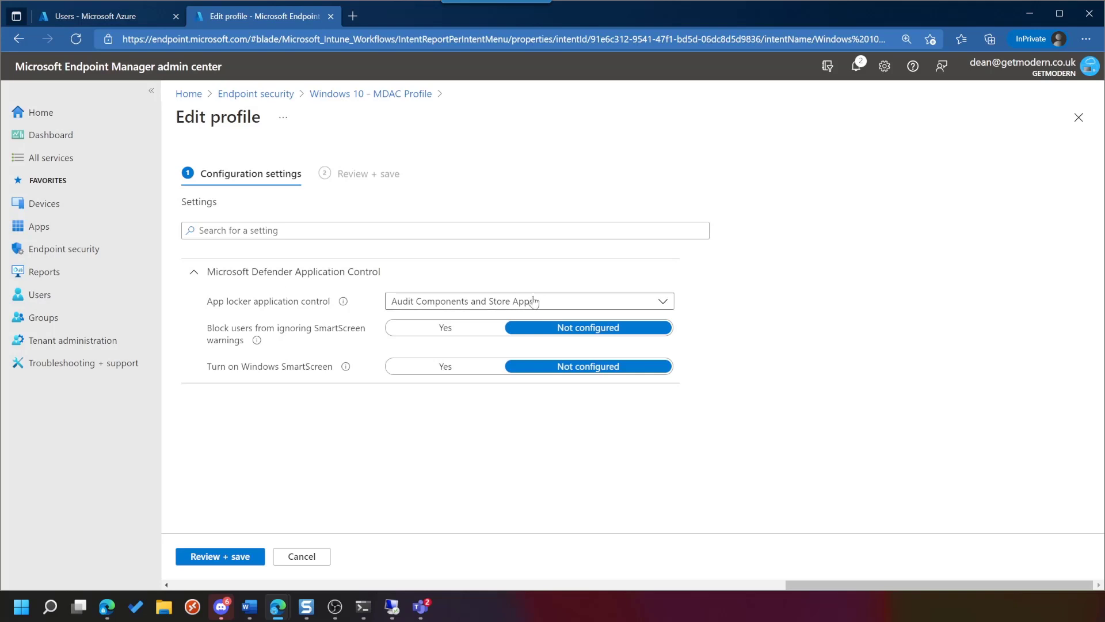
left_click(527, 301)
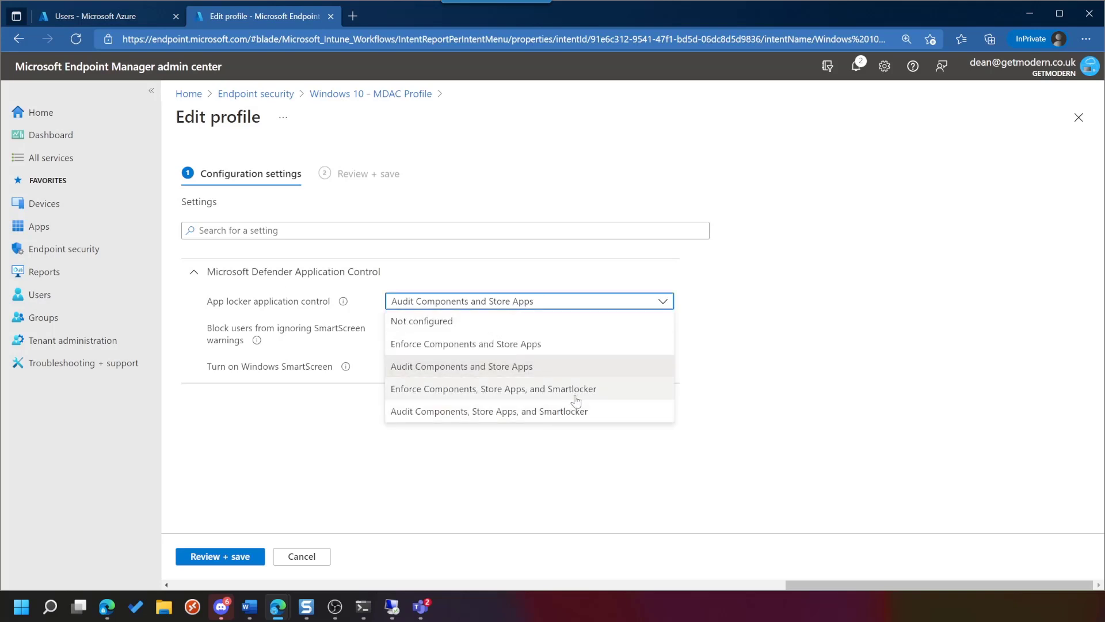
left_click(492, 388)
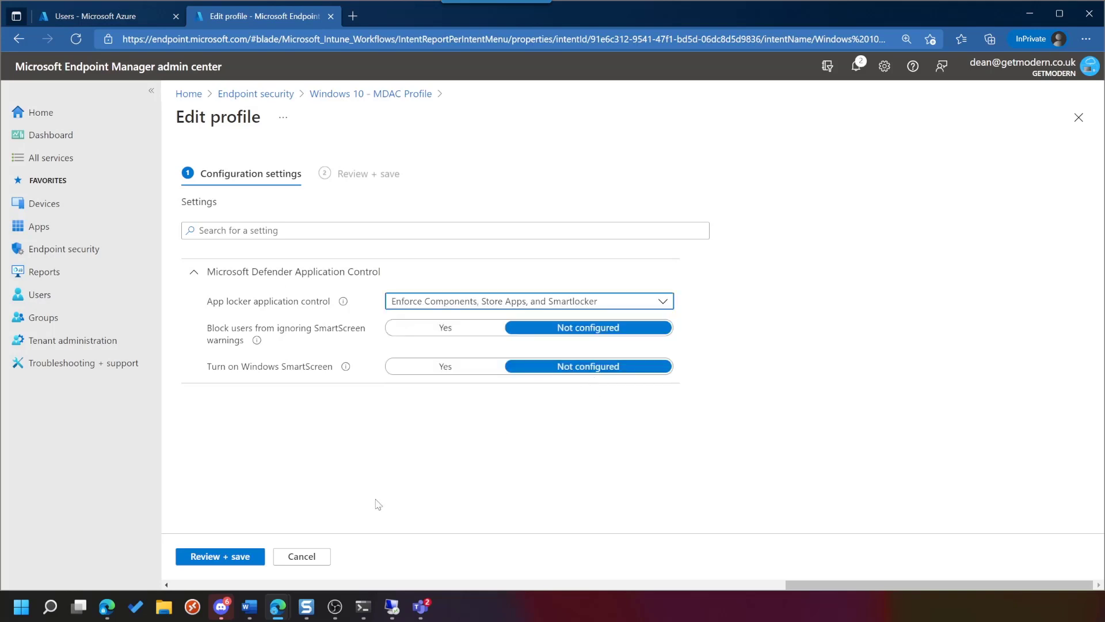
left_click(219, 556)
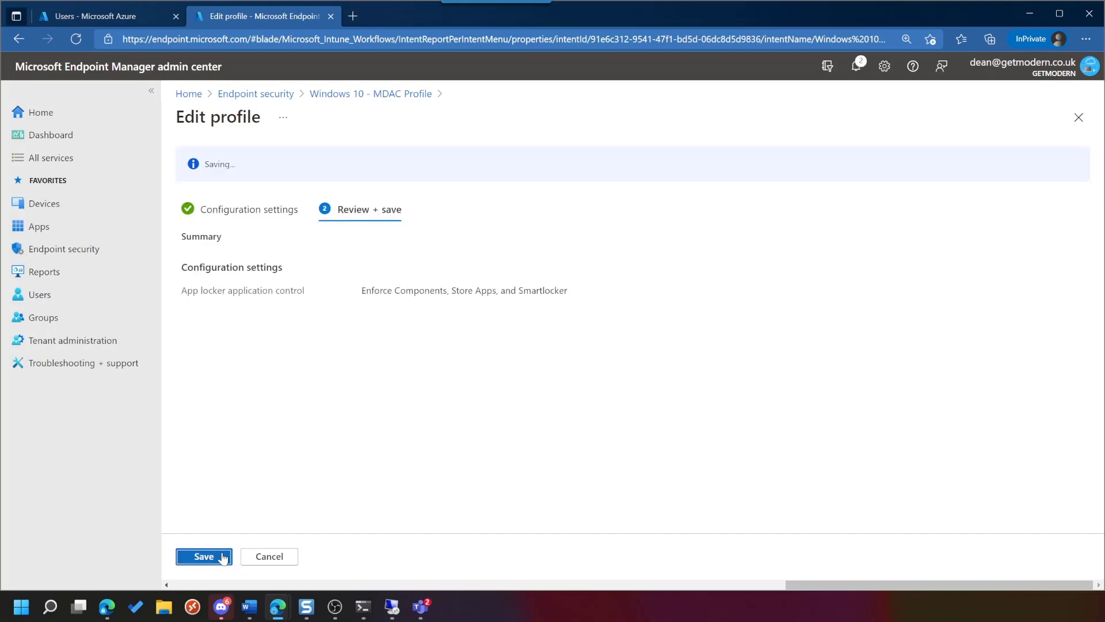
left_click(204, 556)
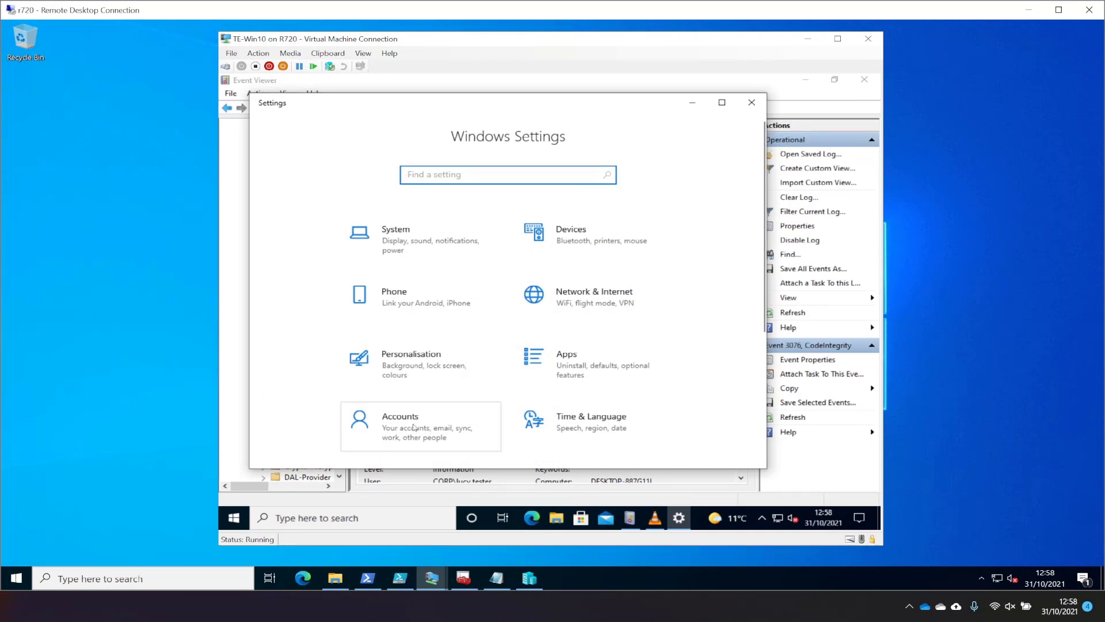
- Sync the VM with the getmodern management service from Access work or school > Info
left_click(400, 426)
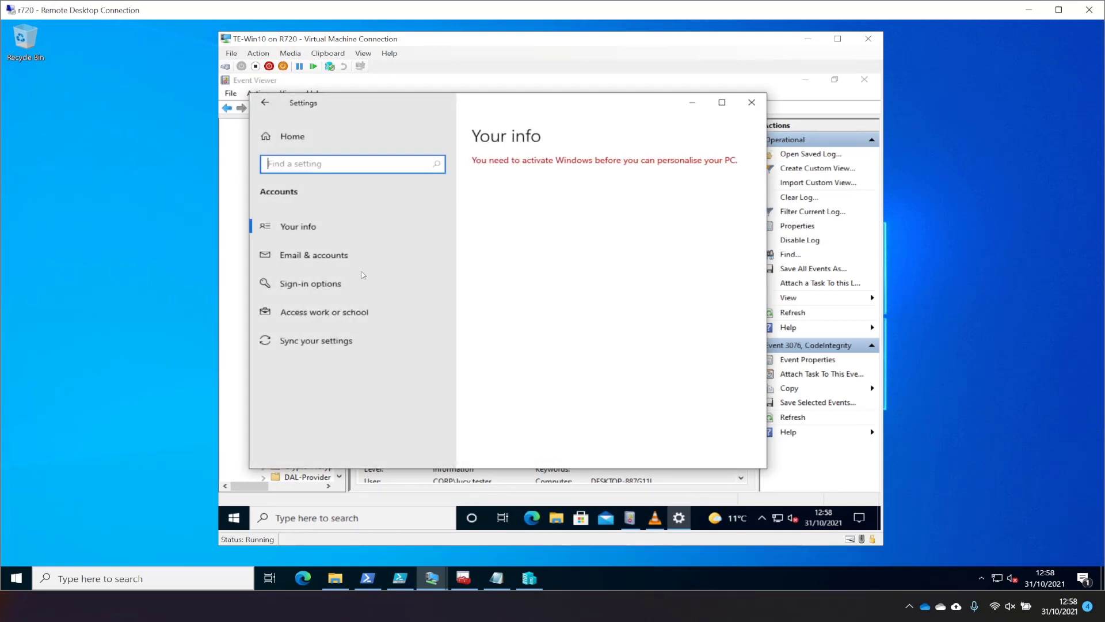
left_click(323, 312)
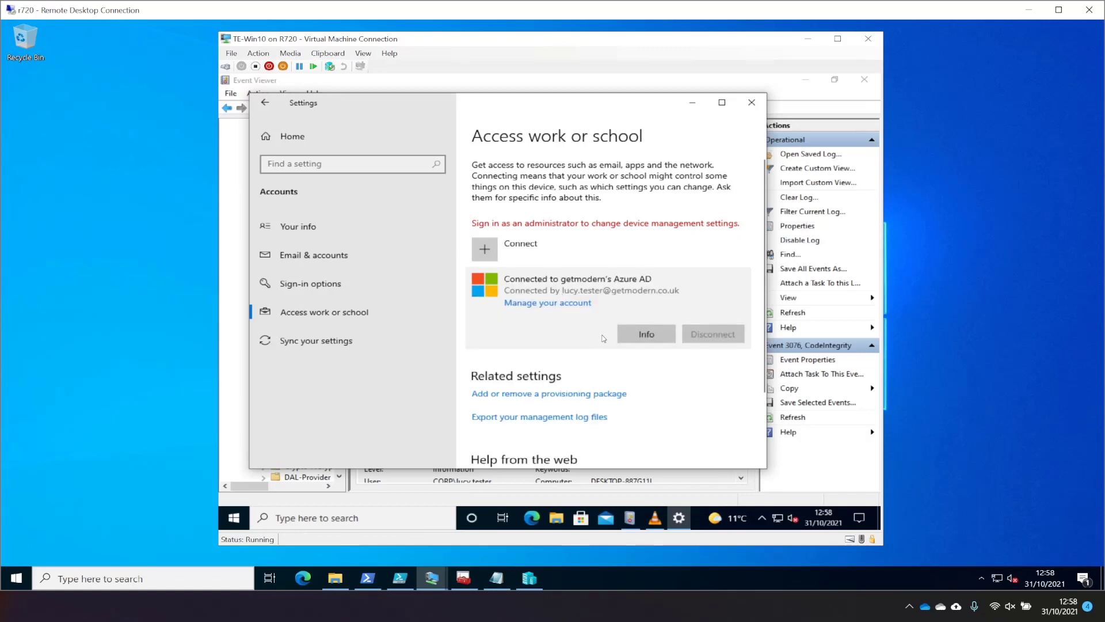
left_click(644, 334)
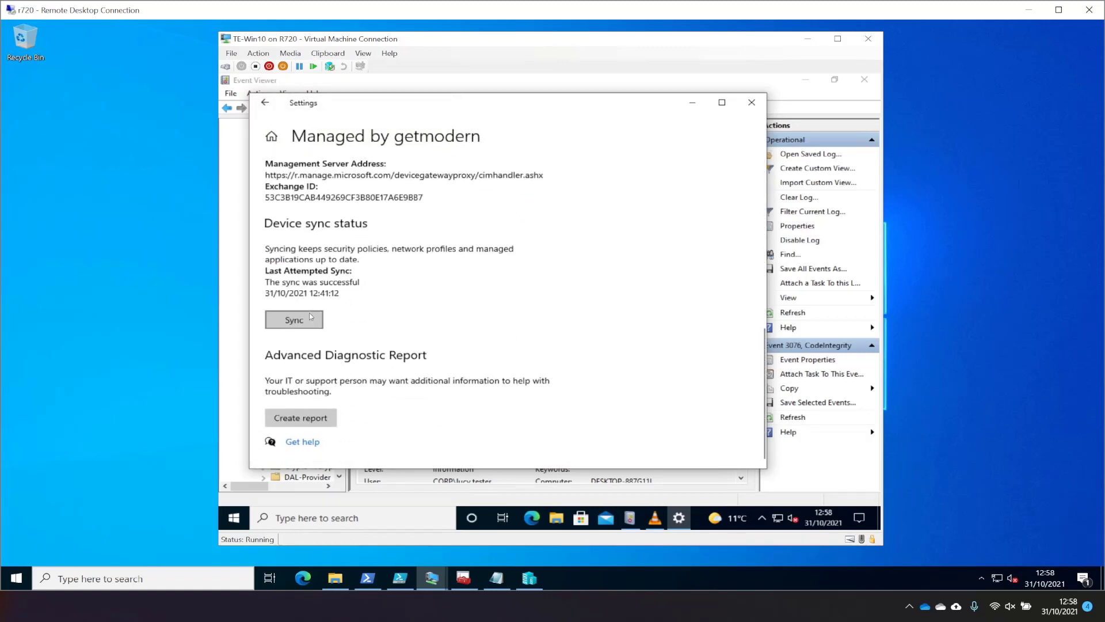
left_click(293, 320)
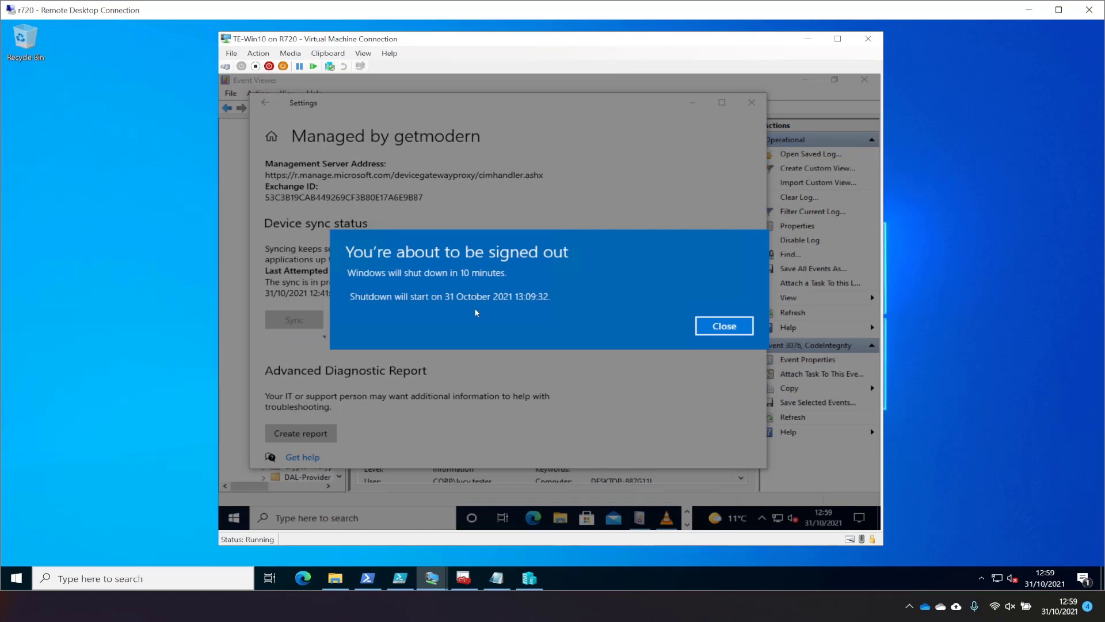
- Dismiss the sync notice and choose Shut down or sign out so the policy applies
left_click(724, 326)
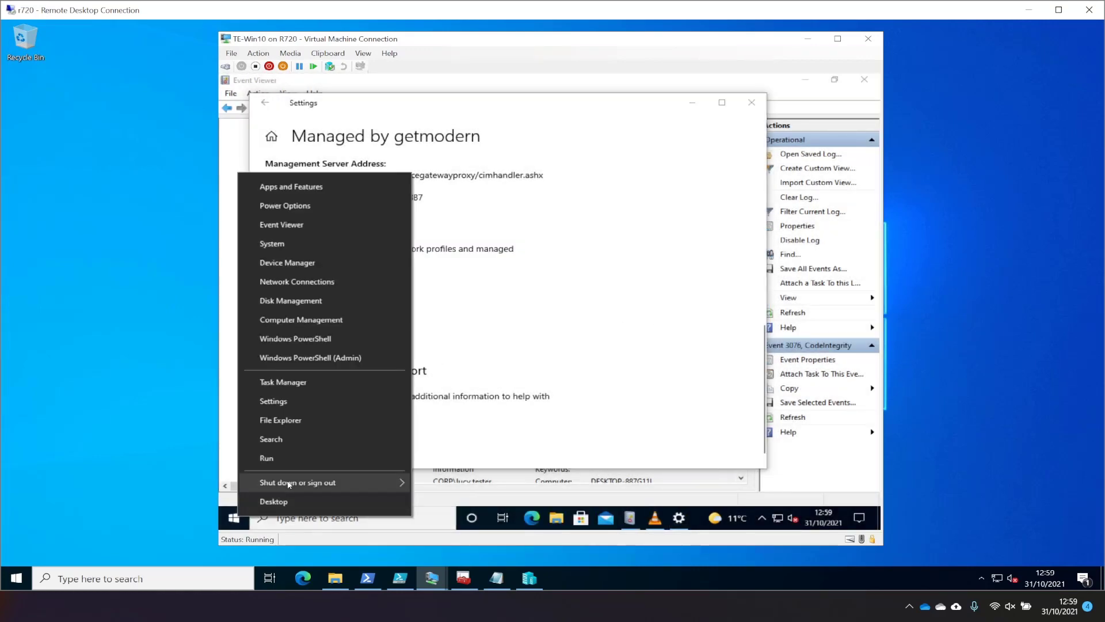
left_click(297, 482)
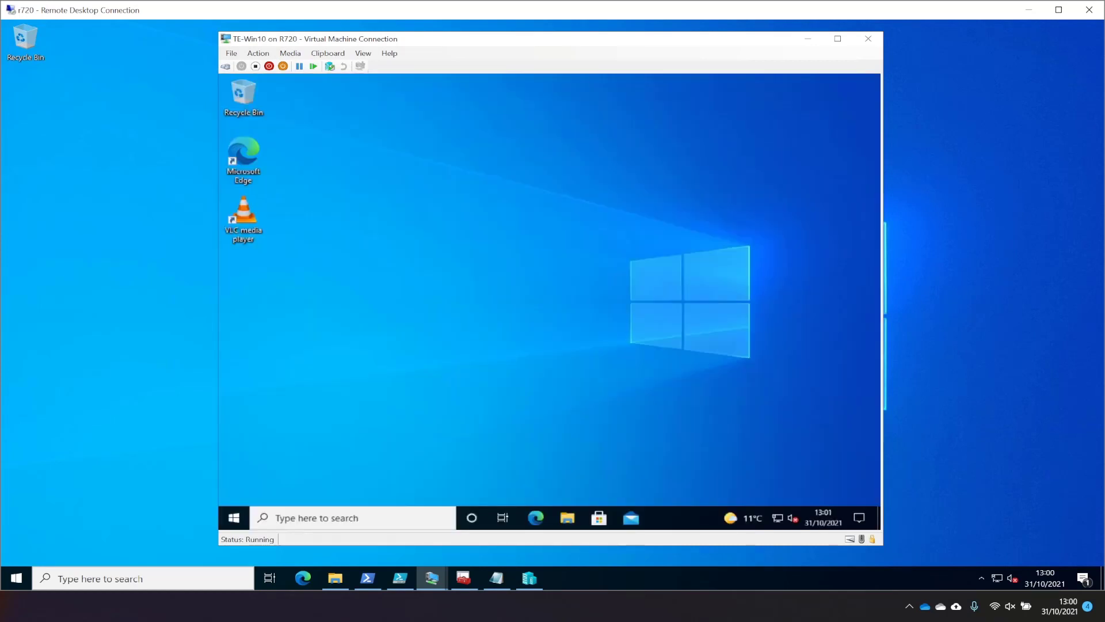
- Find Event Viewer via Start search for 'event' and inspect the newest CodeIntegrity error
left_click(234, 517)
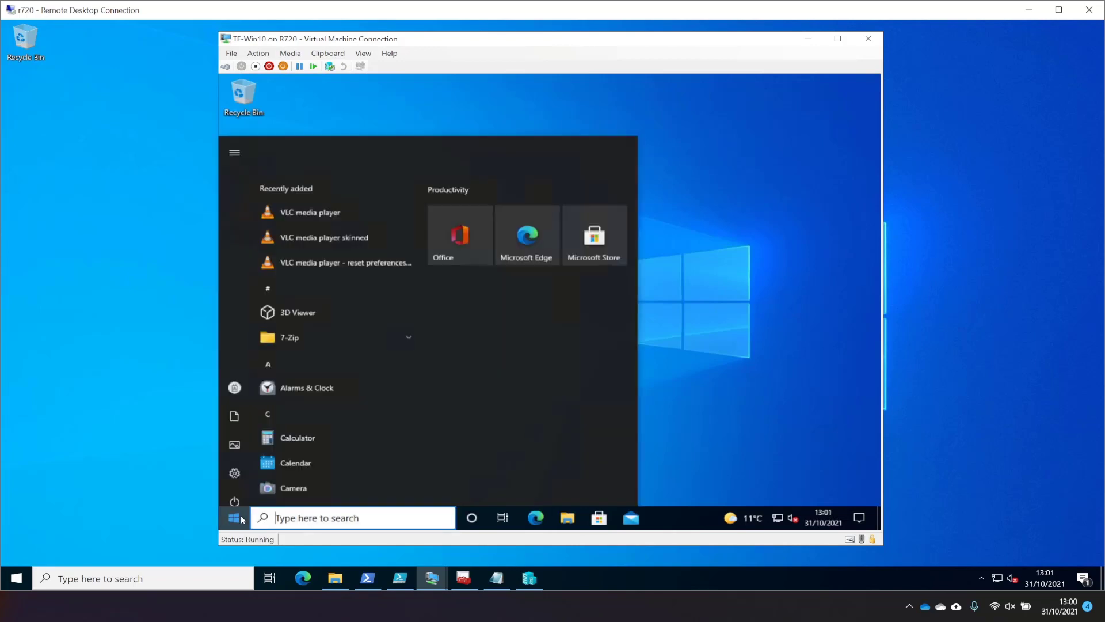
type("event")
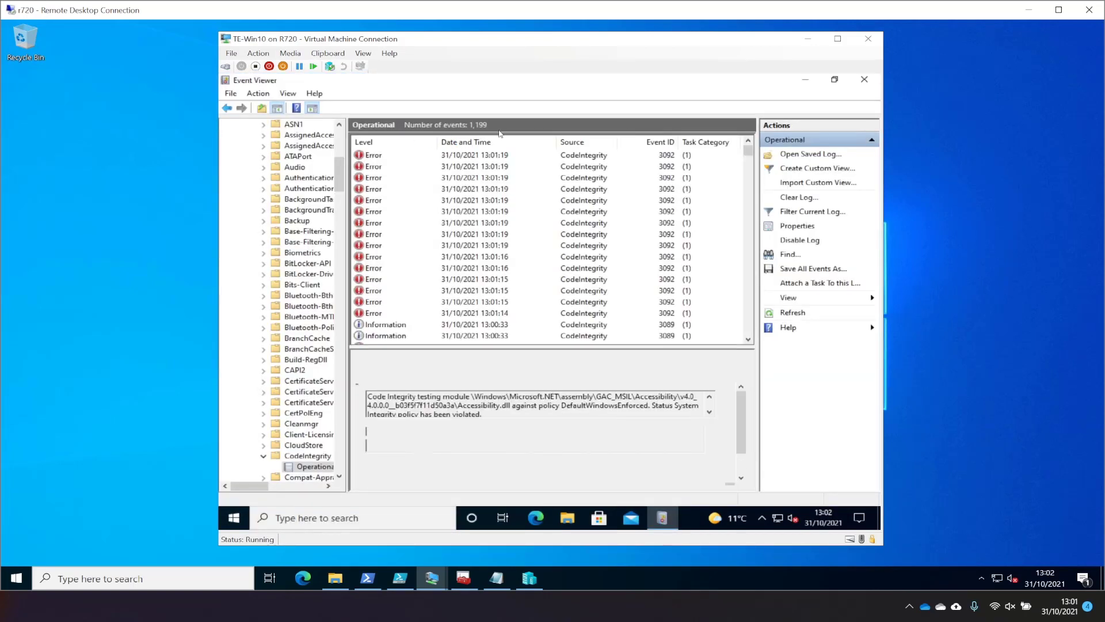
left_click(472, 155)
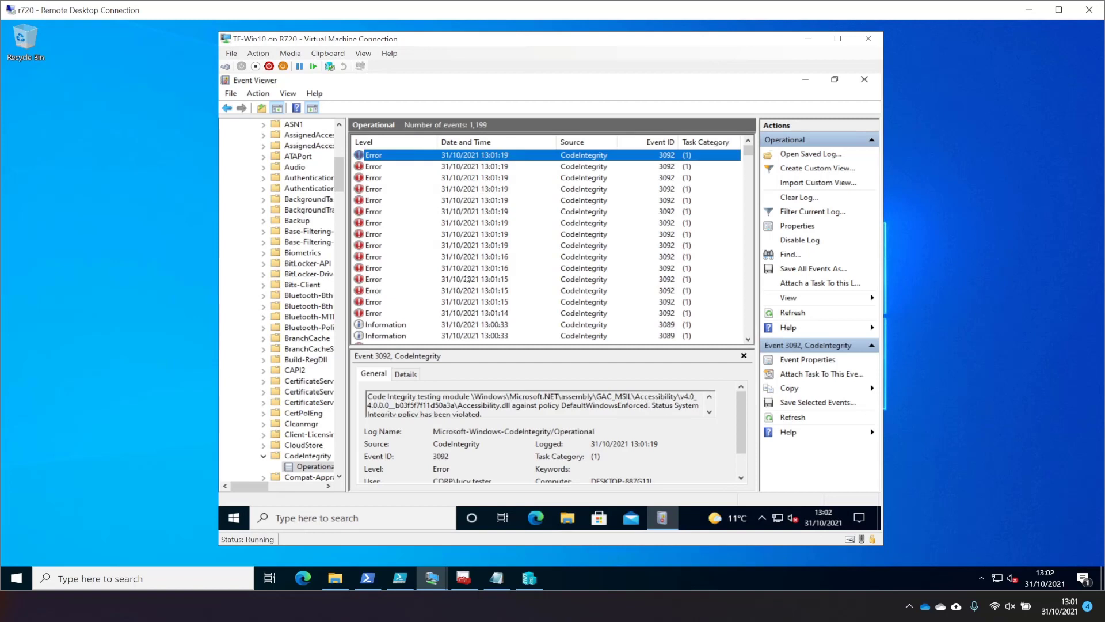
mouse_move(459, 198)
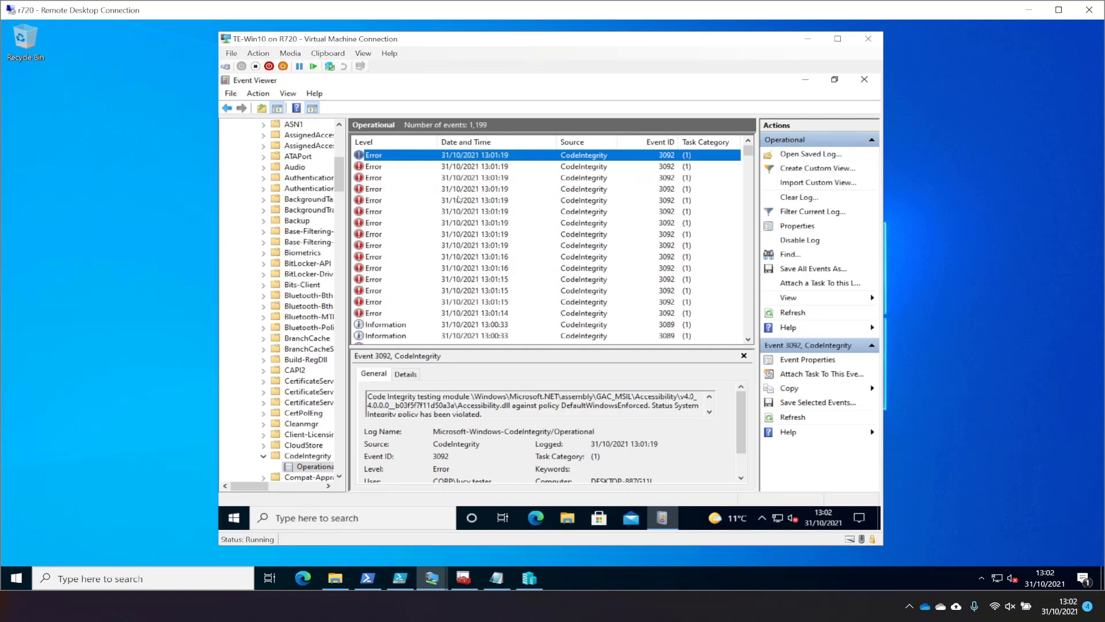
mouse_move(536, 174)
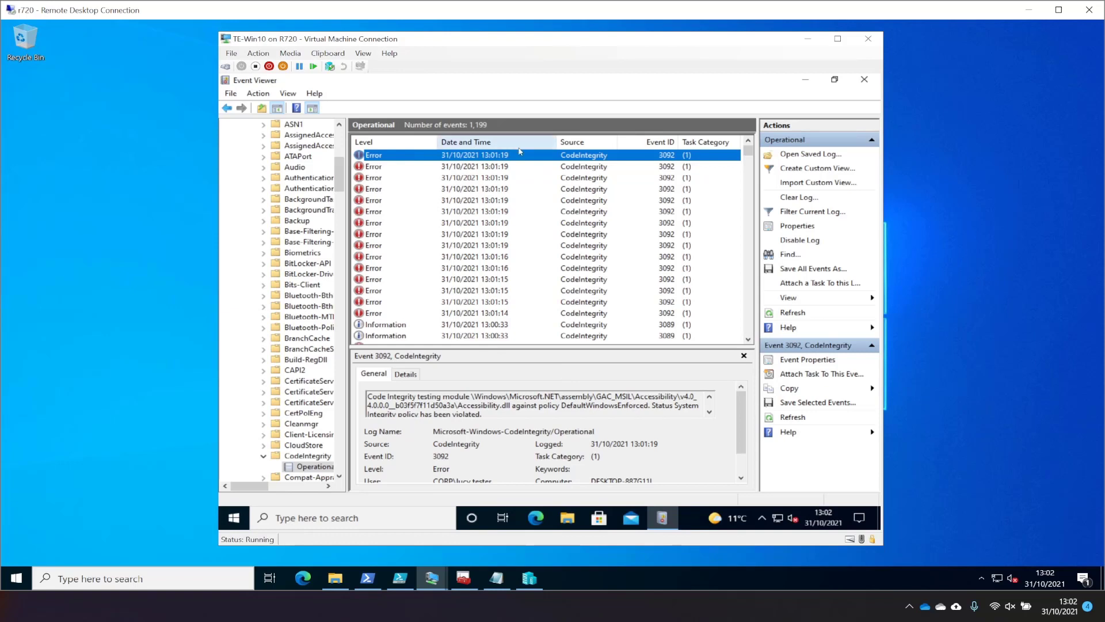
mouse_move(742, 502)
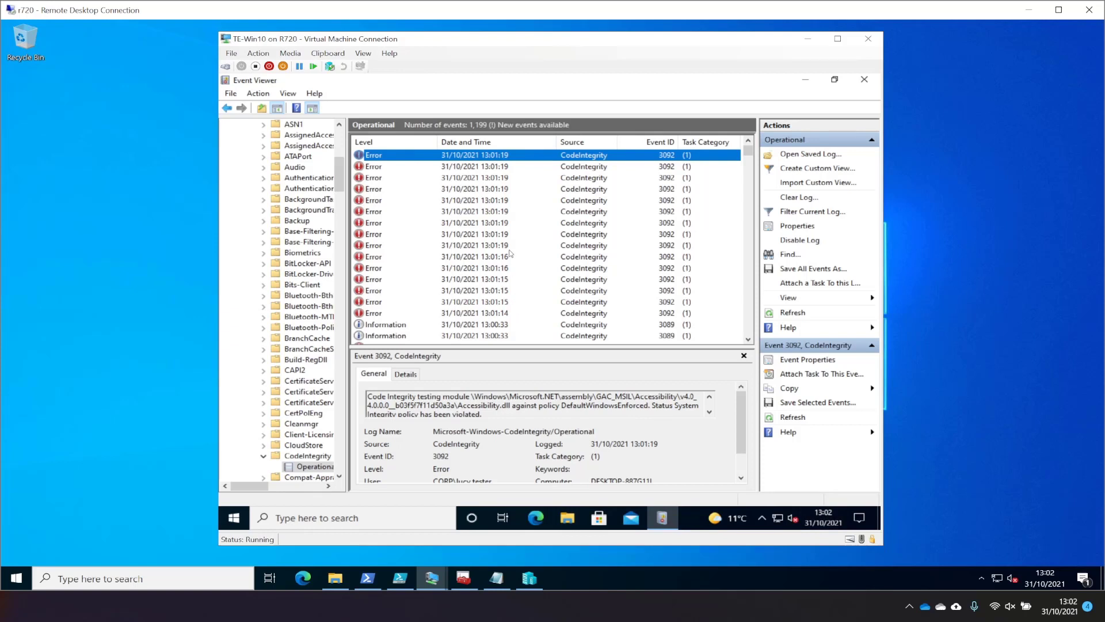
- Refresh the Operational log repeatedly to list the new 3092, 3077 and 3089 events
left_click(792, 312)
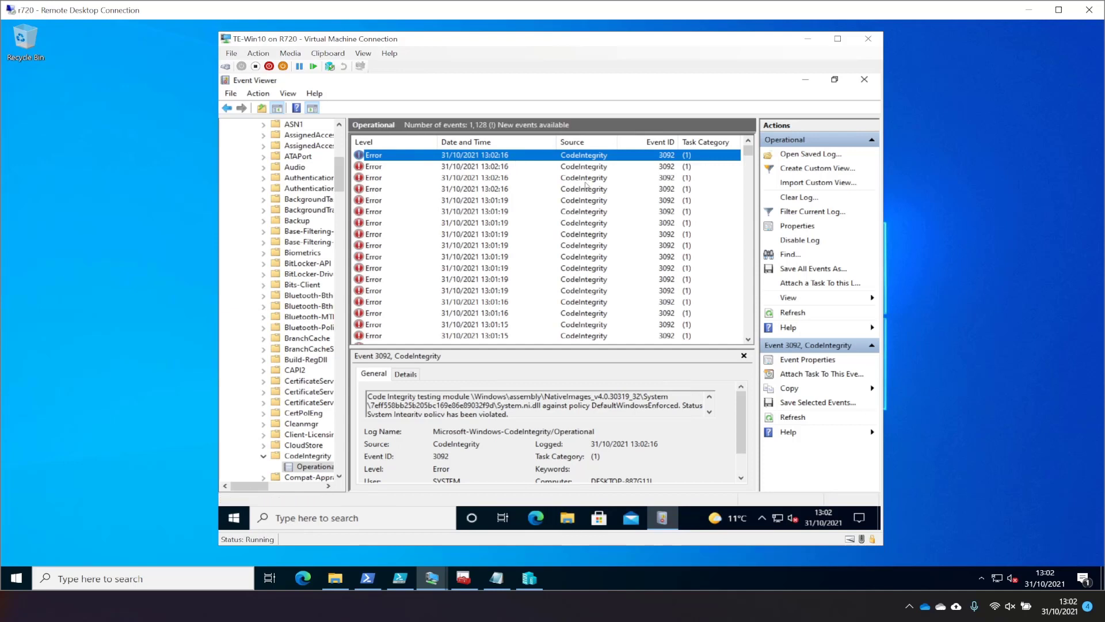
left_click(791, 312)
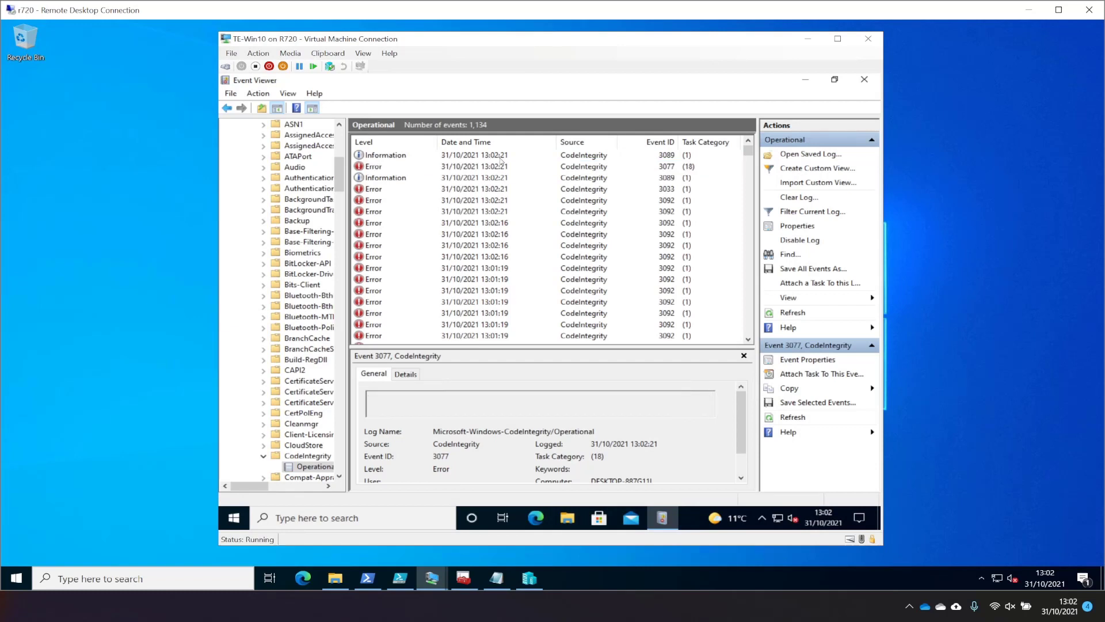
left_click(475, 178)
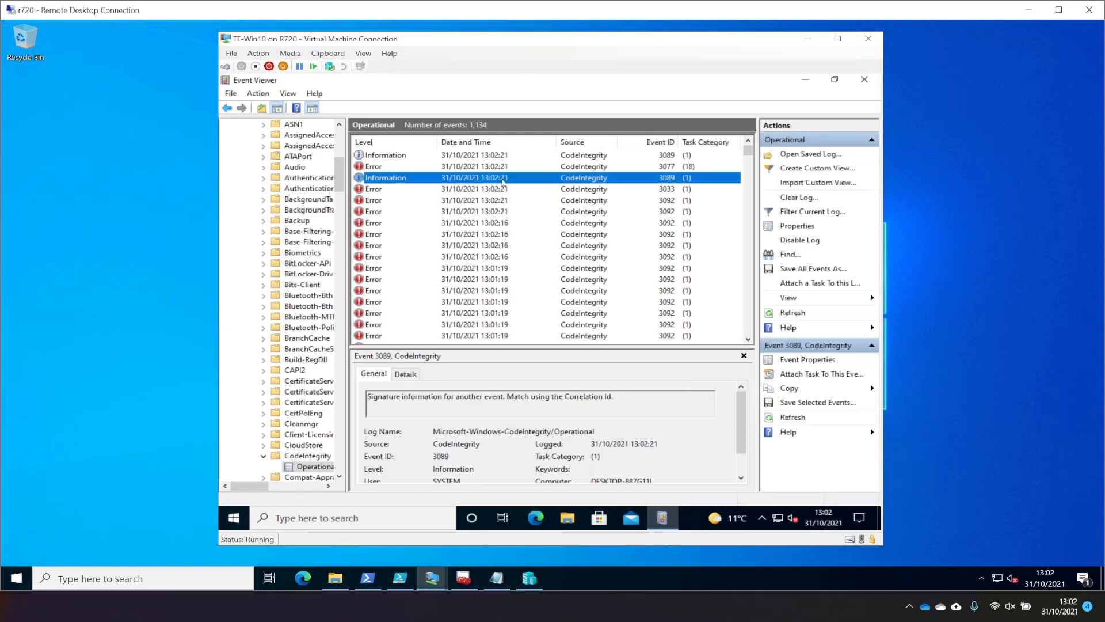
left_click(792, 312)
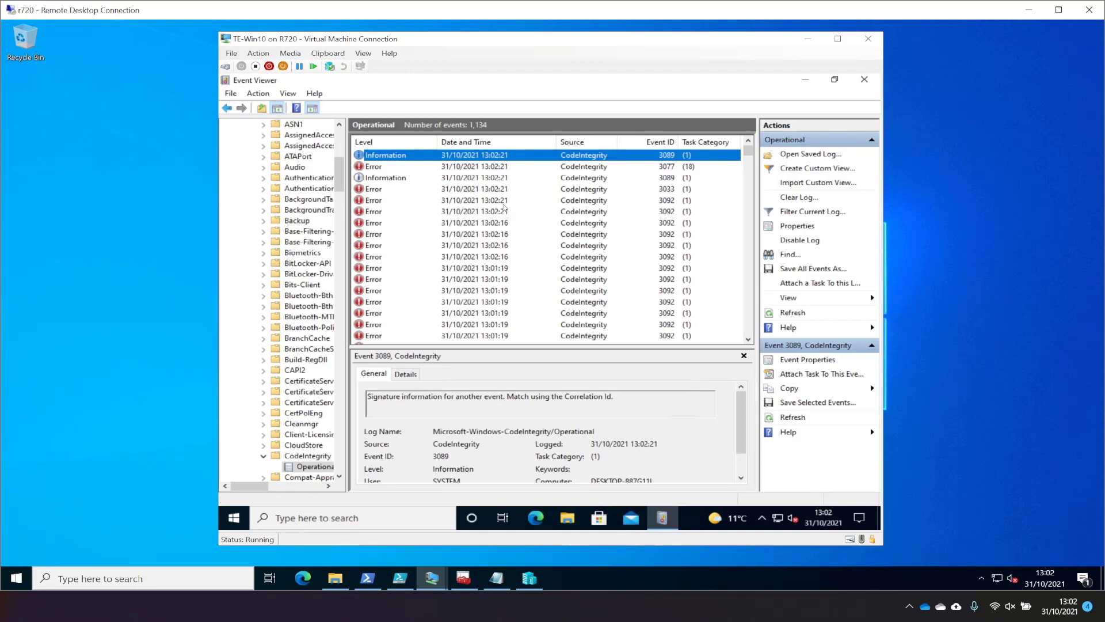
left_click(332, 517)
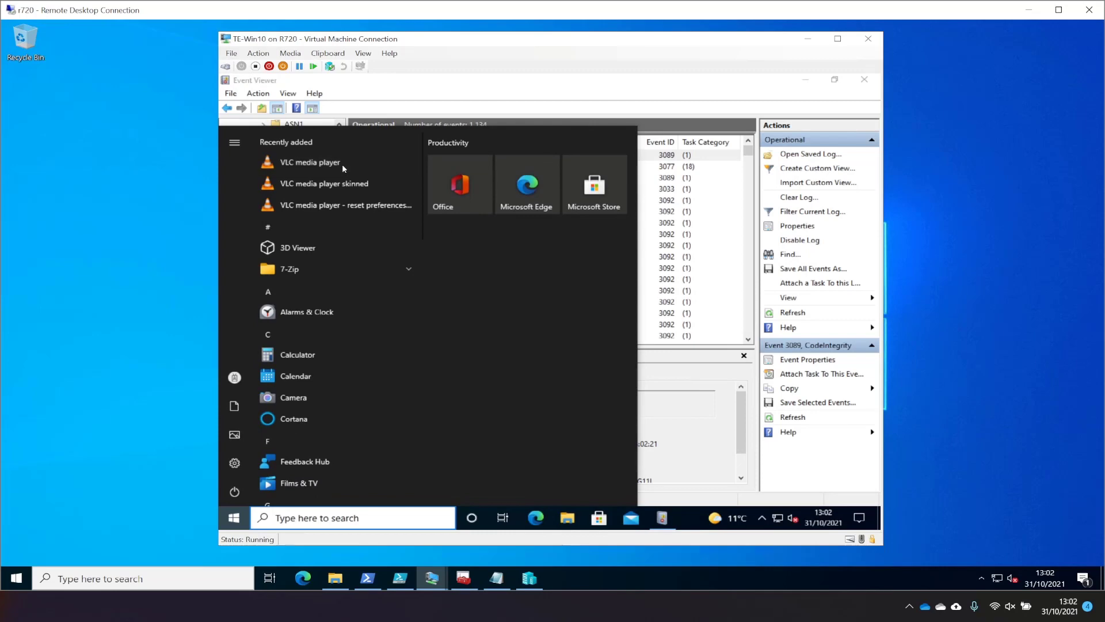
- Attempt to launch VLC media player and dismiss the Application Control block notice
left_click(309, 162)
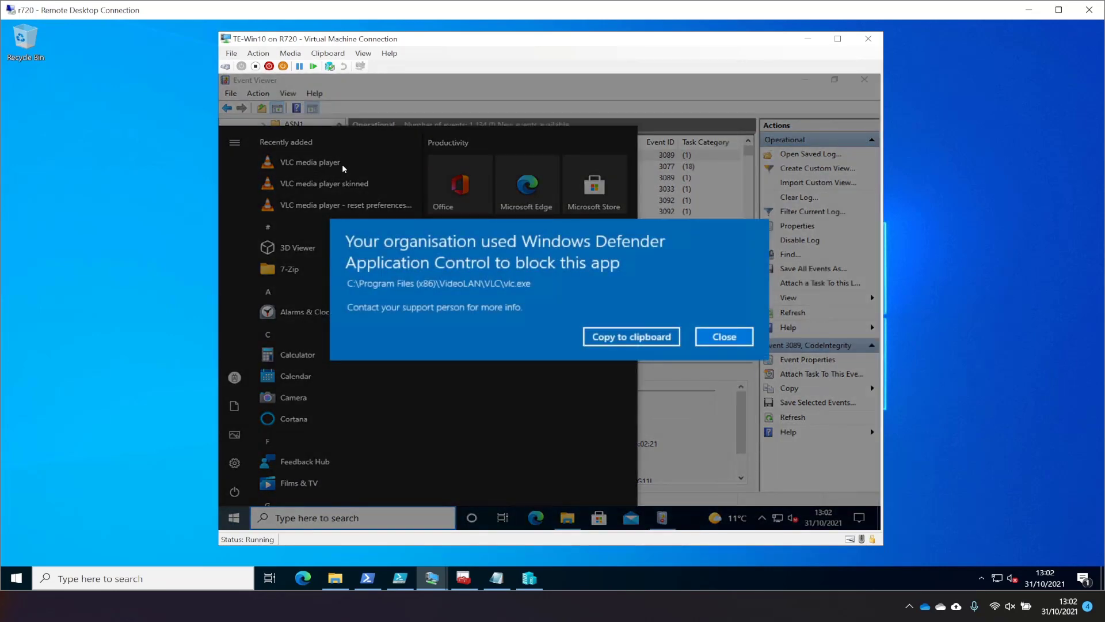
mouse_move(480, 246)
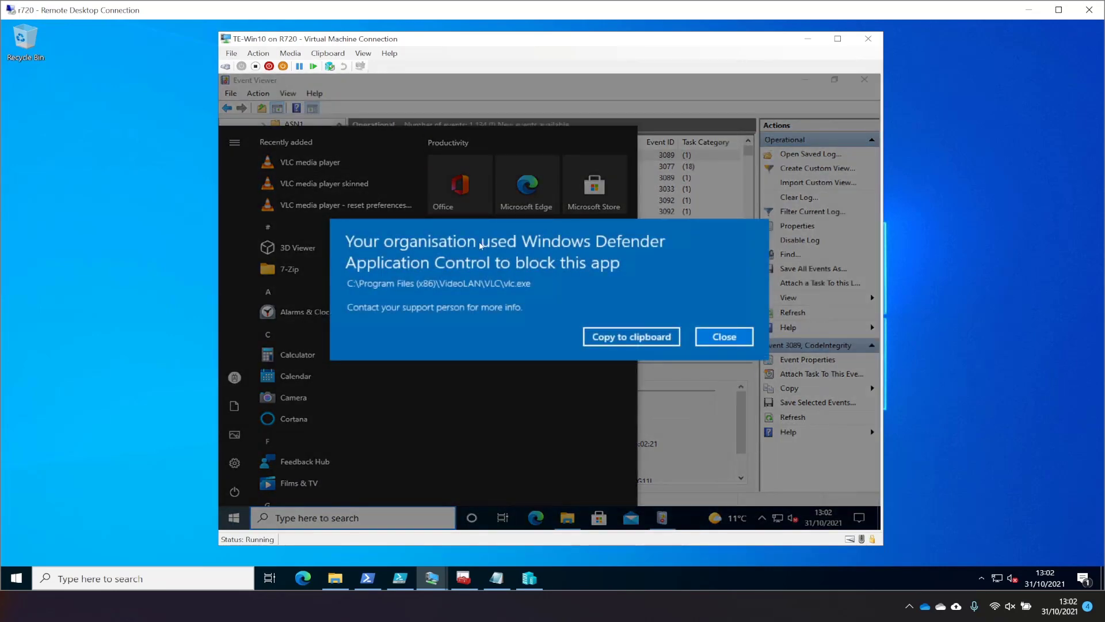
mouse_move(615, 262)
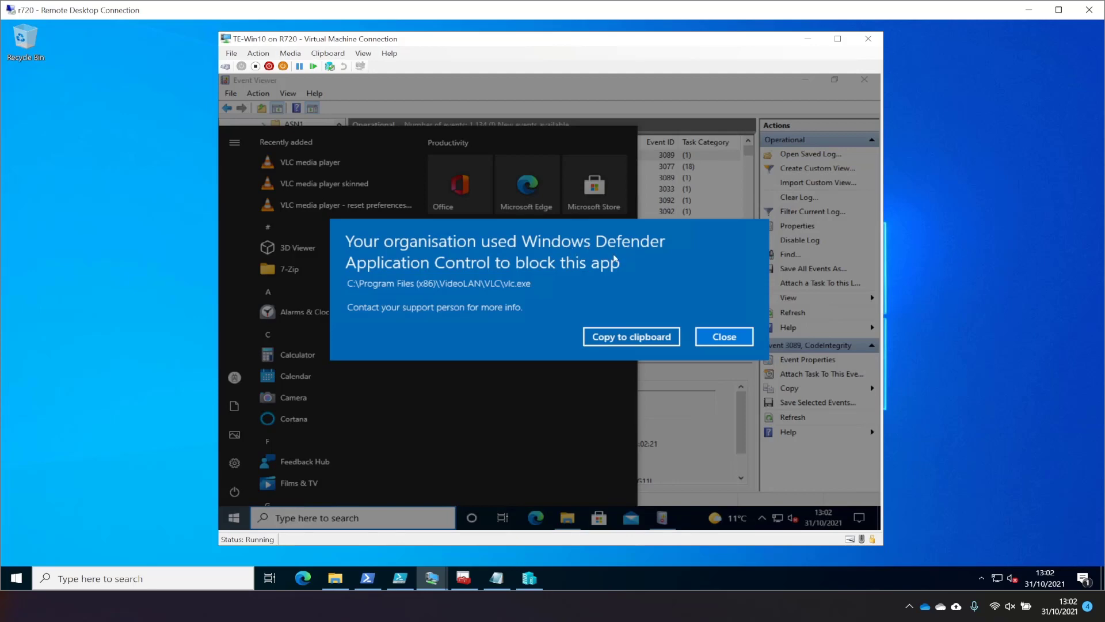
mouse_move(553, 332)
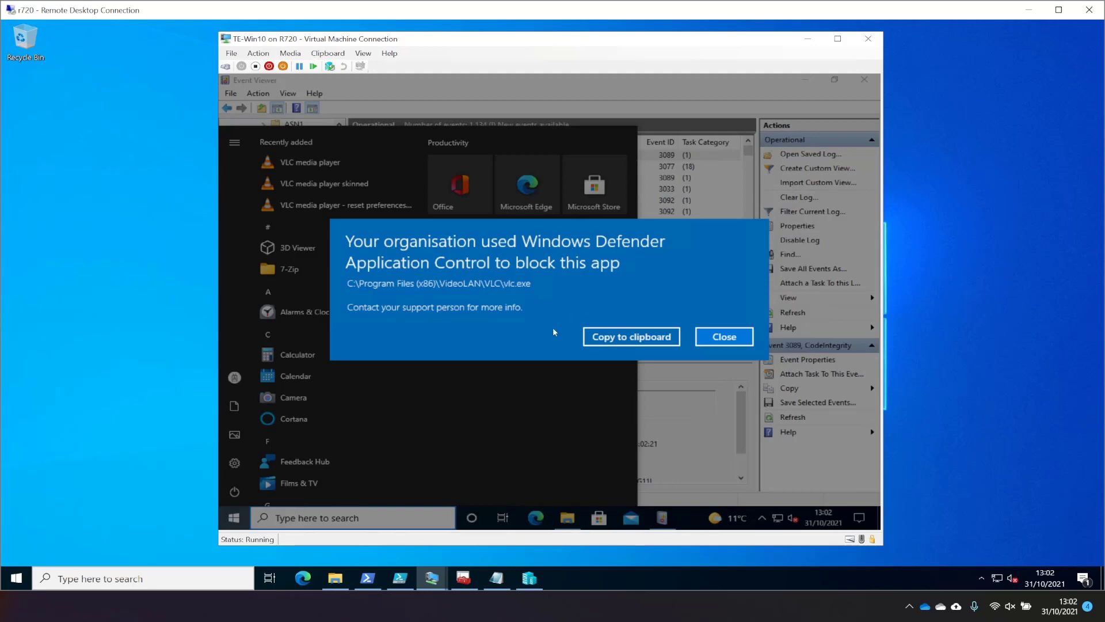
left_click(723, 336)
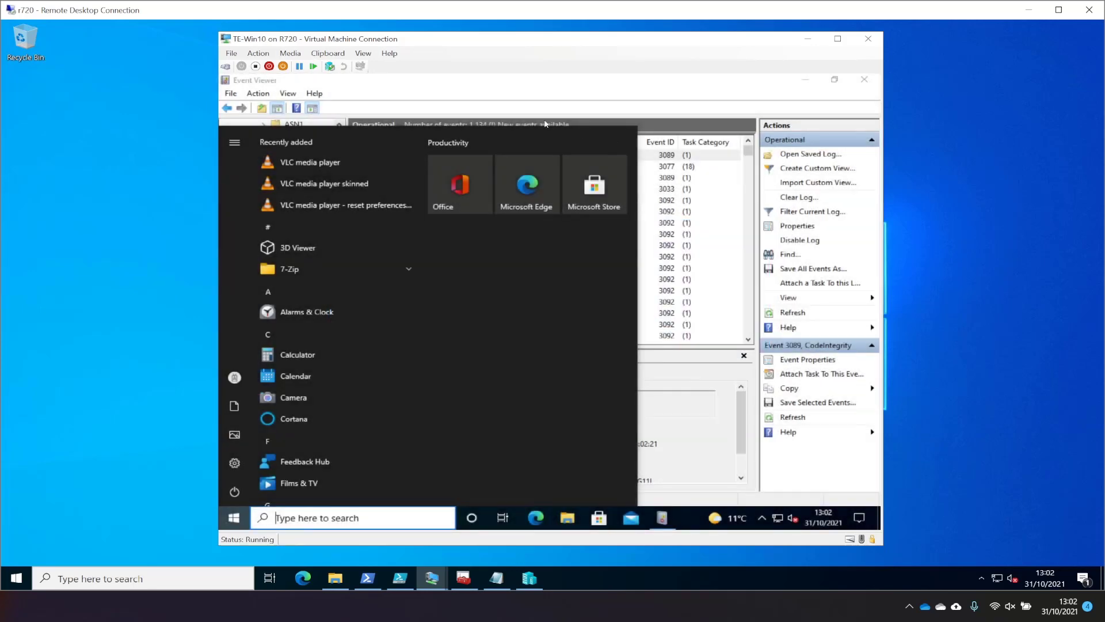
- Attempt 7-Zip File Manager, dismiss its block notice, and refresh the log for the block events
left_click(289, 269)
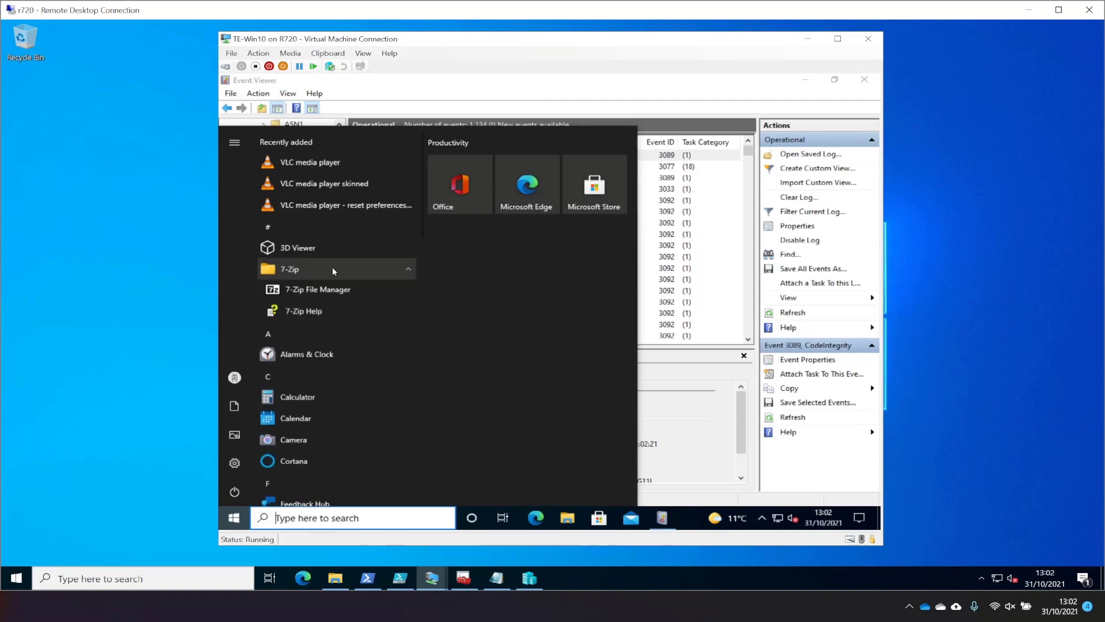
mouse_move(345, 290)
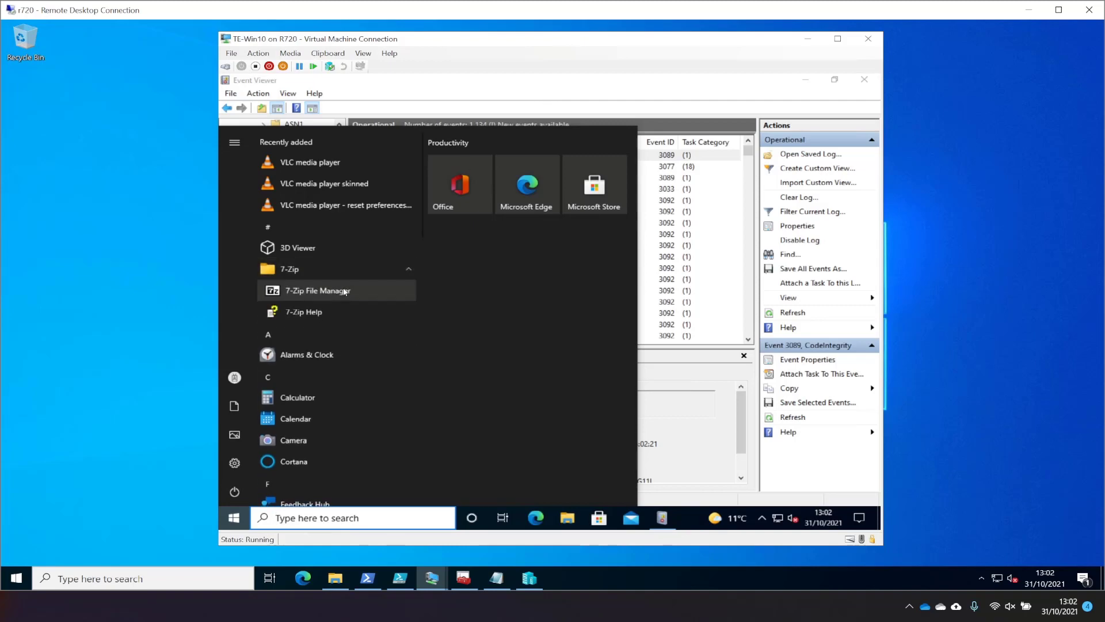
left_click(317, 289)
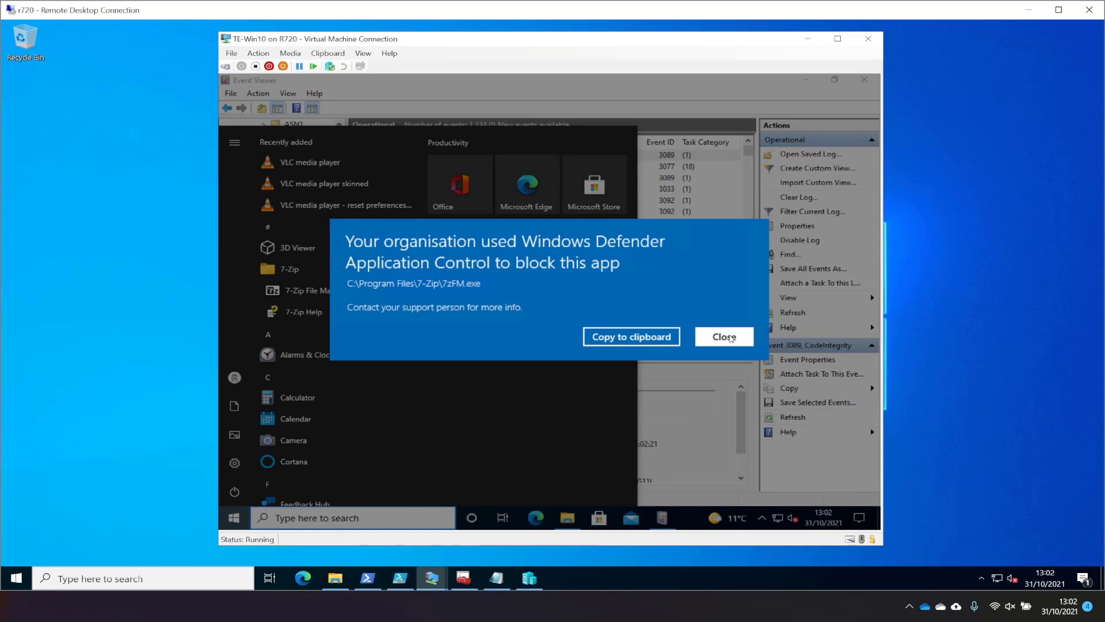
left_click(723, 336)
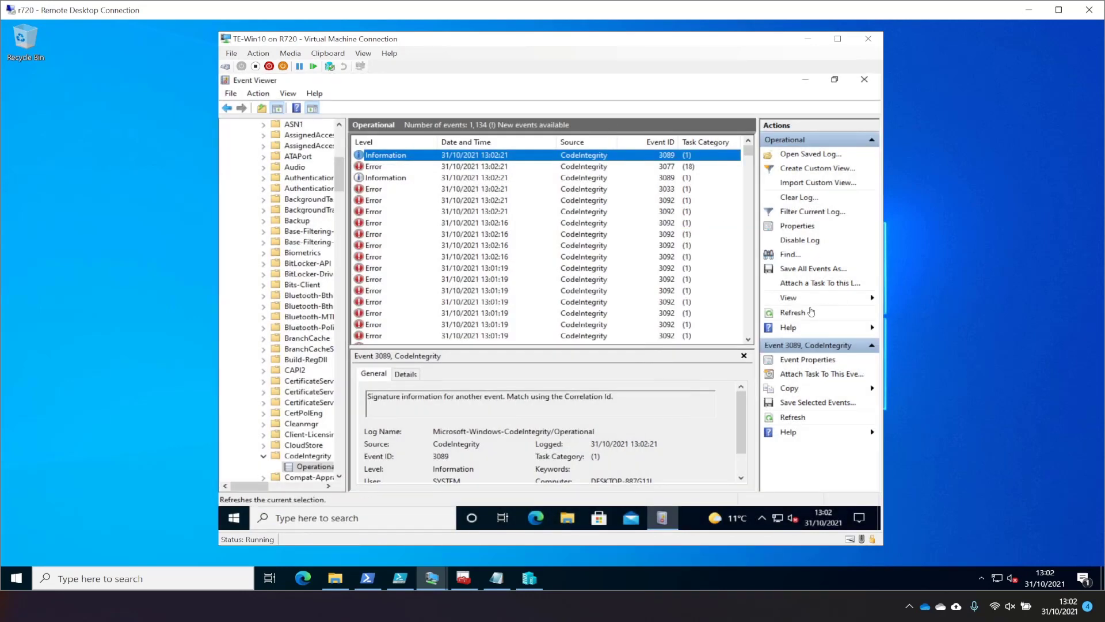
left_click(791, 312)
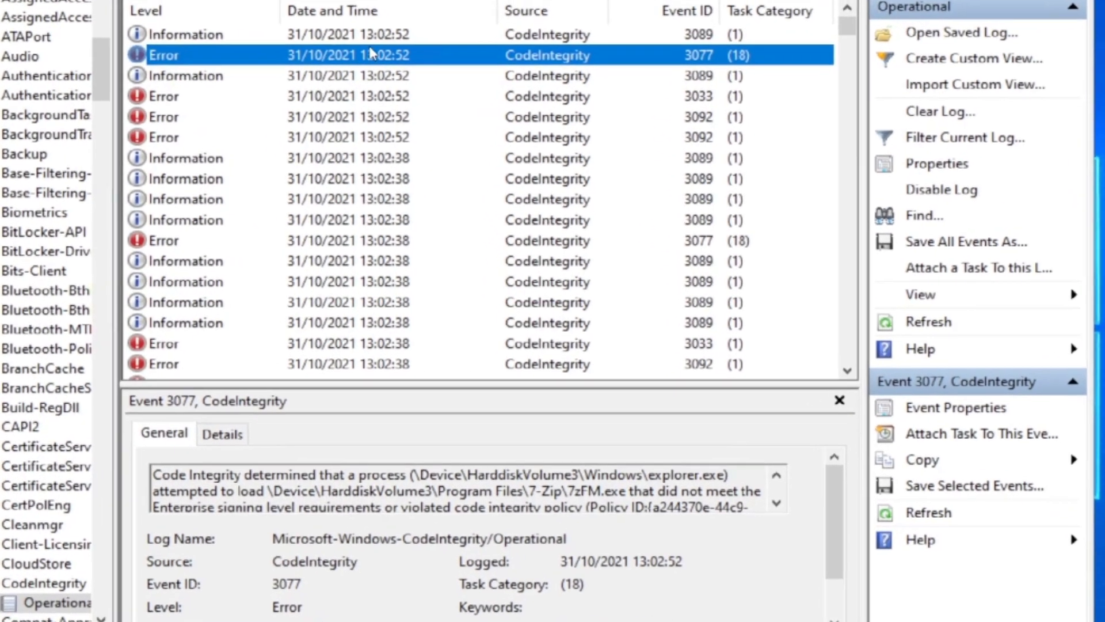
- View event 3077's properties detailing explorer.exe's blocked load of 7zFM.exe and its signing reason
left_click(956, 407)
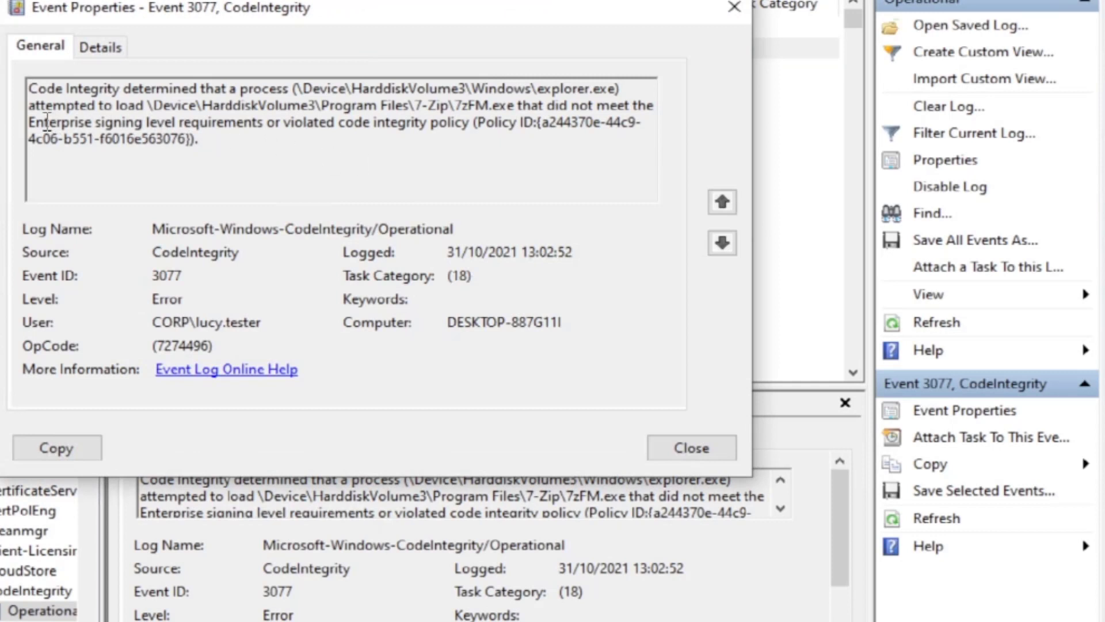
left_click_drag(29, 122, 337, 122)
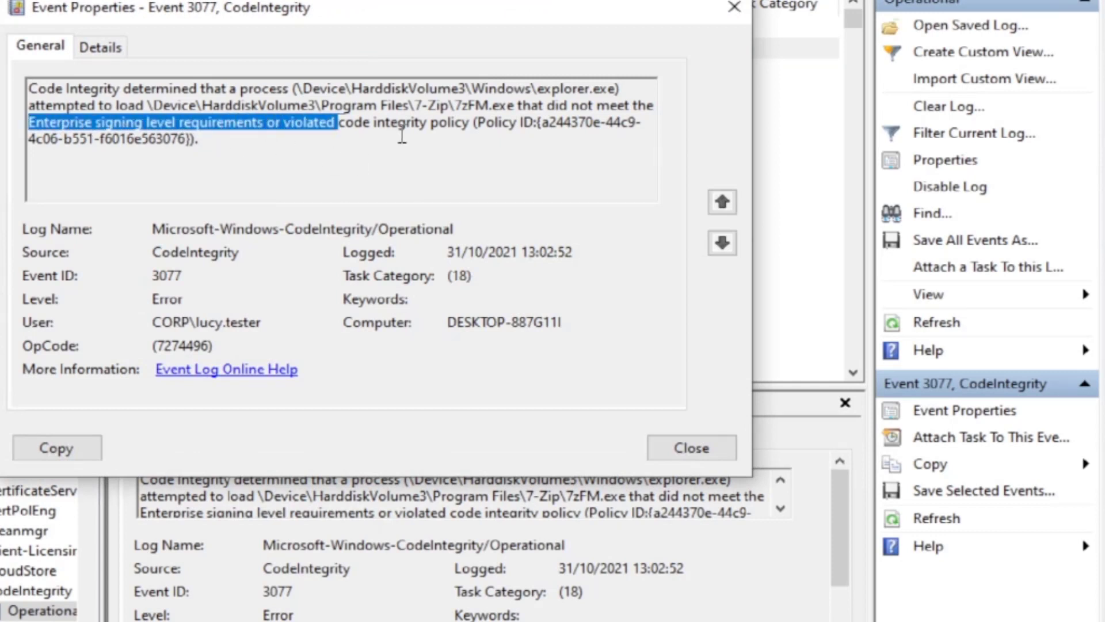
left_click(587, 122)
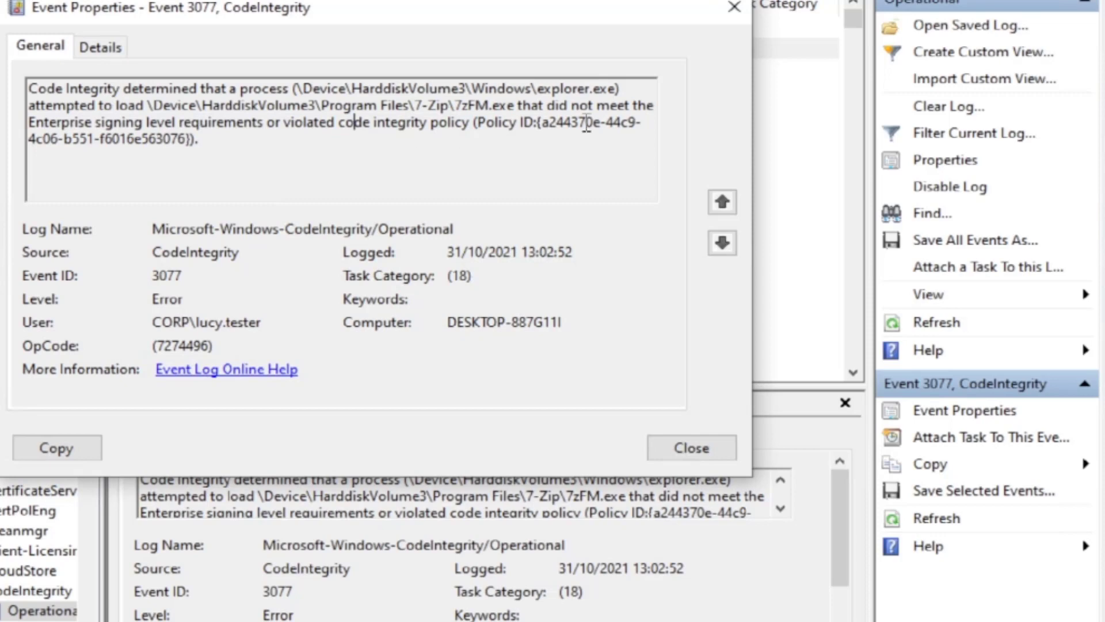